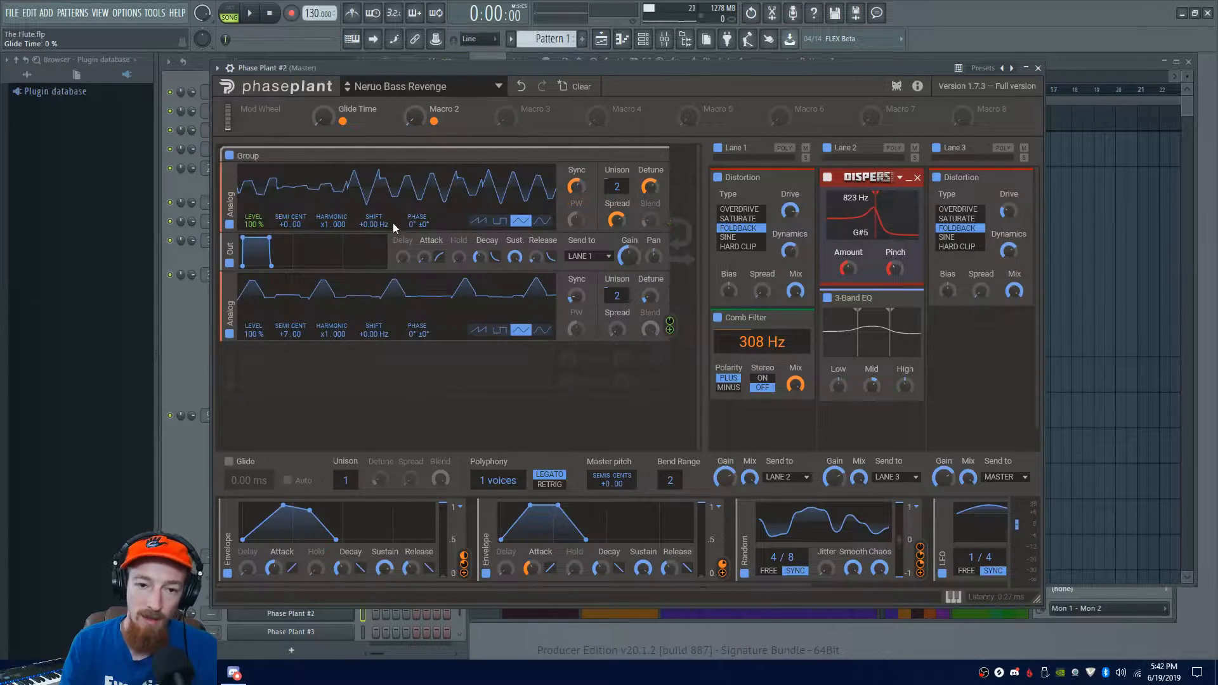
pyautogui.moveTo(426, 419)
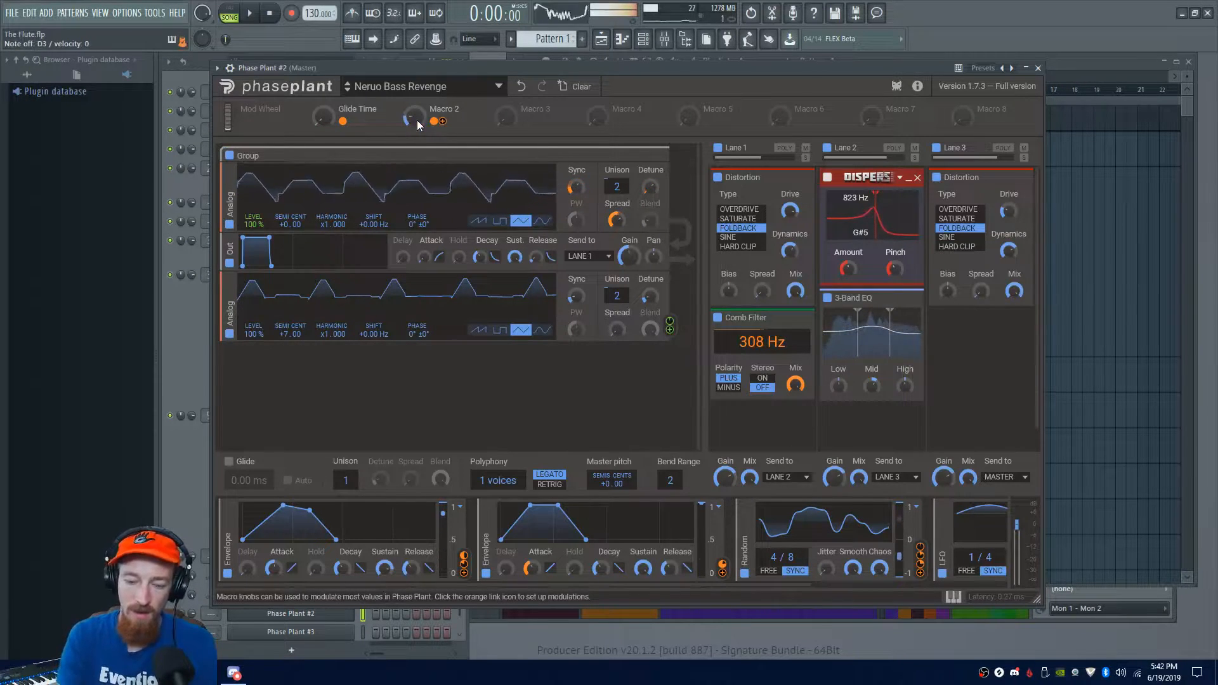
# Sweep Macro 2 up and down on Neruo Bass Revenge to reshape the bass waveform
pyautogui.moveTo(413, 117); pyautogui.dragTo(413, 109)
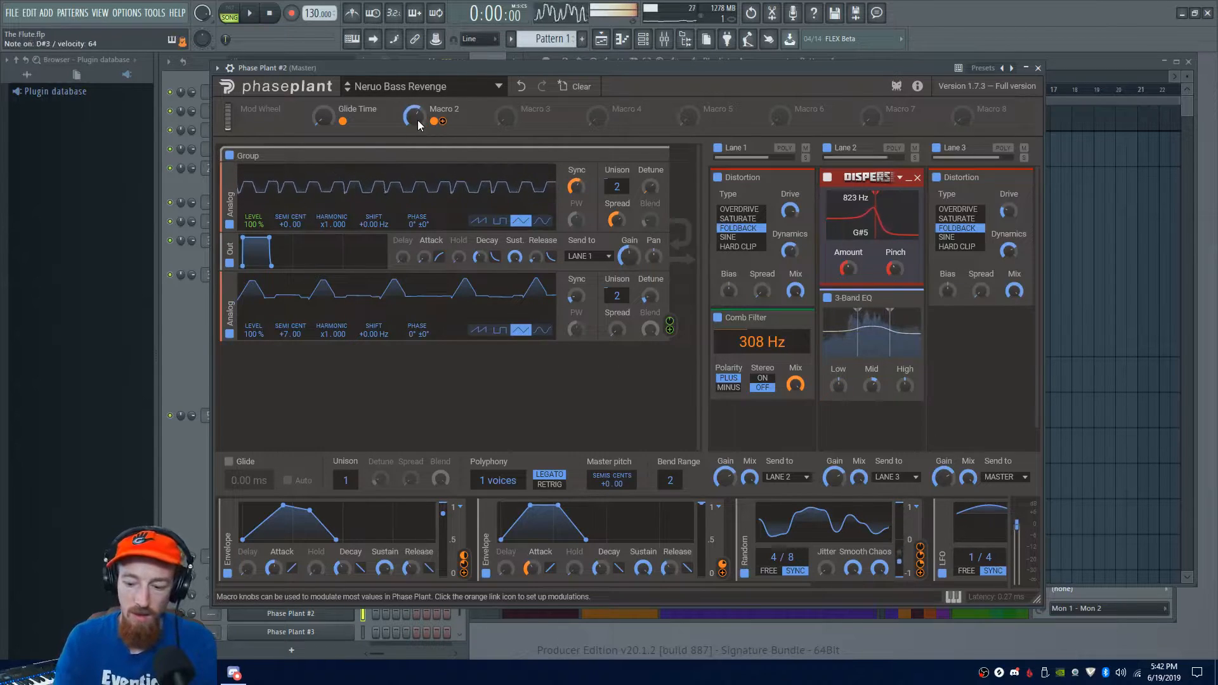
pyautogui.moveTo(414, 117); pyautogui.dragTo(414, 125)
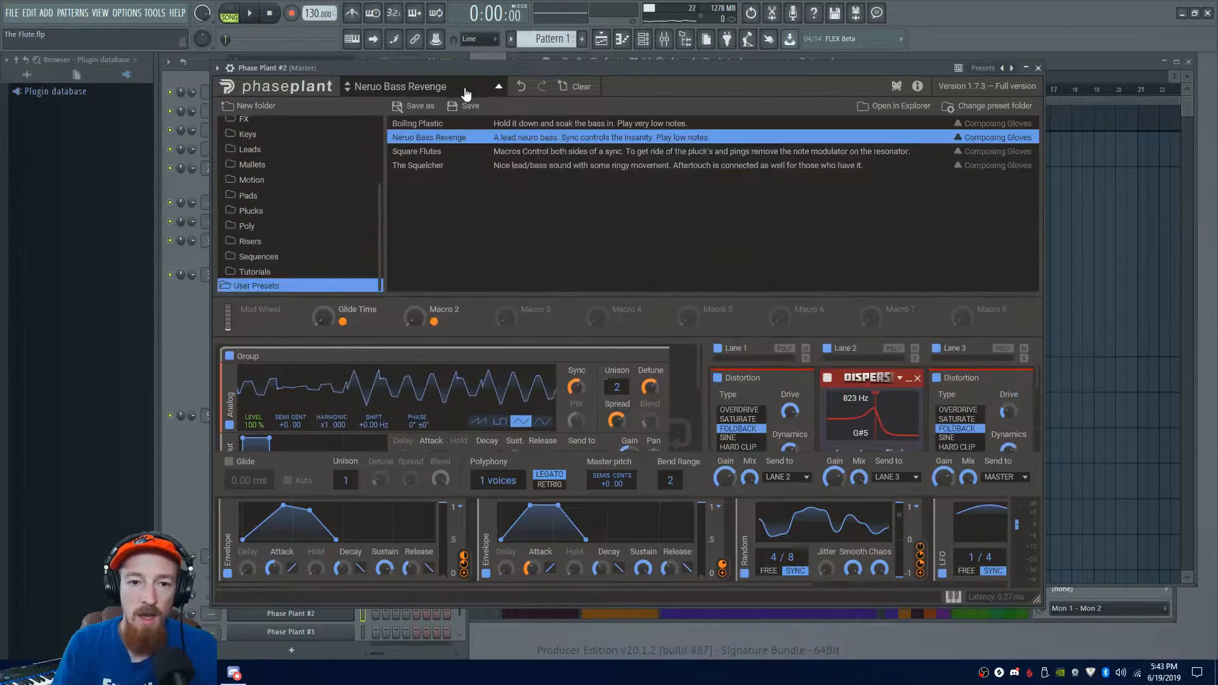
# Load Boiling Plastic, turn its Glide Time macro, then move on to the next preset
pyautogui.click(418, 123)
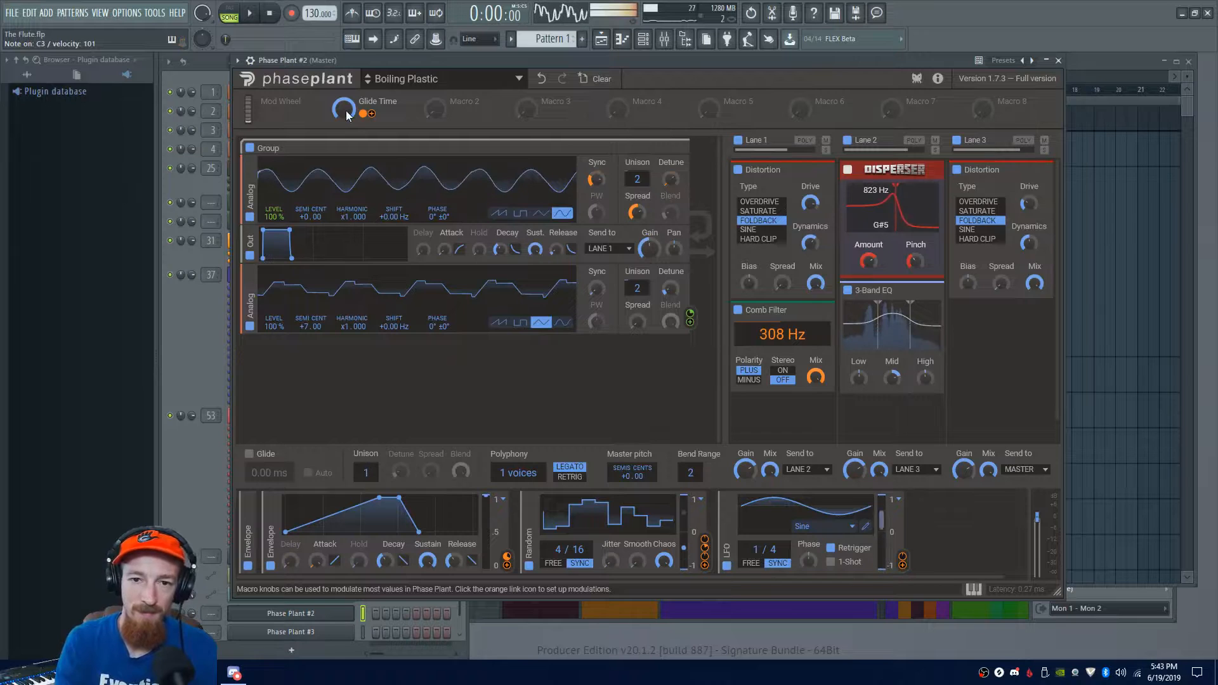
pyautogui.moveTo(343, 107); pyautogui.dragTo(343, 93)
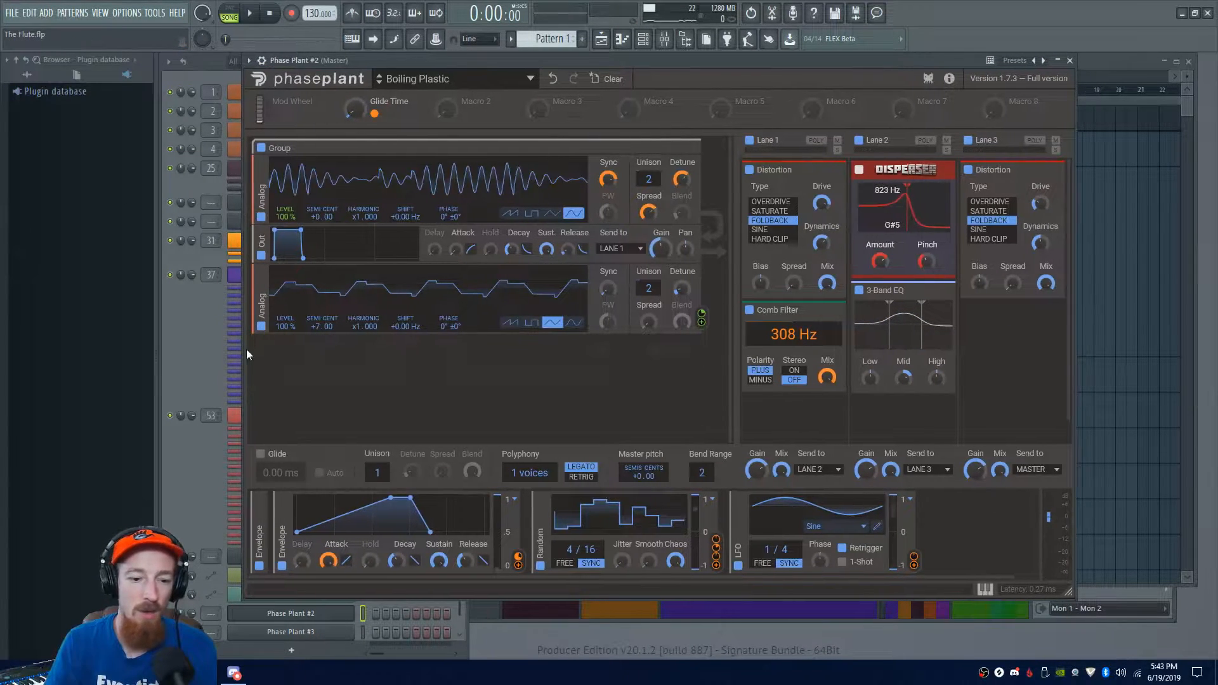
pyautogui.click(1070, 59)
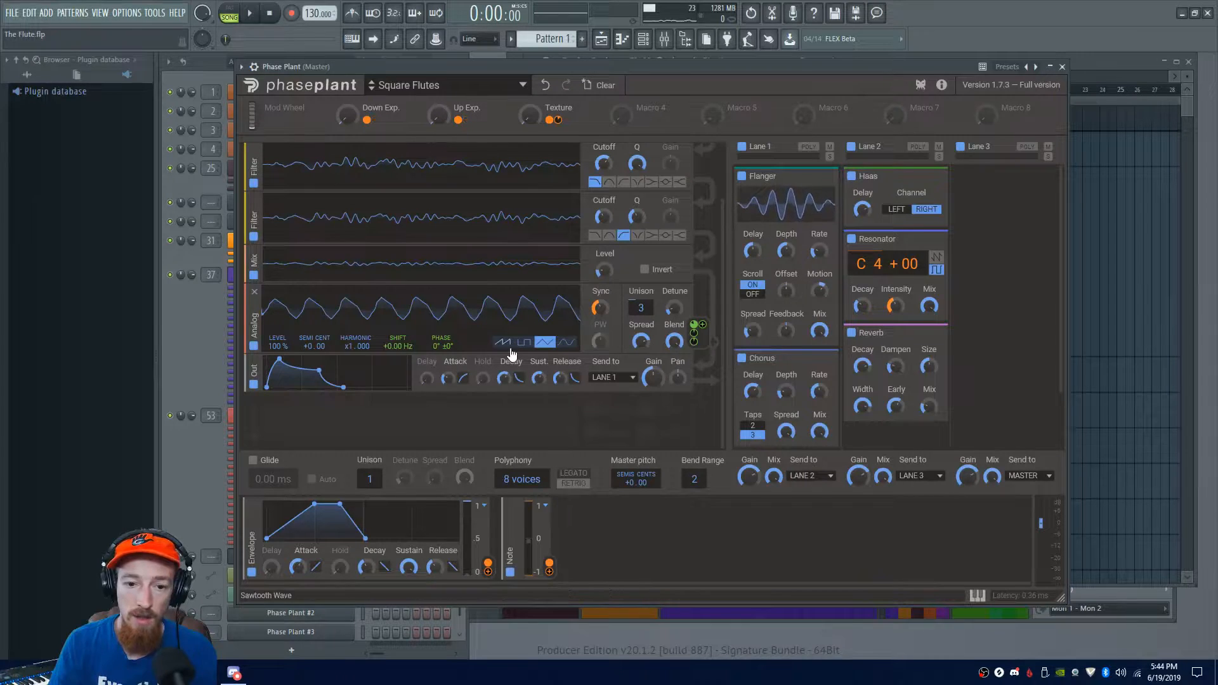
pyautogui.moveTo(600, 321)
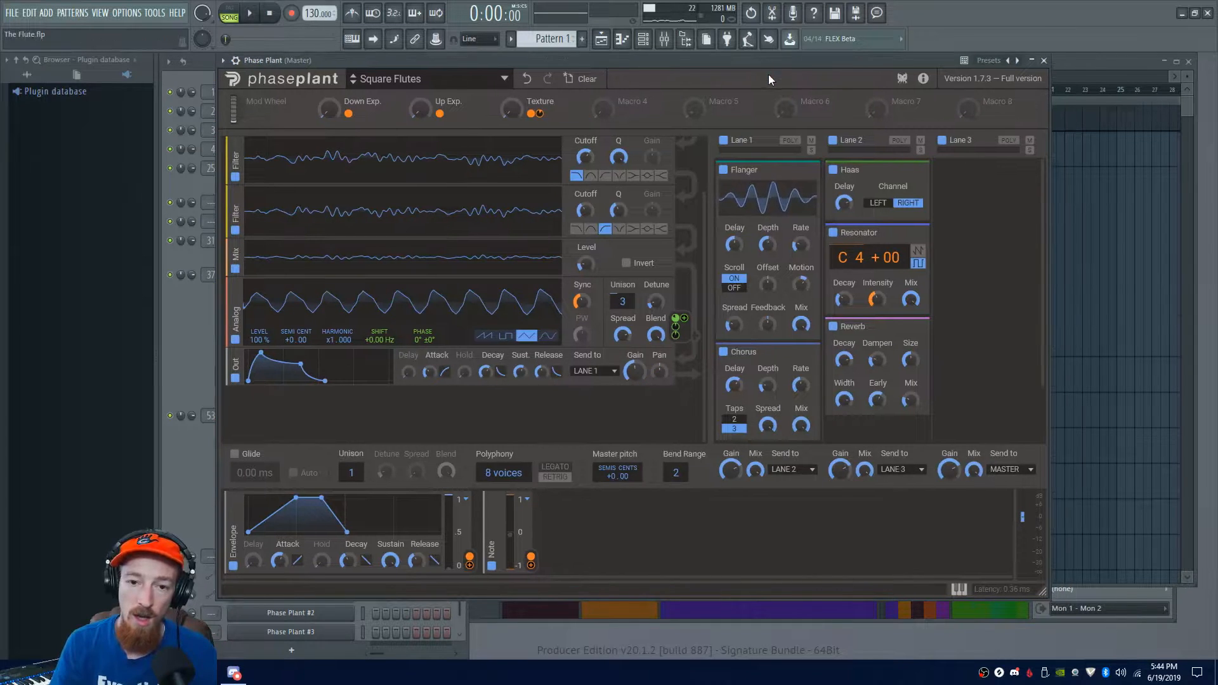
# Audition Square Flutes with song playback, stop the transport, and return to the playlist
pyautogui.click(249, 12)
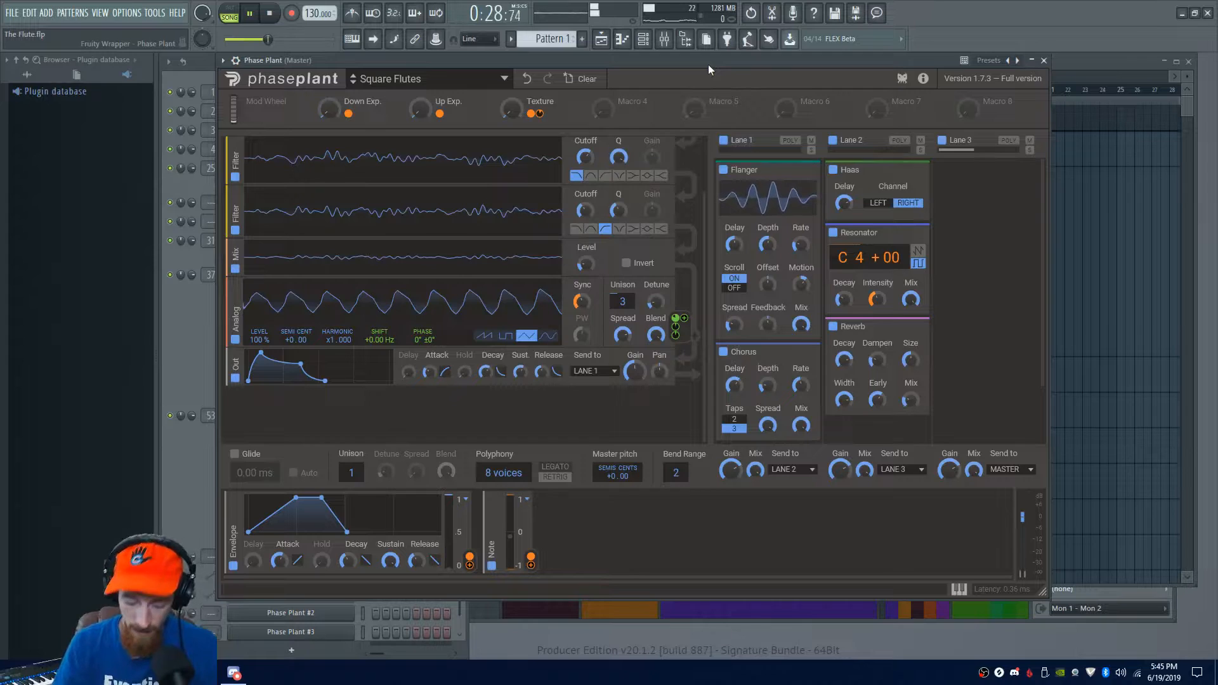
pyautogui.click(270, 12)
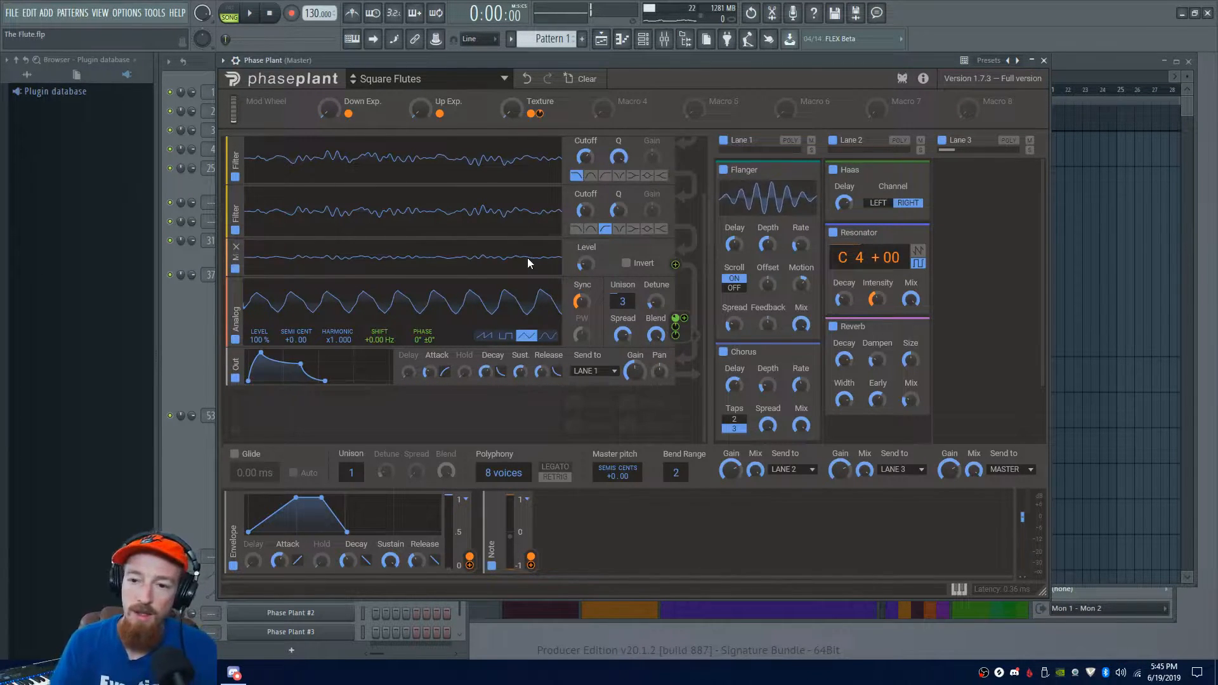
pyautogui.moveTo(259, 341)
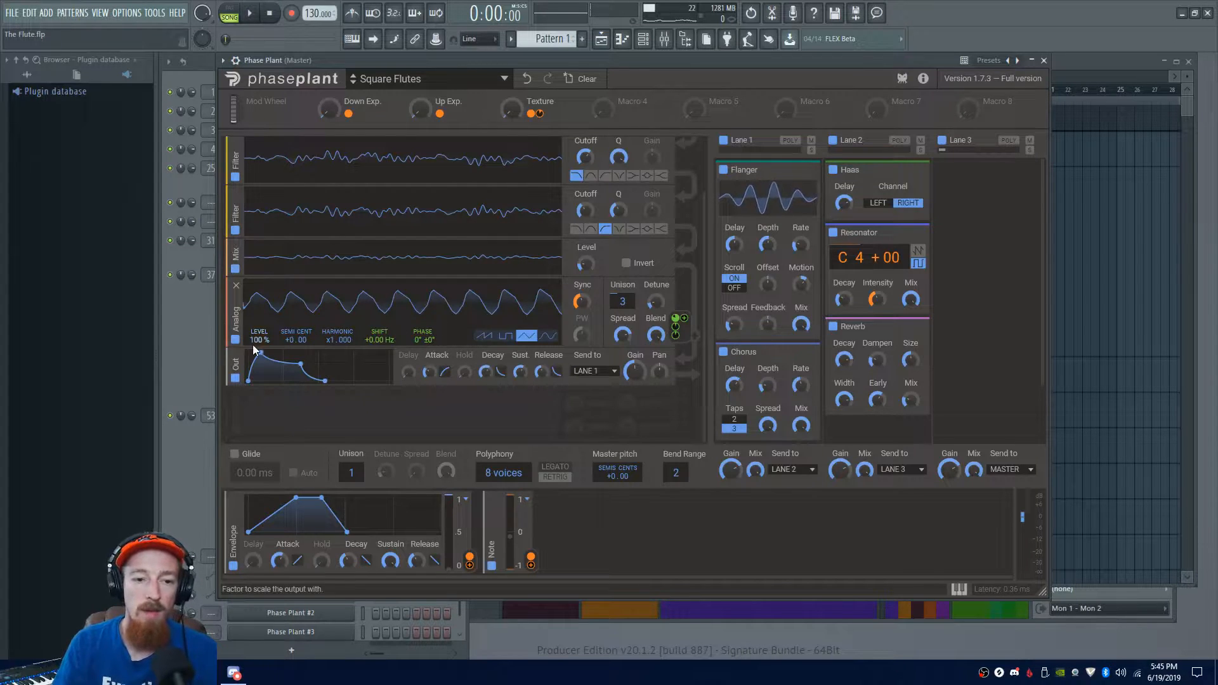
pyautogui.click(292, 613)
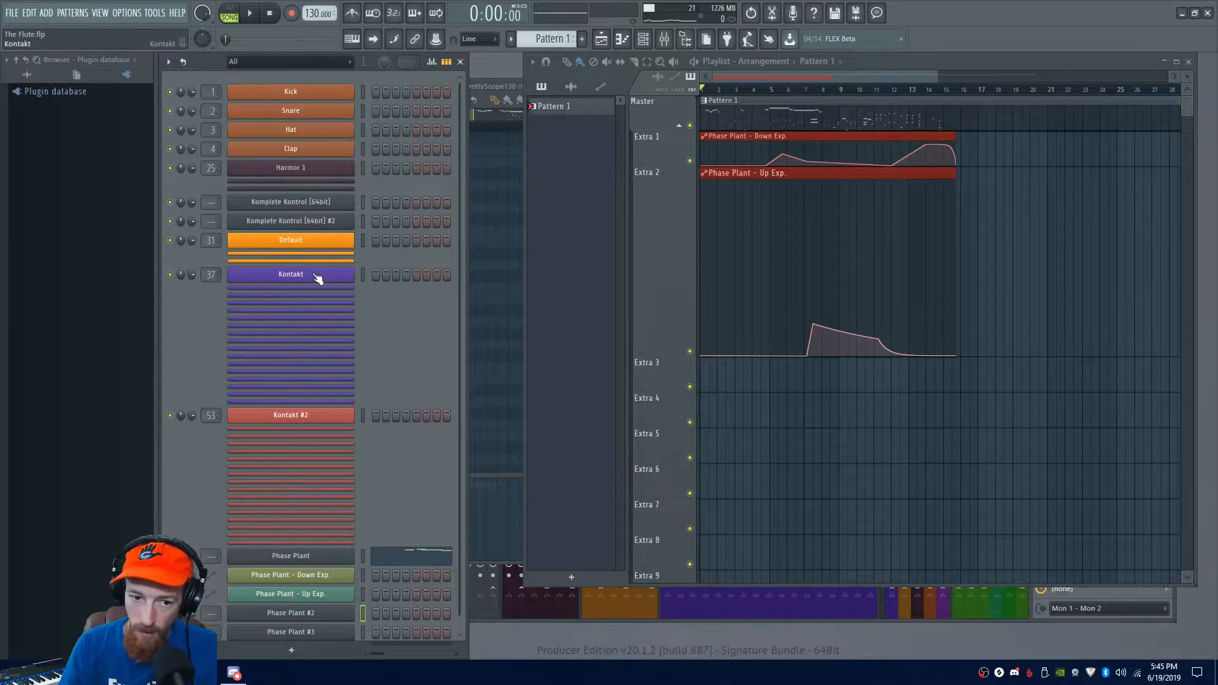
# Select the Kontakt channel, then bring up the third Phase Plant instance with its Init Patch
pyautogui.click(290, 274)
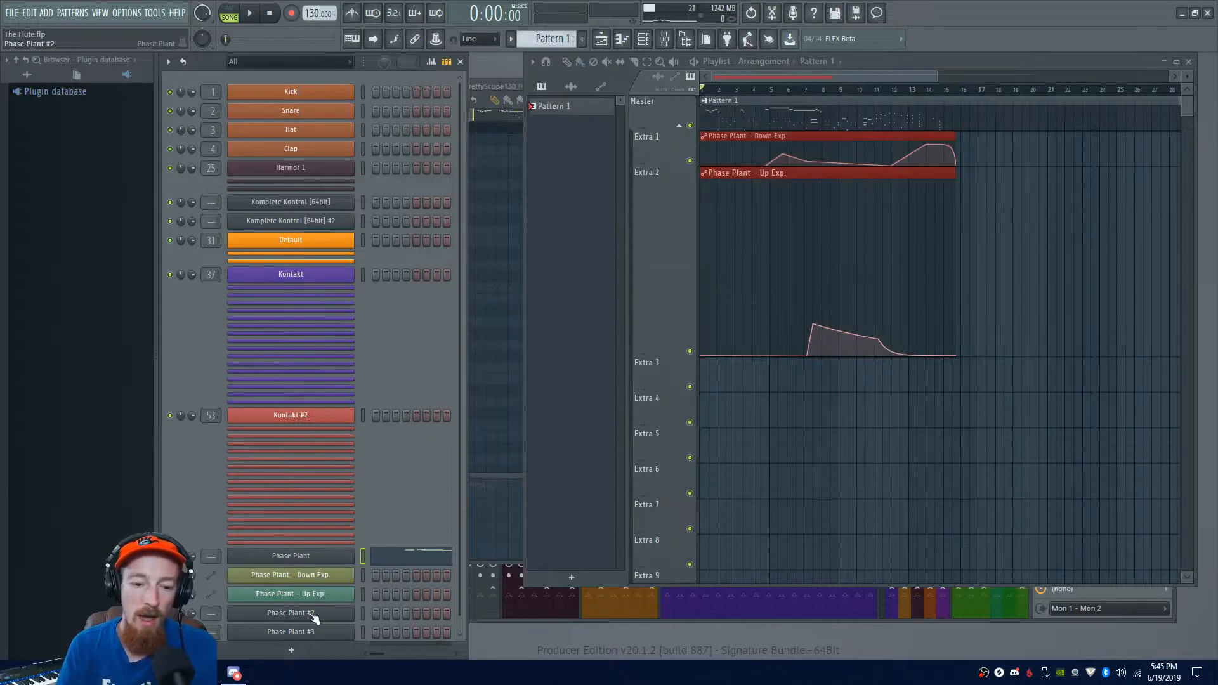
pyautogui.click(291, 632)
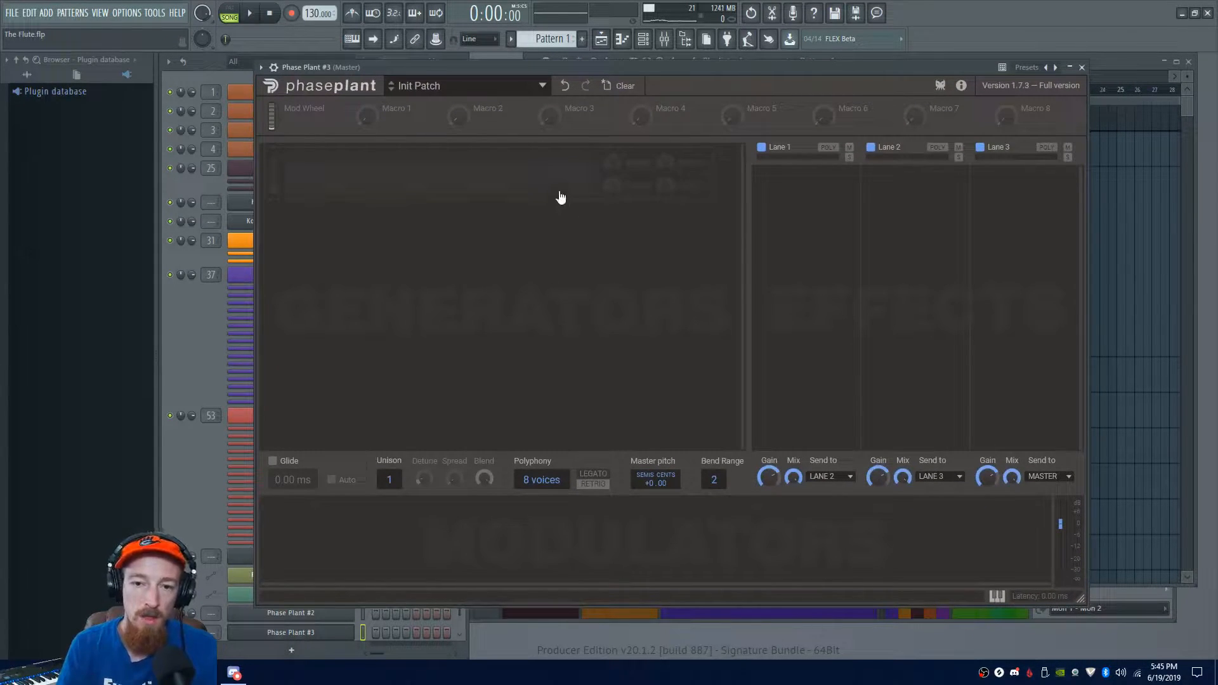
# Add an Analog generator to the empty Init Patch
pyautogui.click(559, 194)
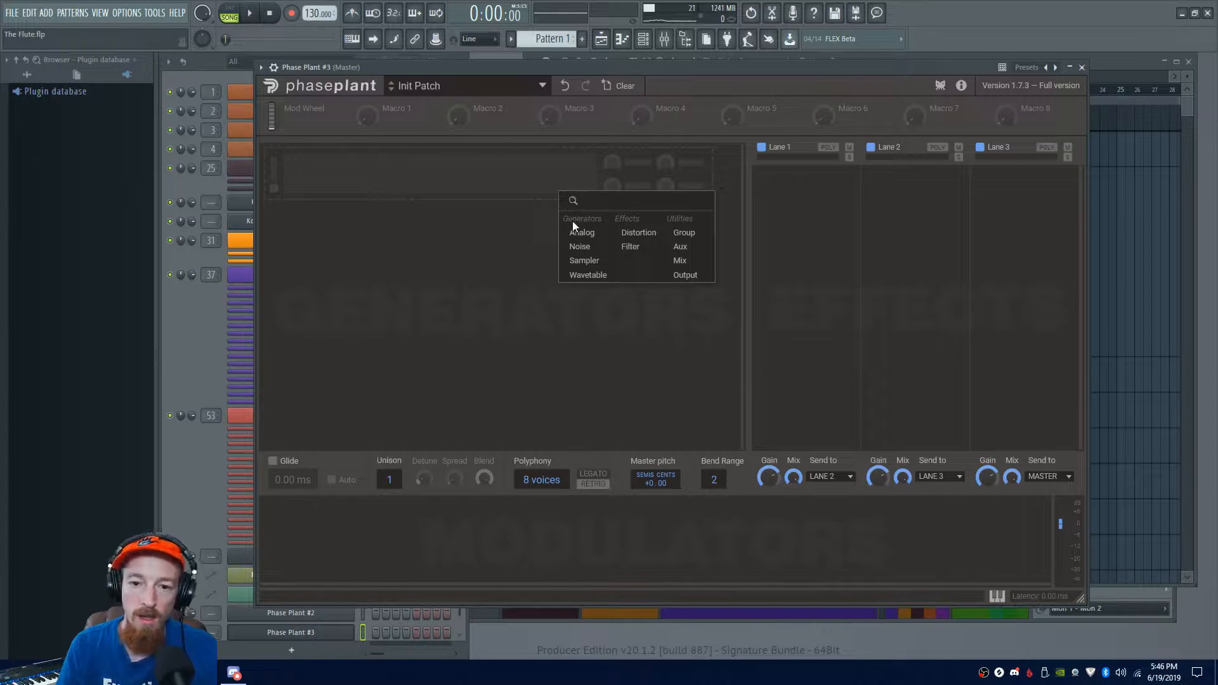
pyautogui.click(583, 232)
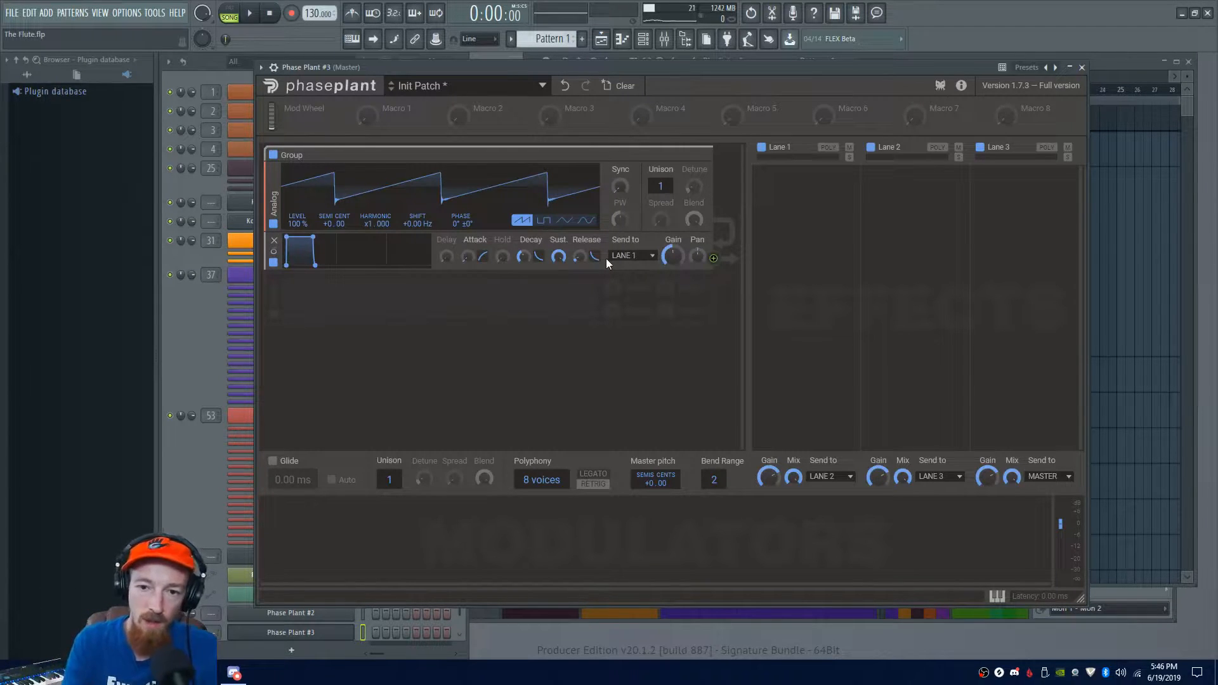
pyautogui.moveTo(439, 359)
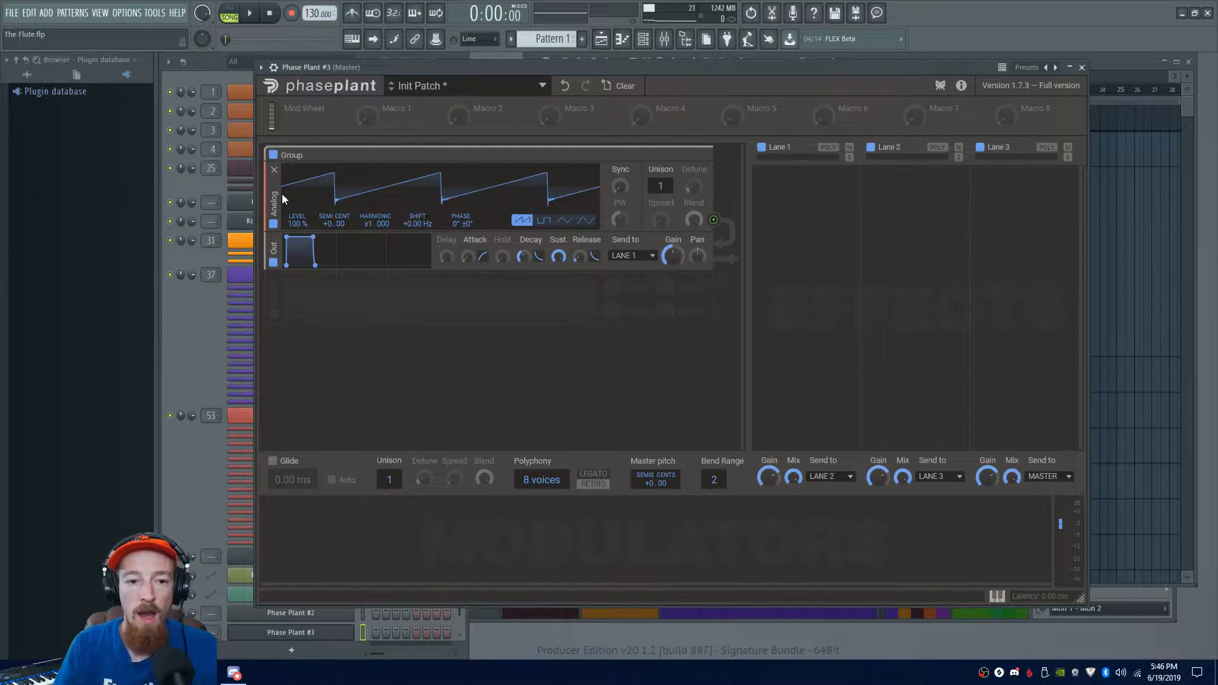
# Audition the oscillator as pulse, triangle and sine, ending back on sawtooth
pyautogui.click(544, 219)
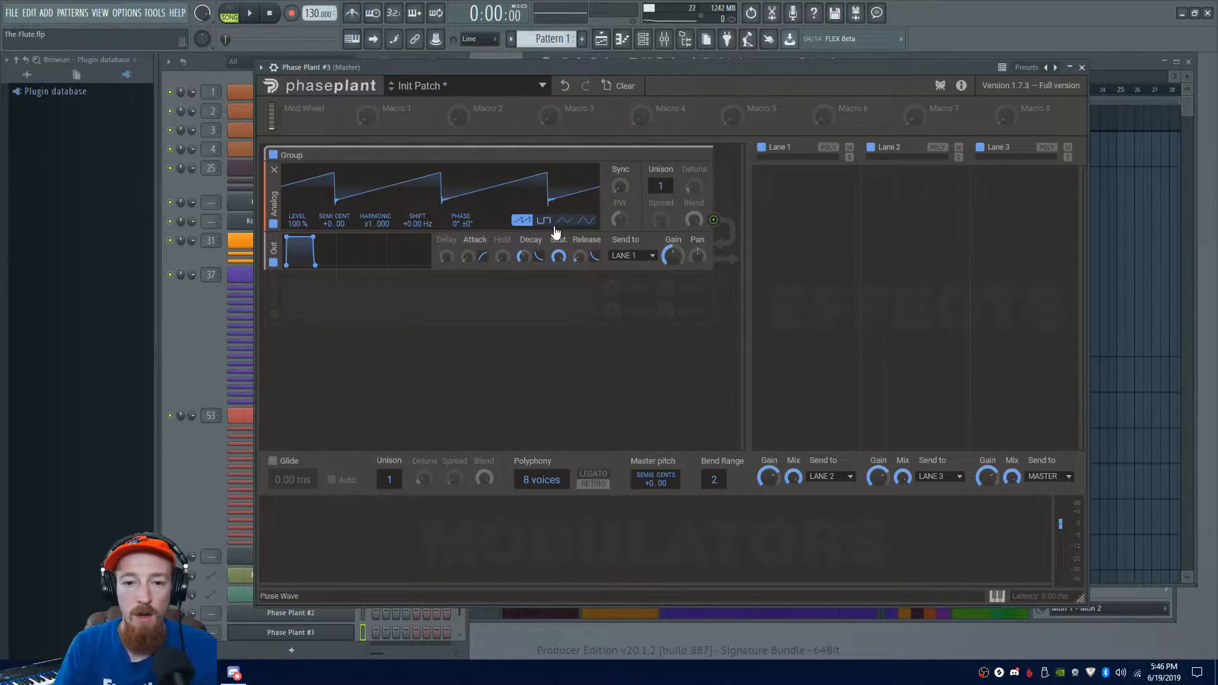
pyautogui.click(545, 219)
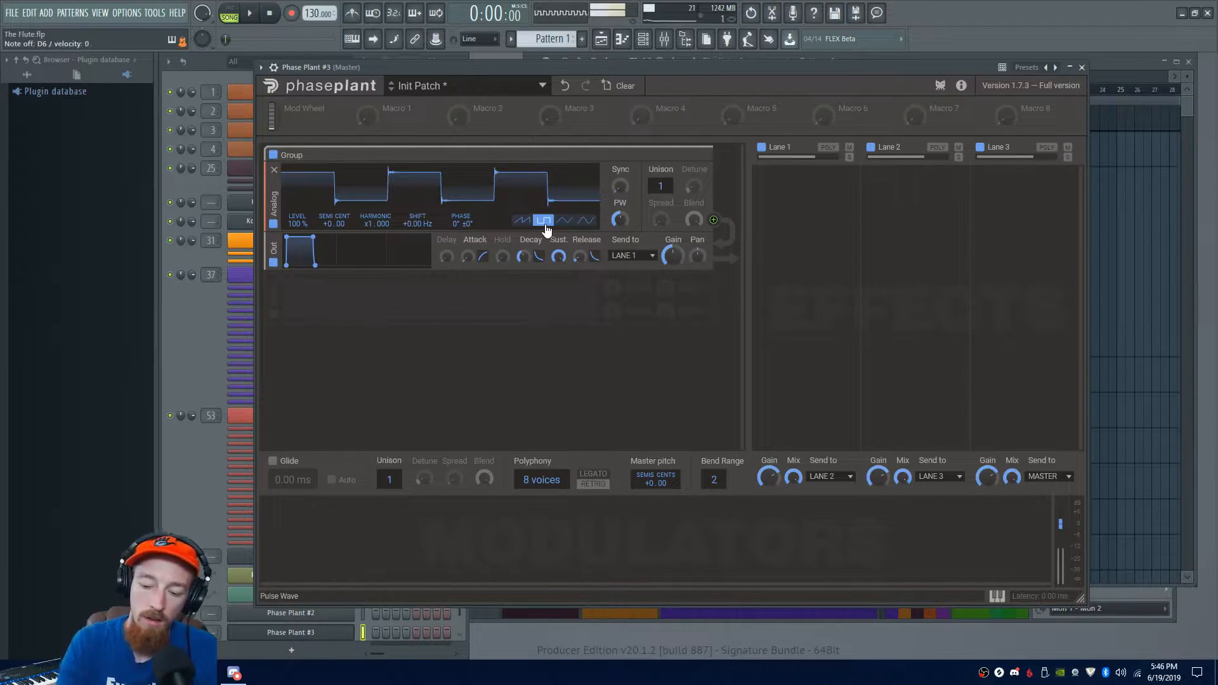
pyautogui.click(566, 221)
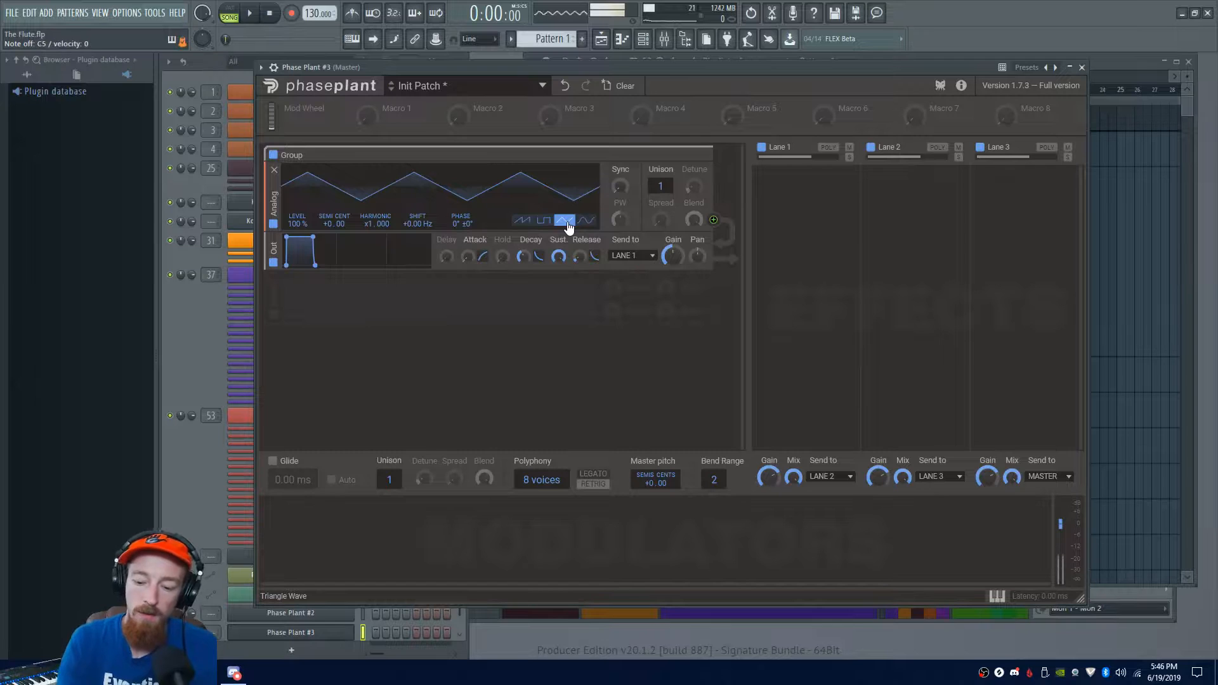
pyautogui.click(545, 221)
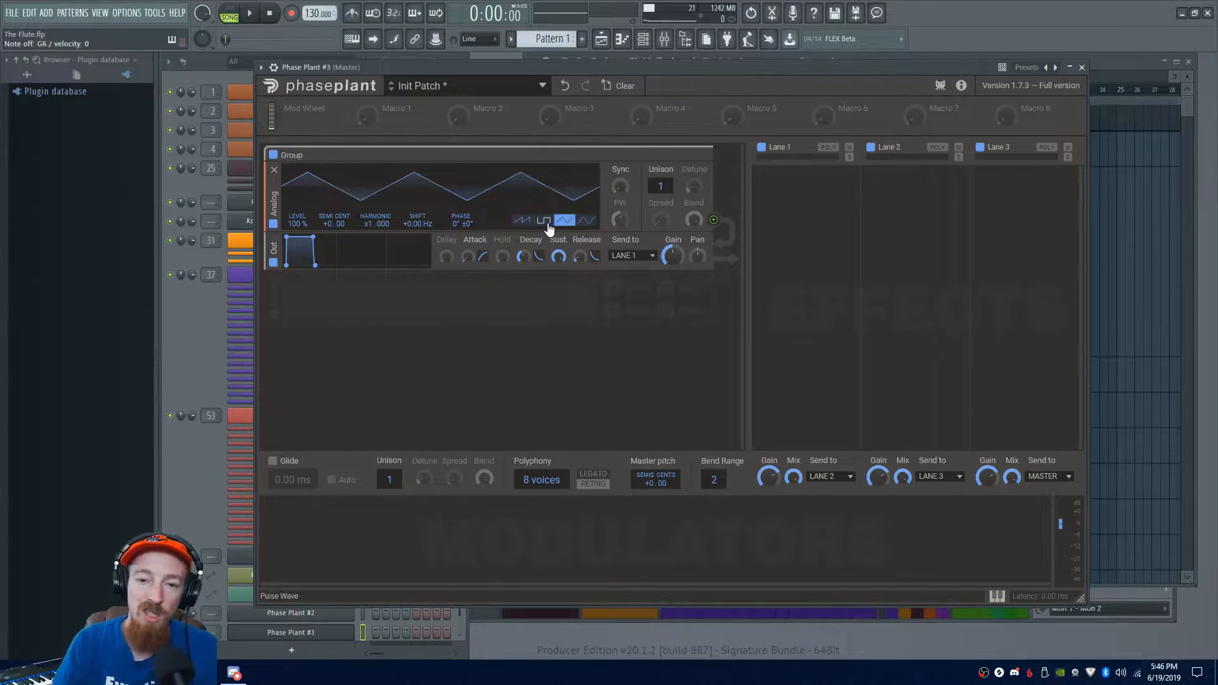
pyautogui.click(566, 220)
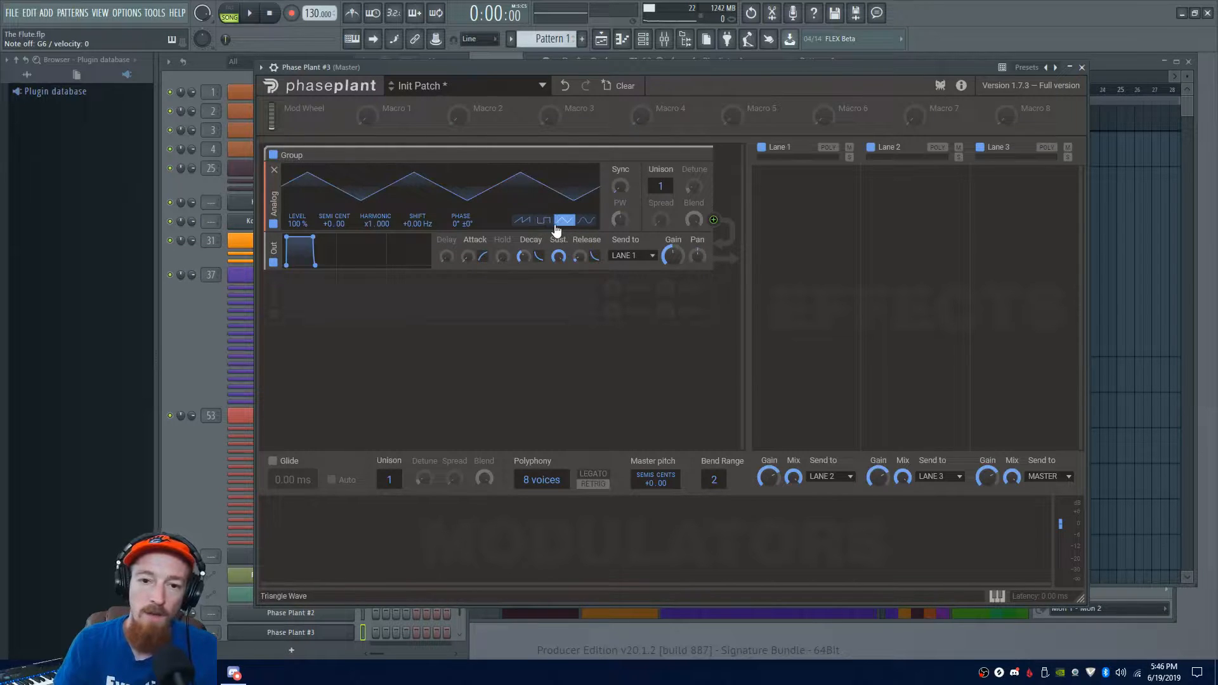
pyautogui.click(587, 220)
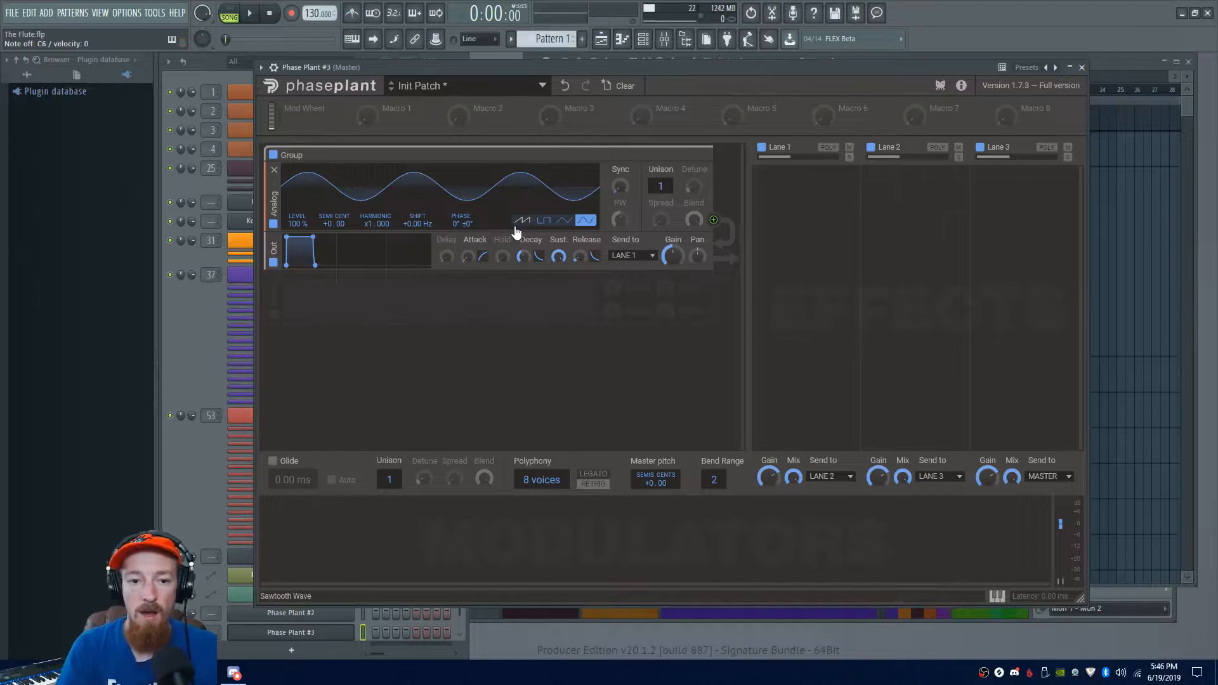
pyautogui.click(522, 221)
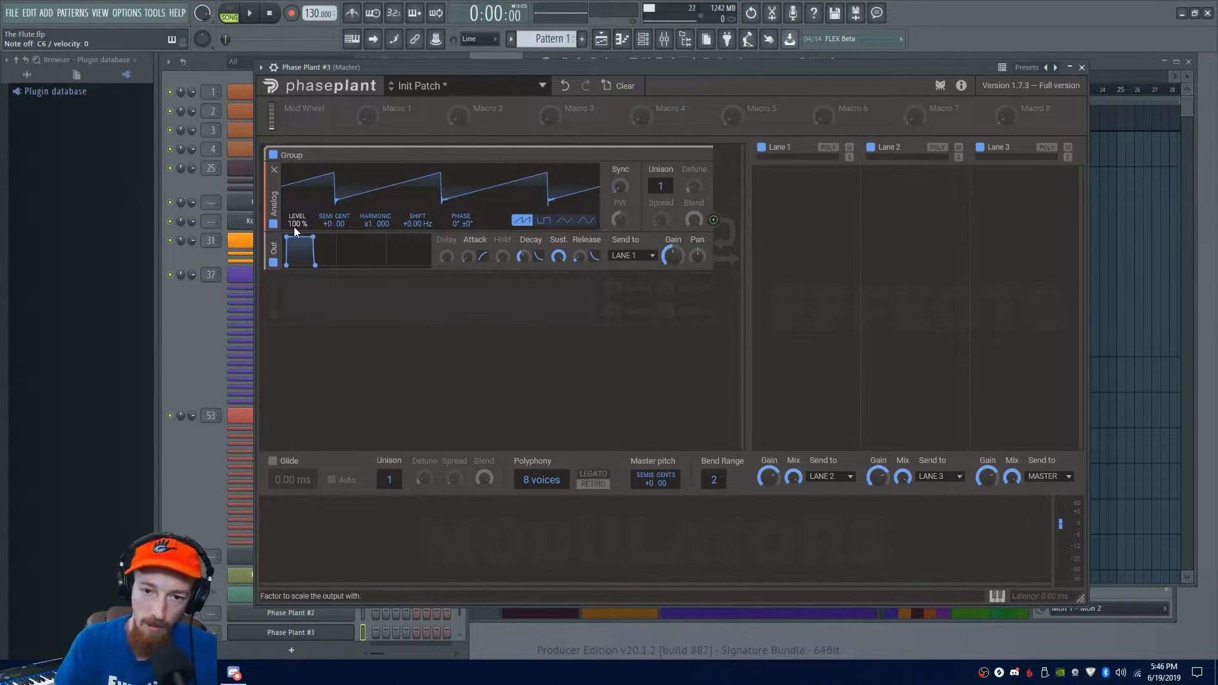
pyautogui.moveTo(684, 189)
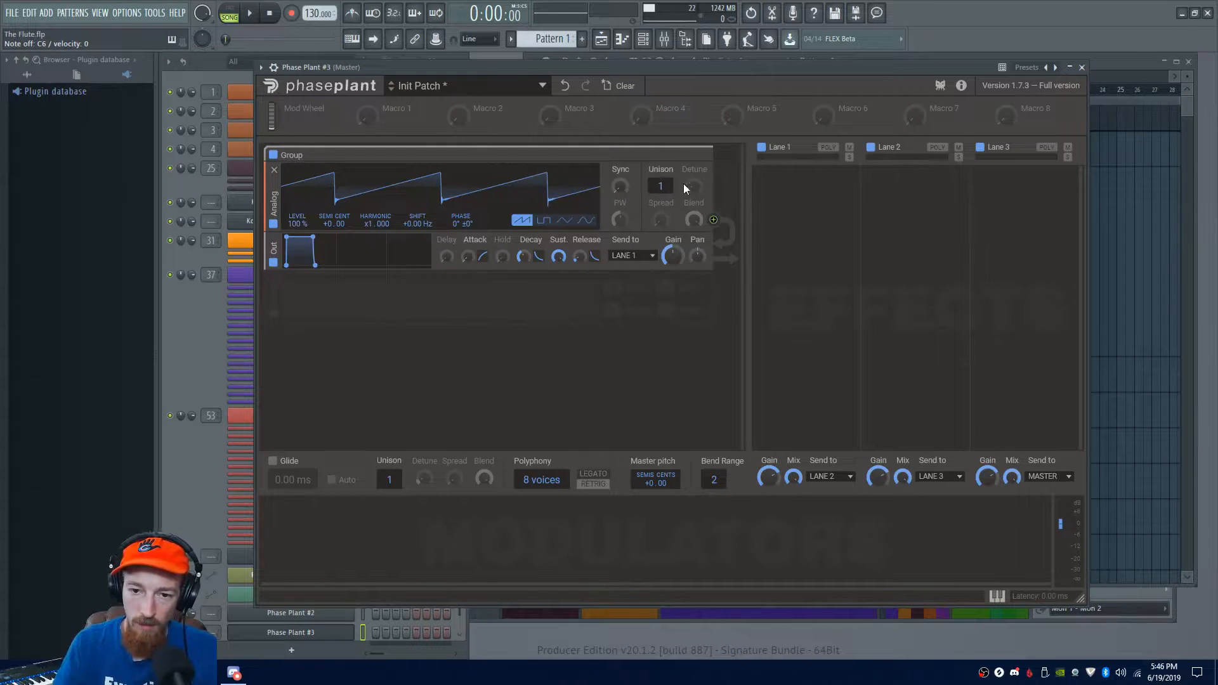
pyautogui.moveTo(300, 230)
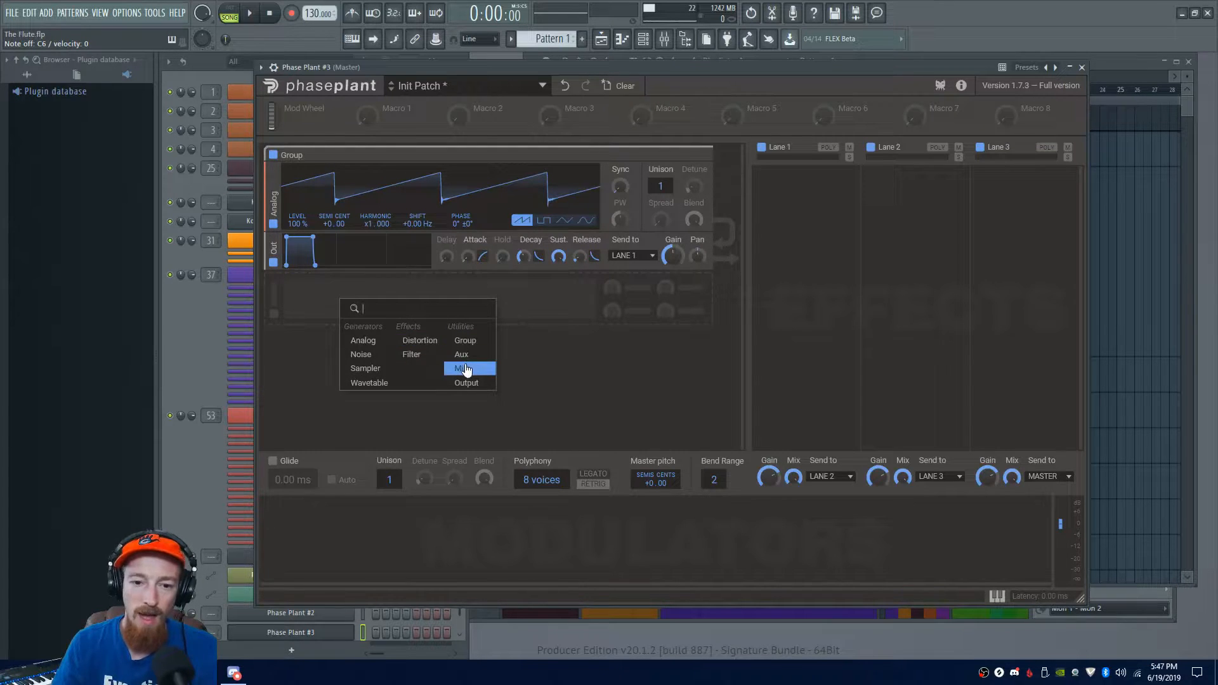
pyautogui.click(465, 368)
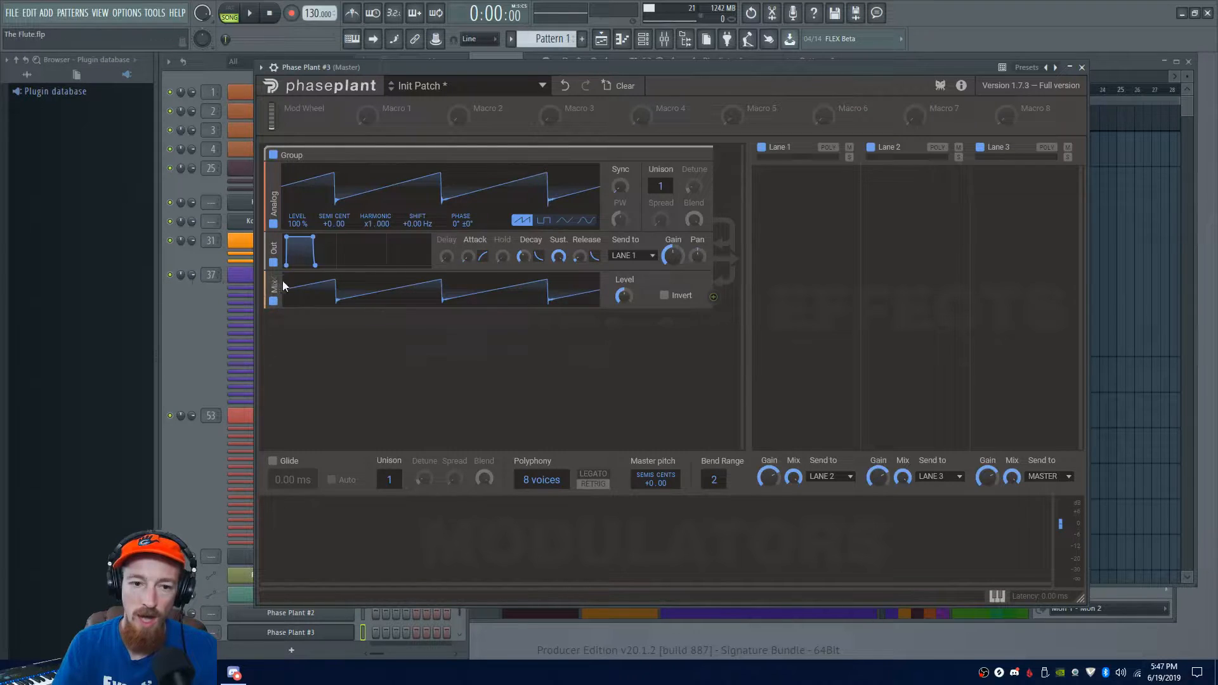
pyautogui.moveTo(302, 226)
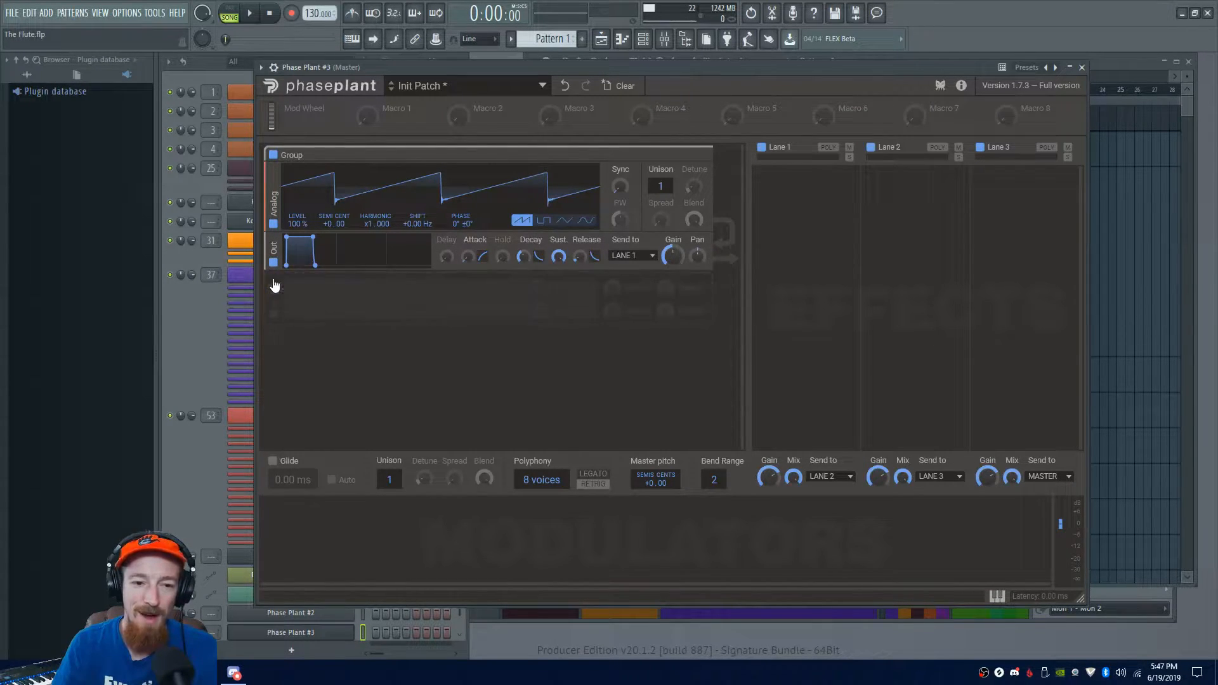
pyautogui.moveTo(297, 224)
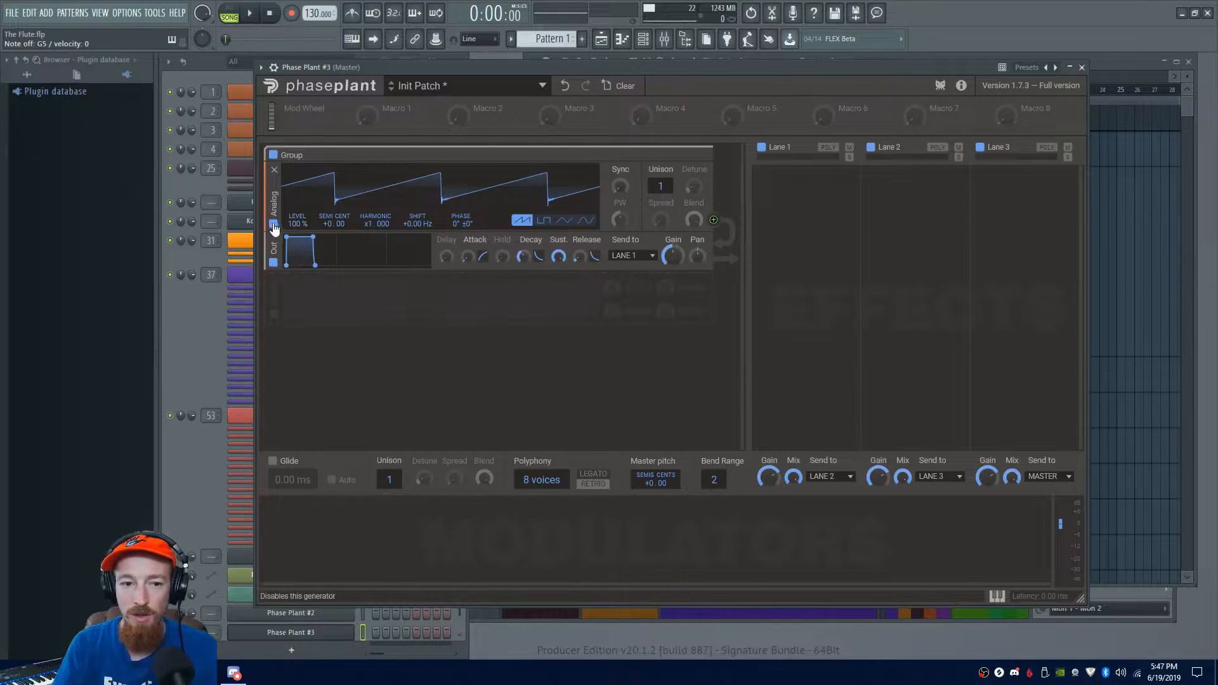
pyautogui.moveTo(327, 217)
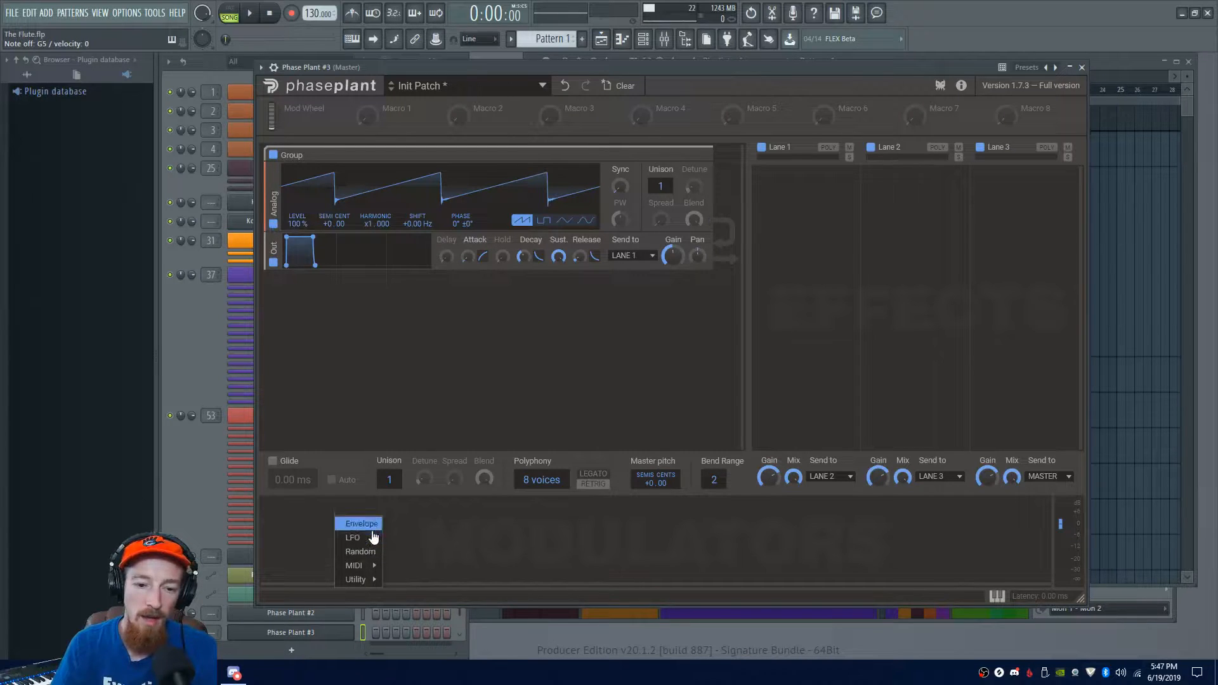
pyautogui.click(360, 523)
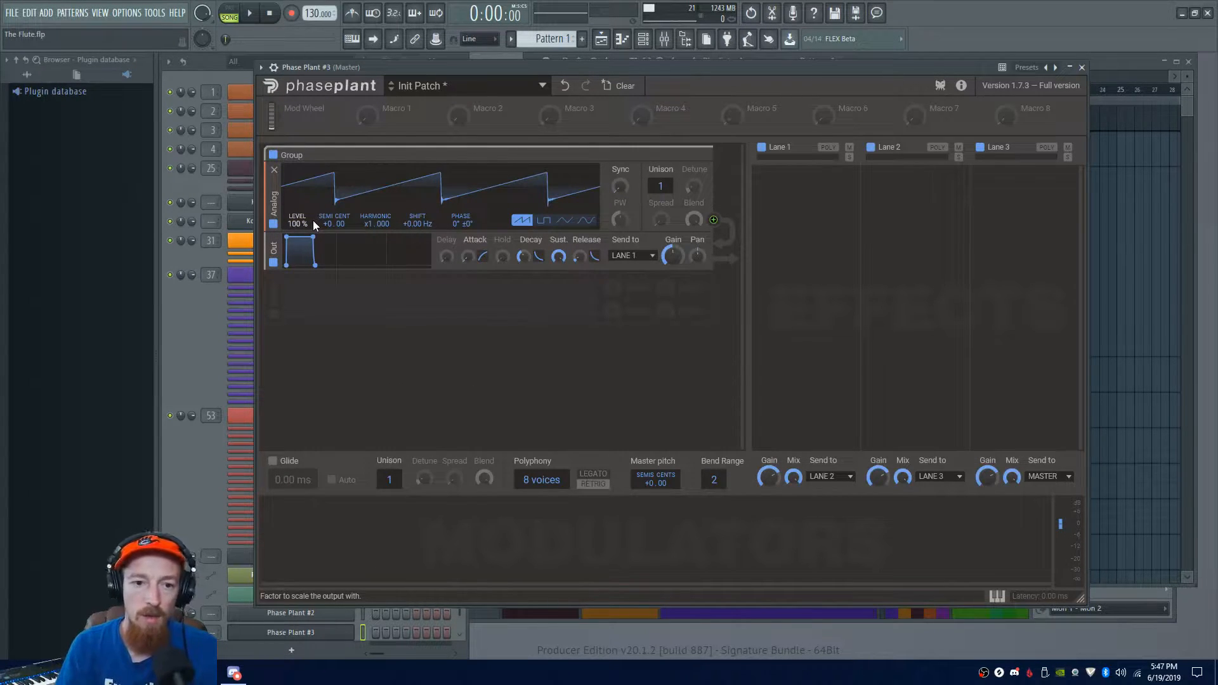
pyautogui.moveTo(338, 225)
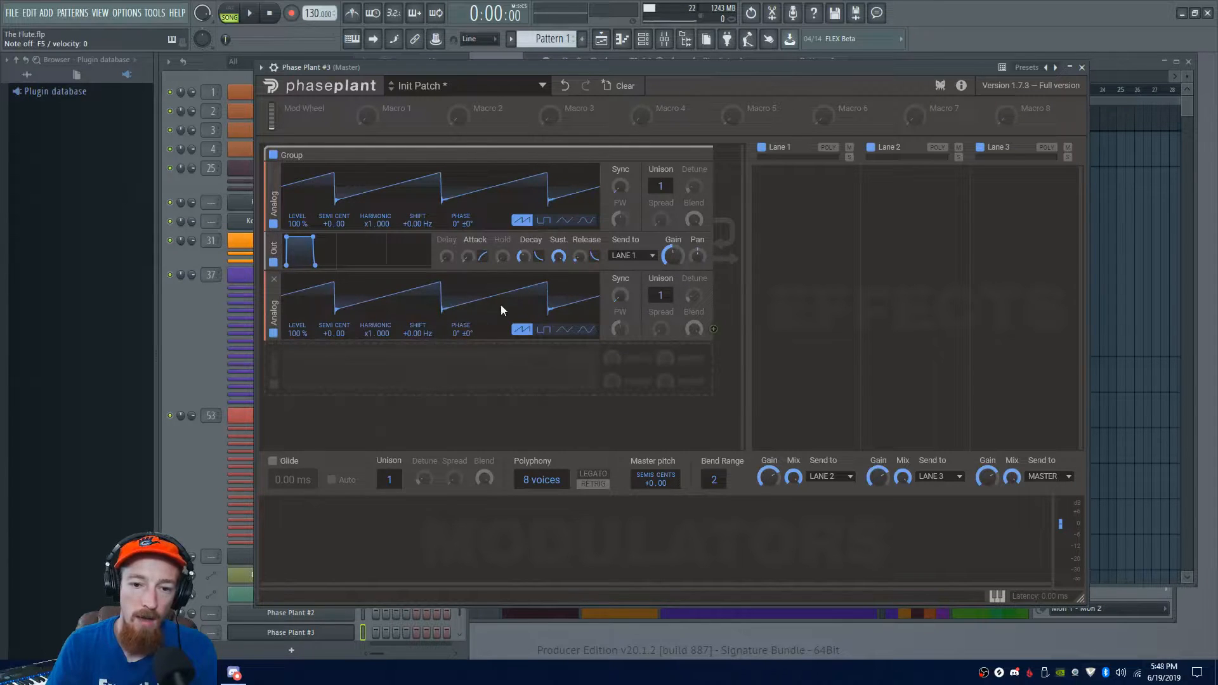
# Switch the second Analog generator to a sine wave beneath the sawtooth
pyautogui.click(585, 330)
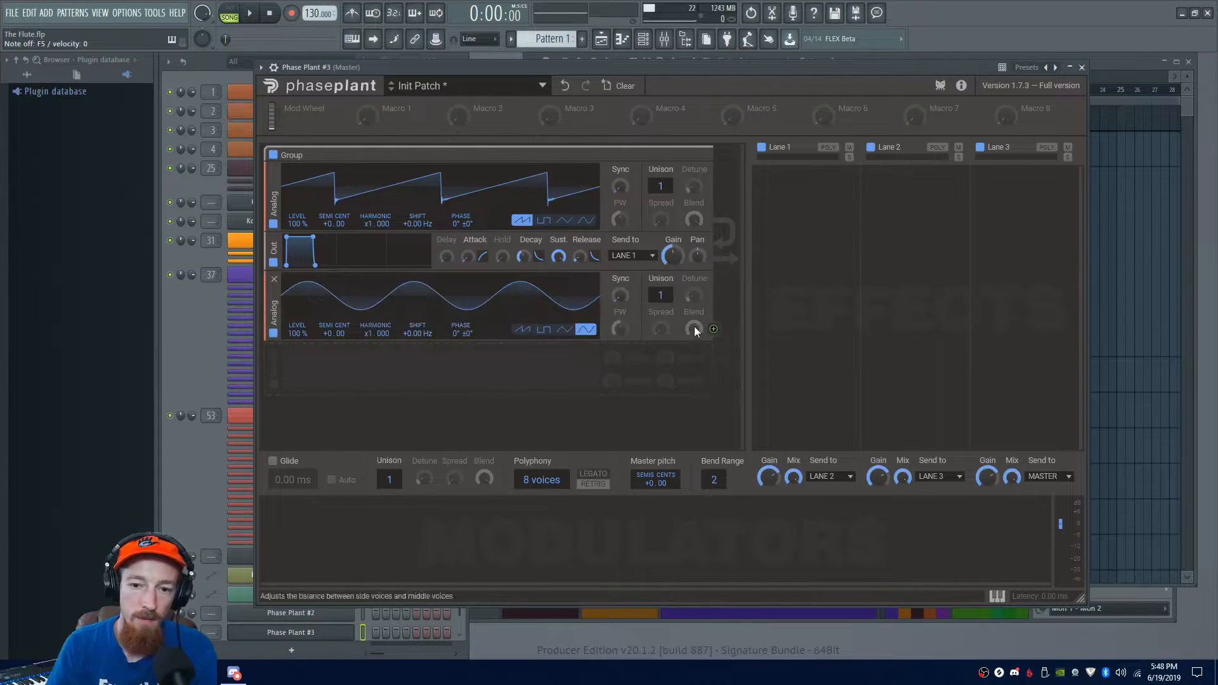
pyautogui.moveTo(713, 330)
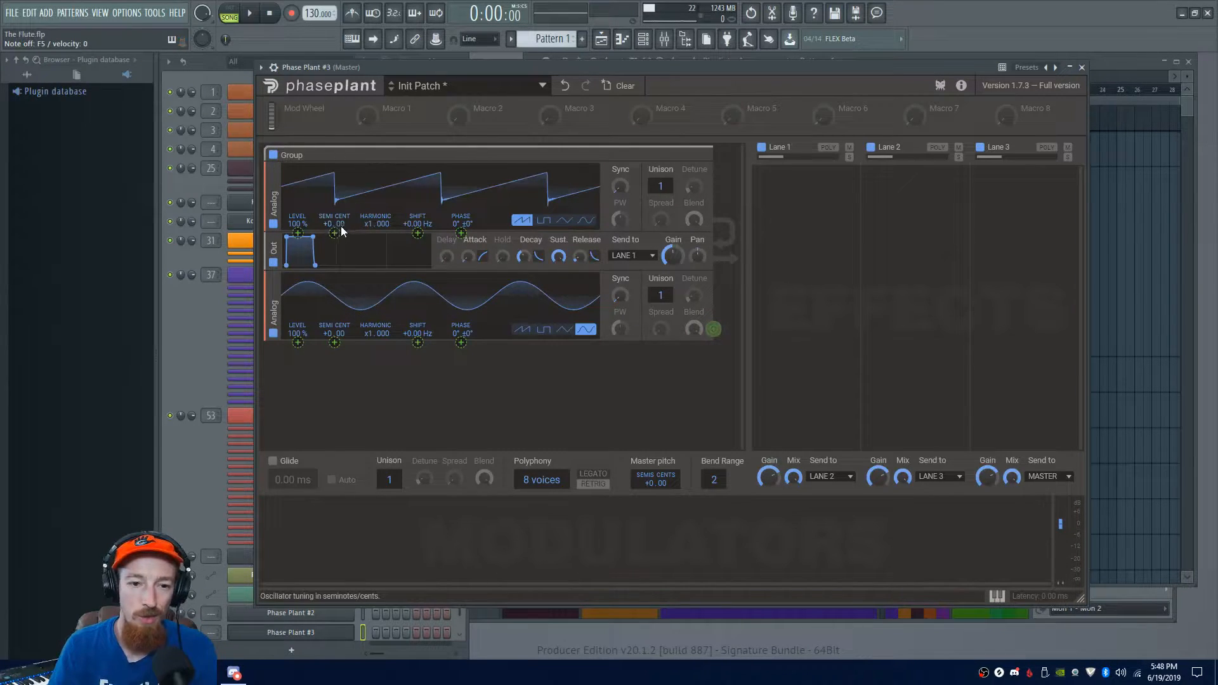
pyautogui.moveTo(697, 374)
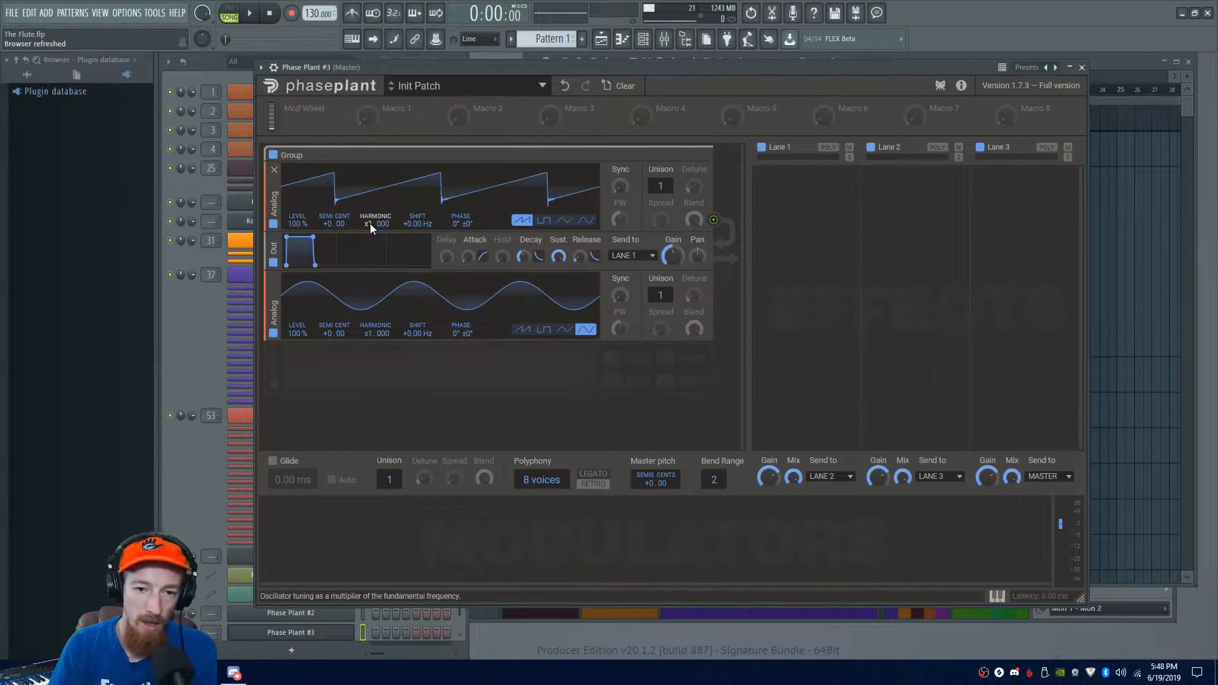
# Add an Envelope modulator to the patch, then delete it again
pyautogui.moveTo(376, 223); pyautogui.dragTo(376, 202)
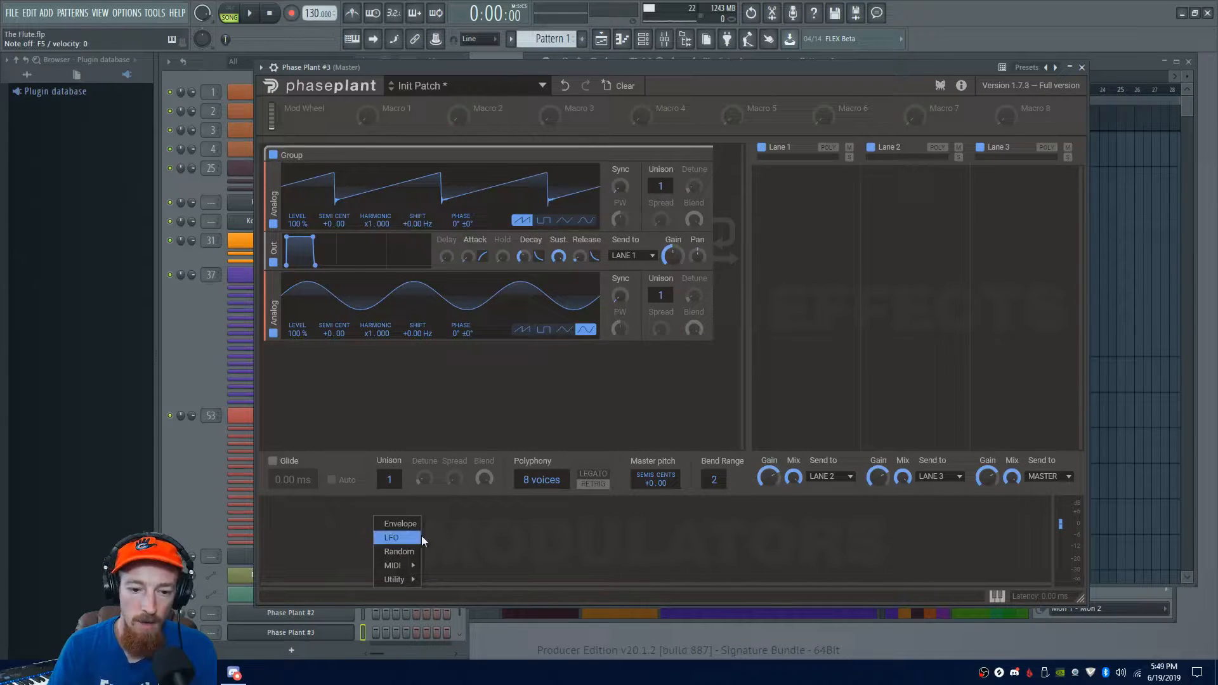
pyautogui.click(399, 523)
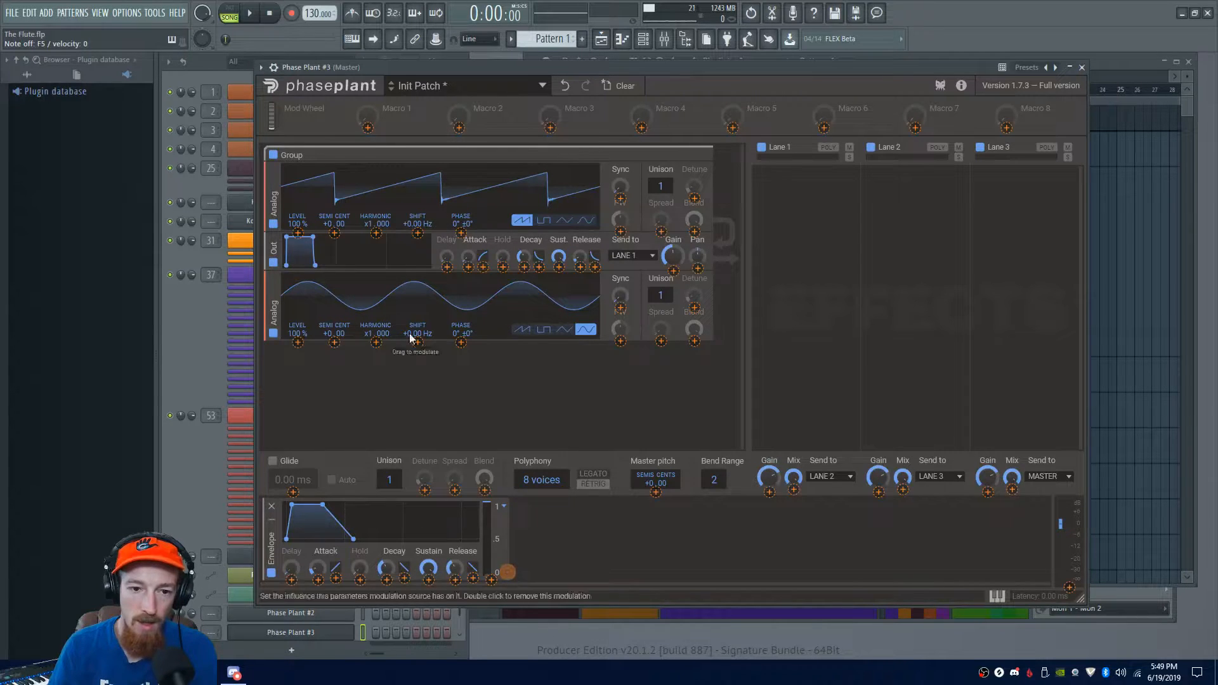
pyautogui.moveTo(377, 225)
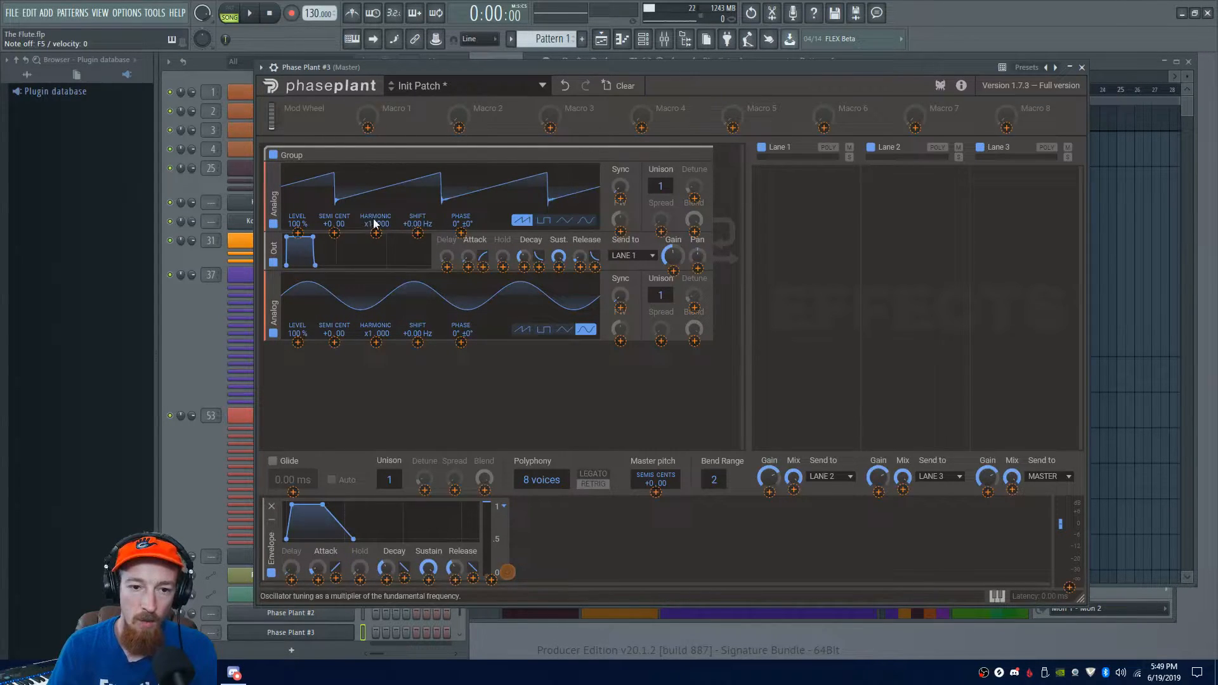
pyautogui.moveTo(388, 238)
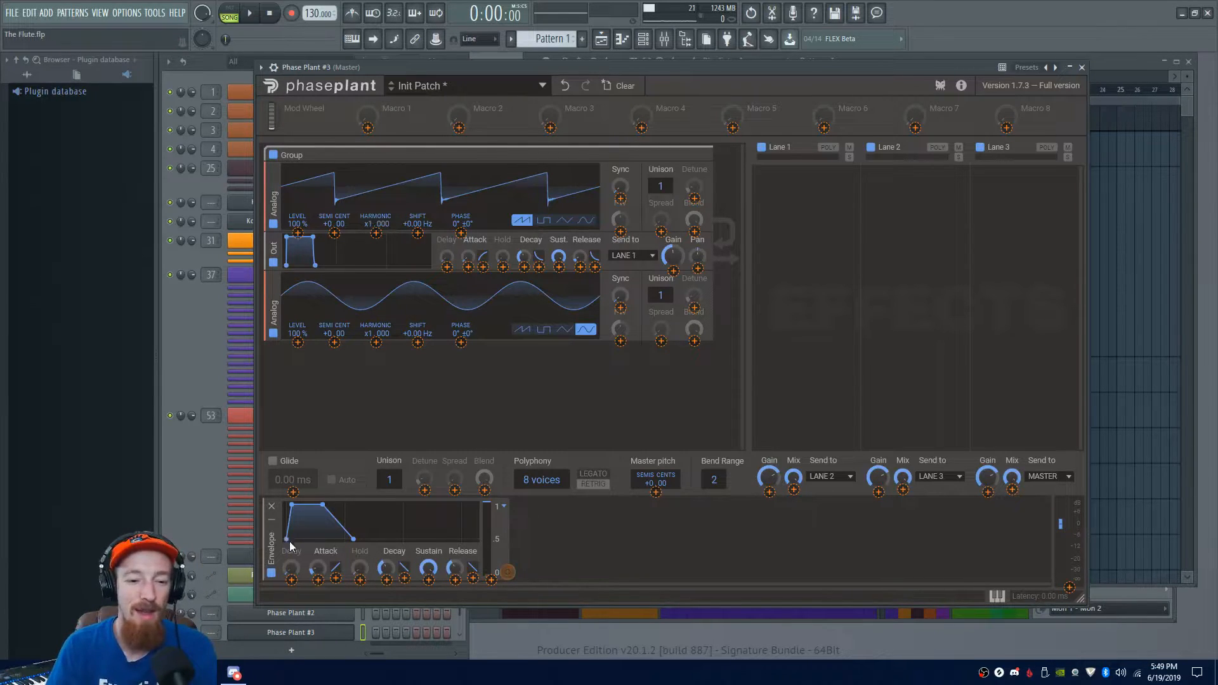
pyautogui.click(272, 506)
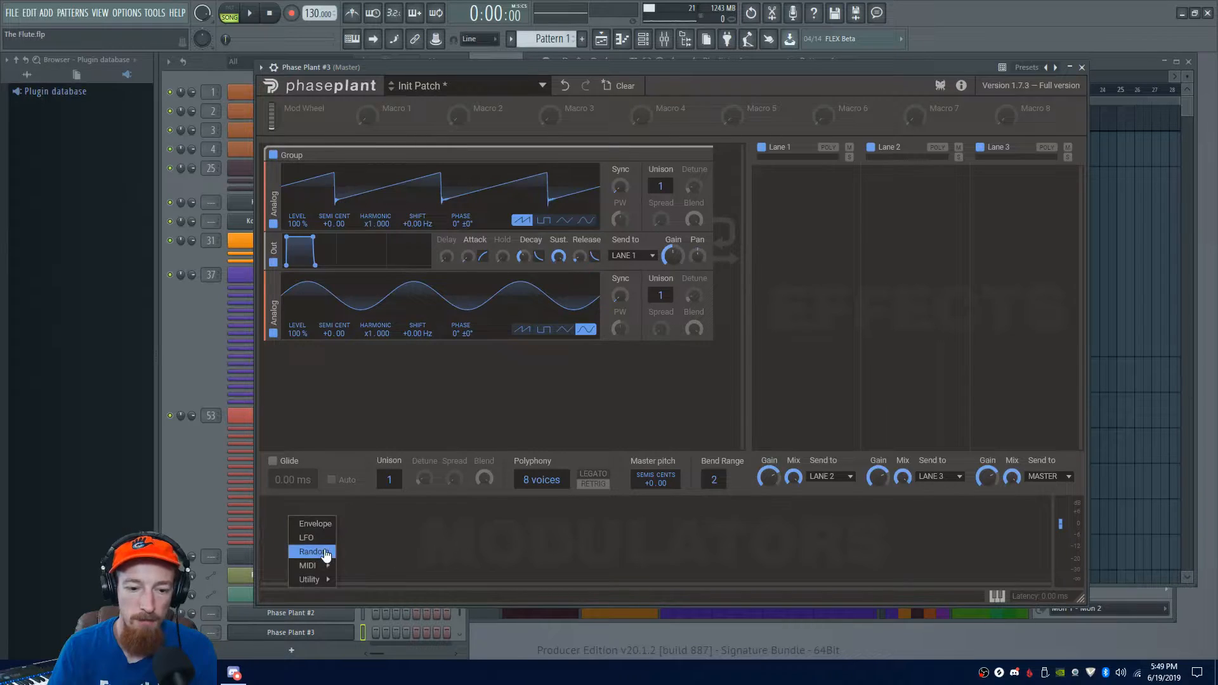
# Add a Random modulator to the patch's modulator area
pyautogui.click(314, 551)
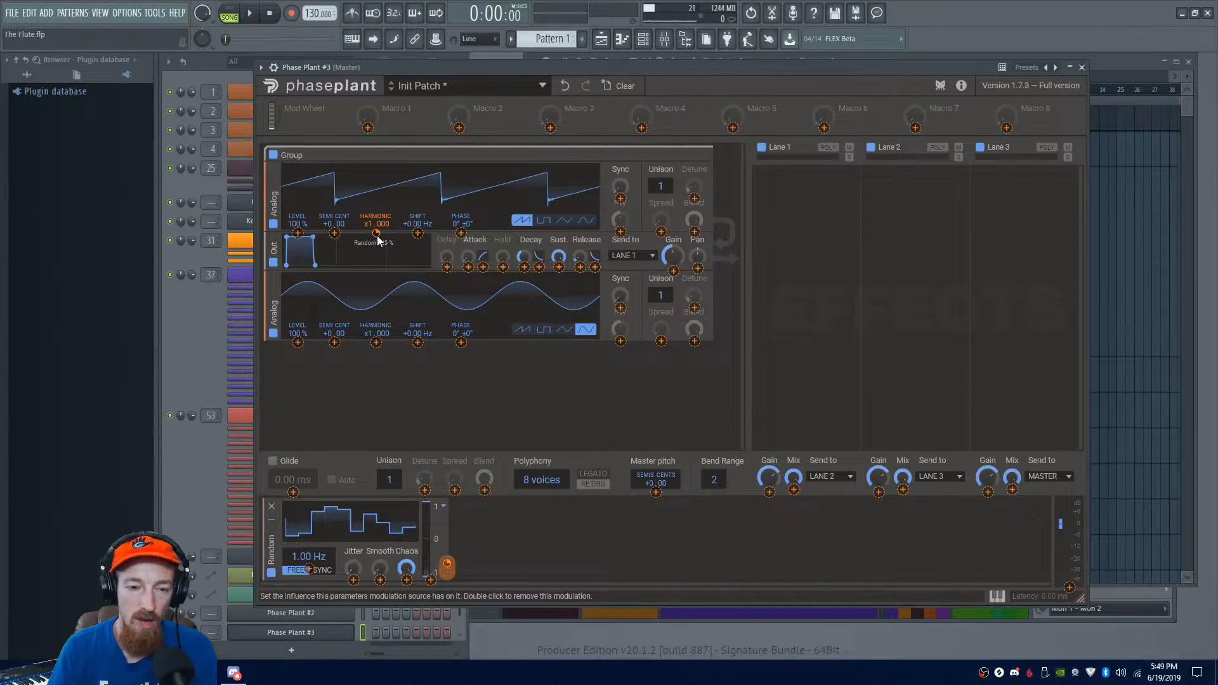
pyautogui.moveTo(372, 254)
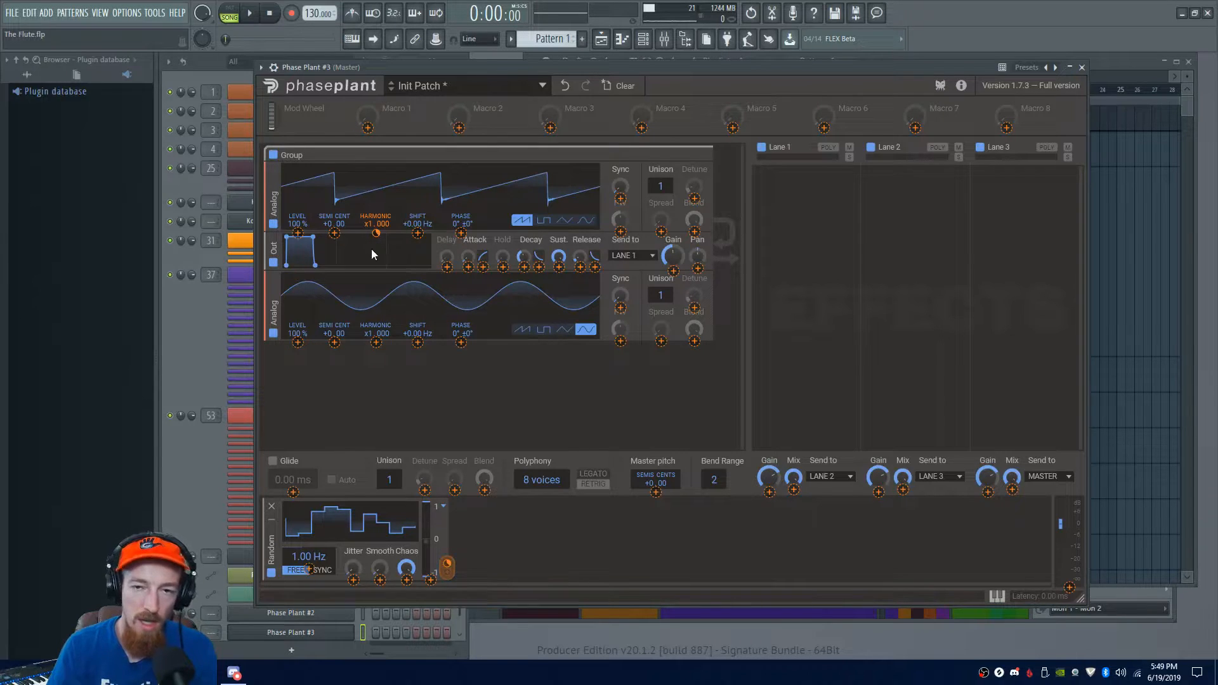
pyautogui.moveTo(375, 223)
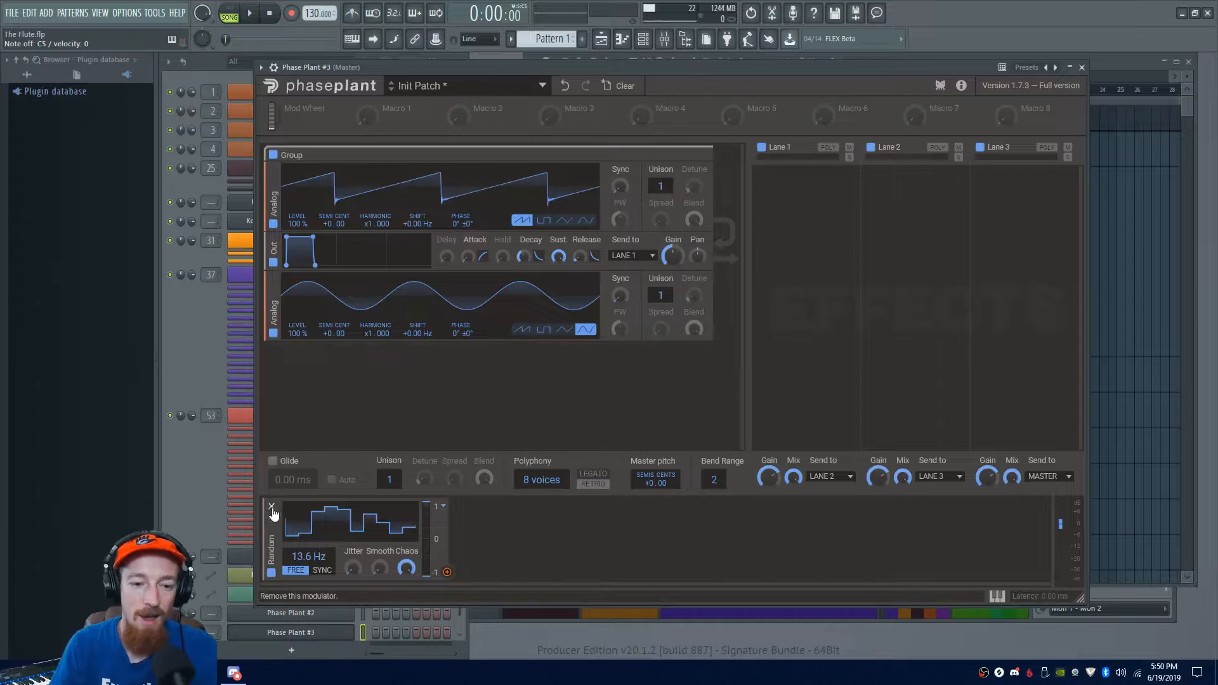
# Delete the Random modulator, leaving the two Analog generators unmodulated
pyautogui.click(272, 506)
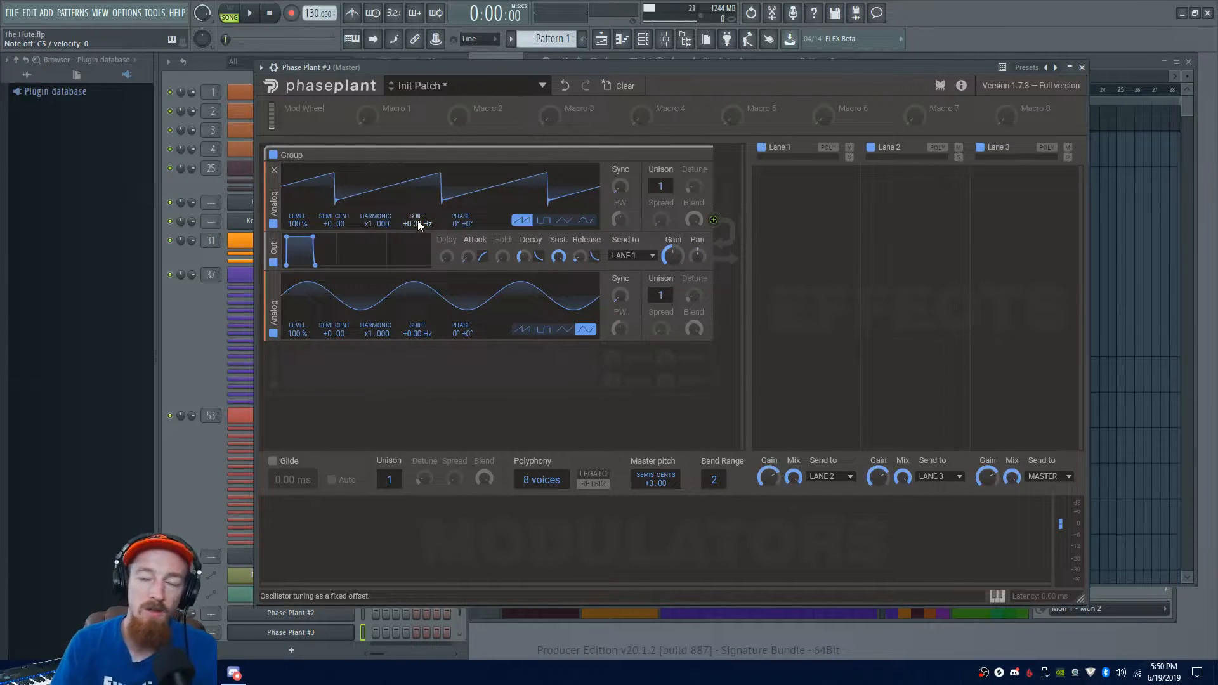
pyautogui.moveTo(418, 223); pyautogui.dragTo(418, 179)
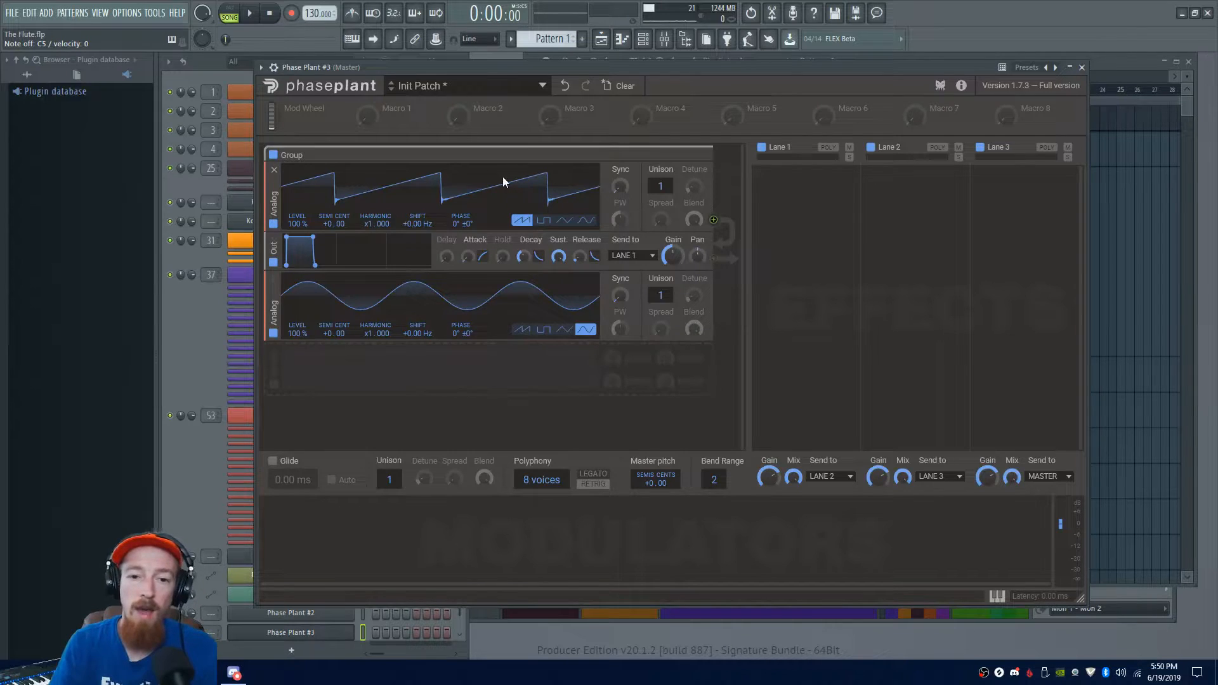
# Try another waveform on the first generator, then return it to sawtooth
pyautogui.click(563, 219)
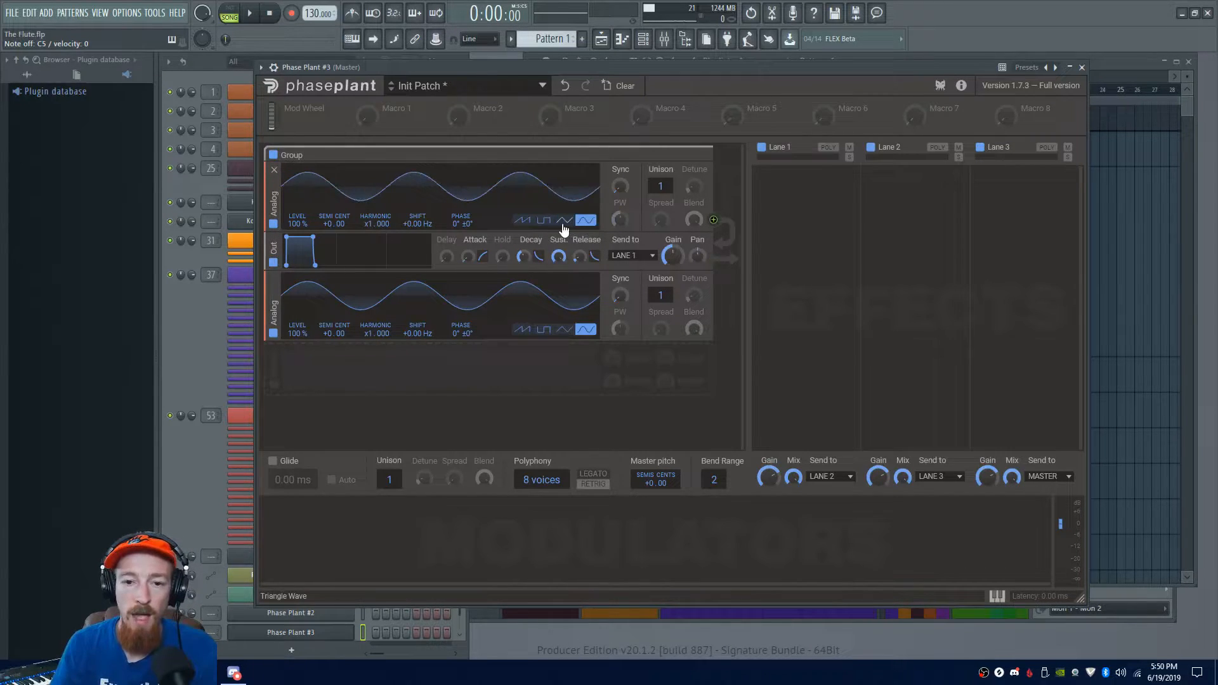
pyautogui.click(524, 220)
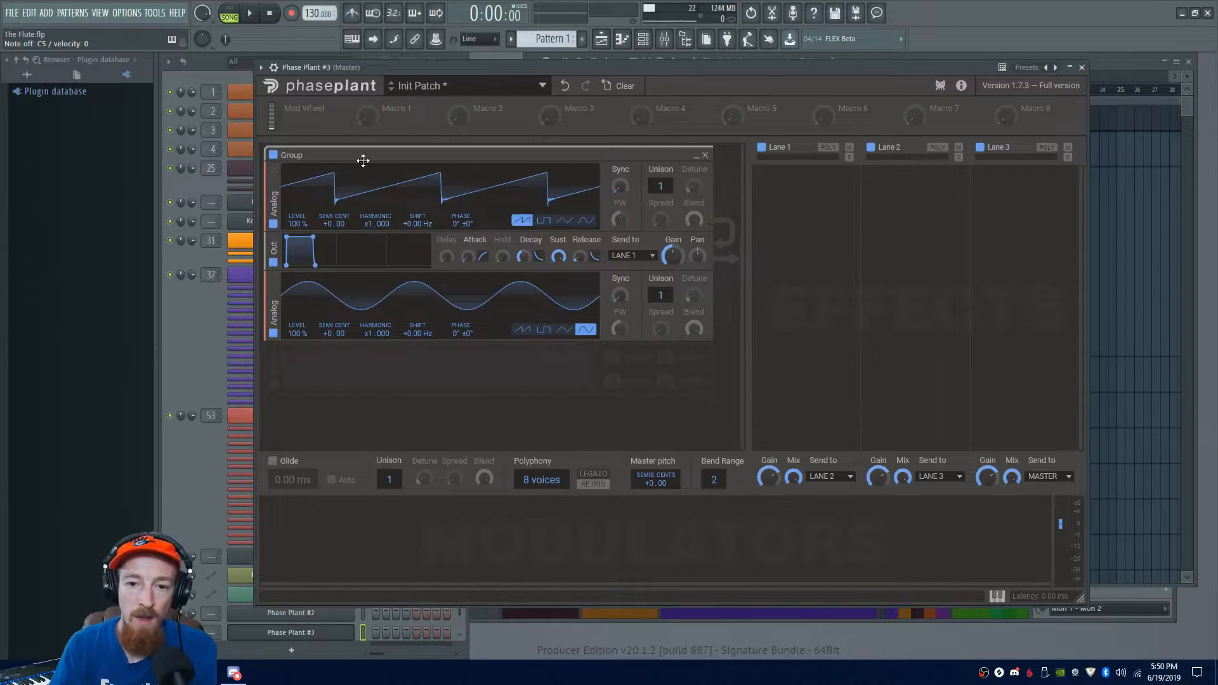
pyautogui.moveTo(621, 187)
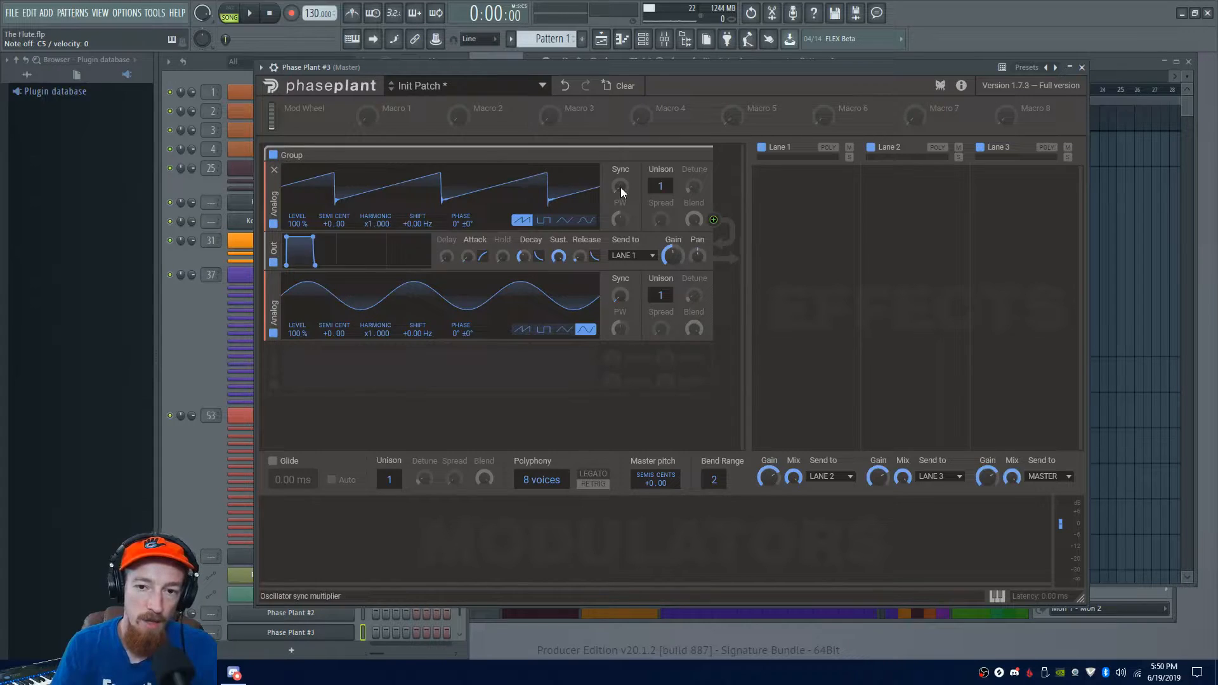
pyautogui.moveTo(268, 195)
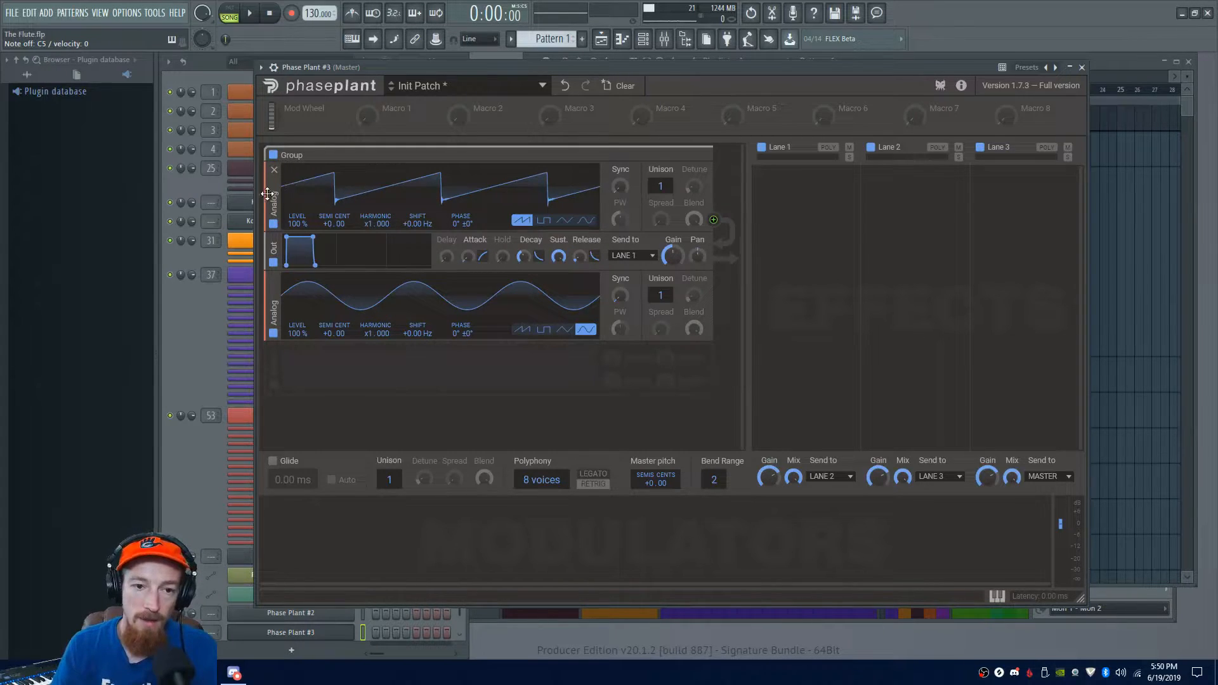
pyautogui.moveTo(619, 186)
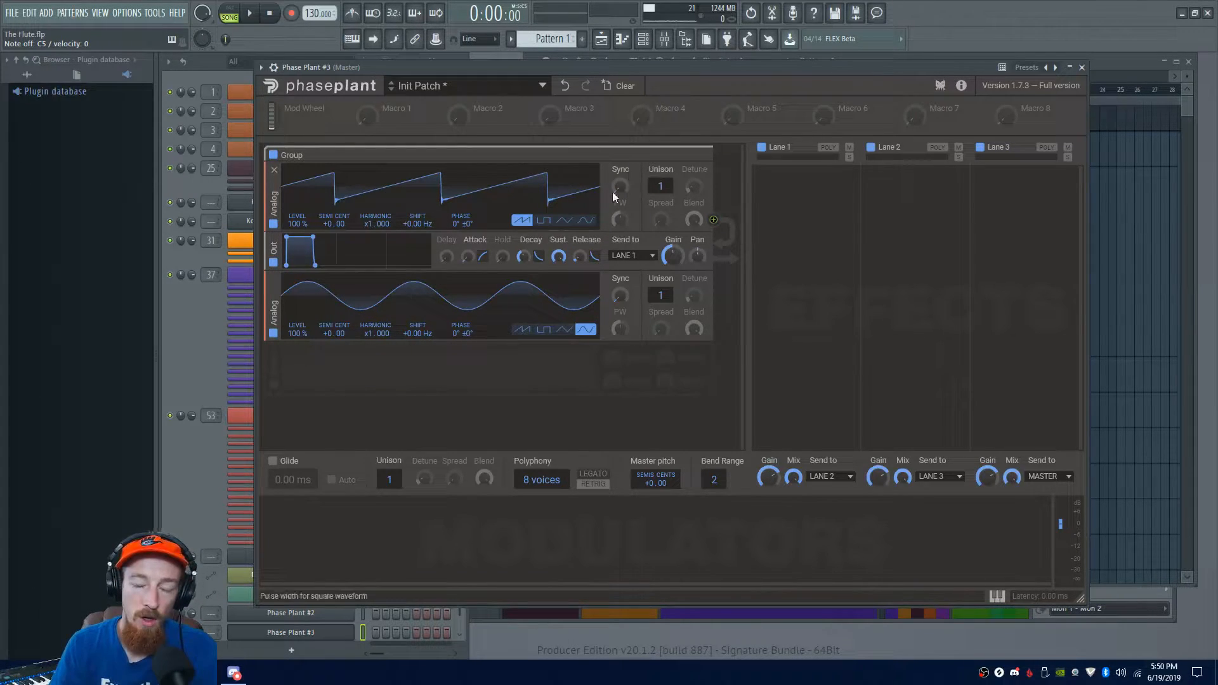
pyautogui.moveTo(637, 173)
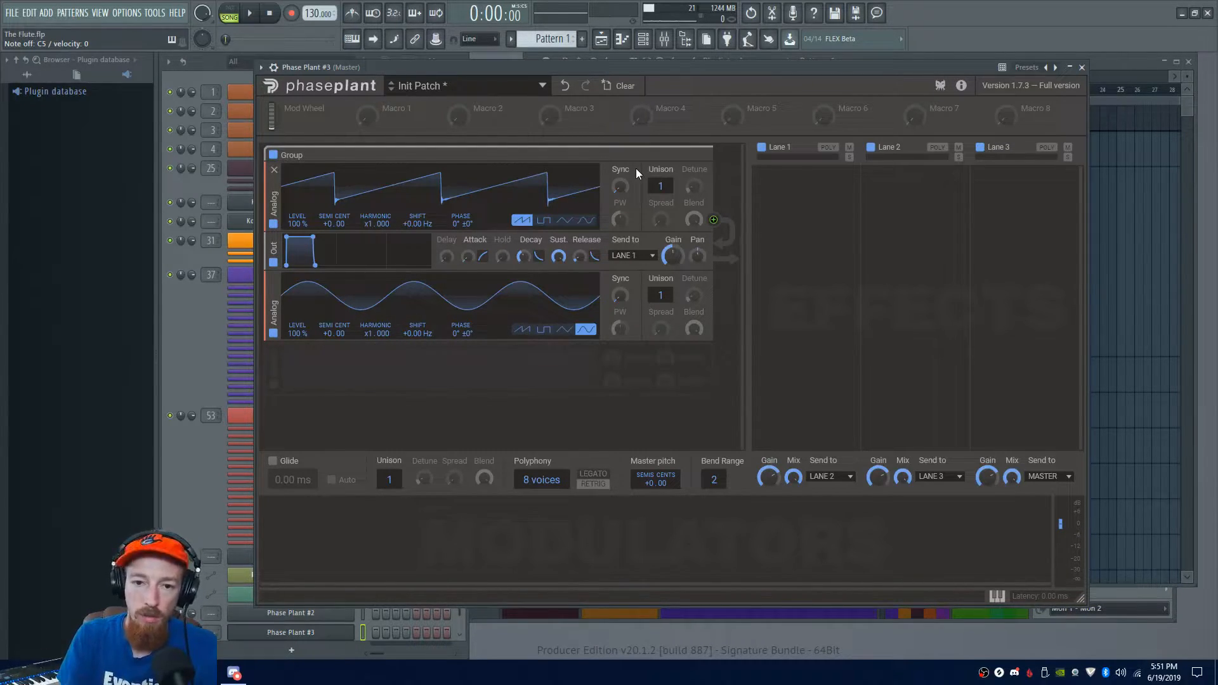
pyautogui.moveTo(633, 199)
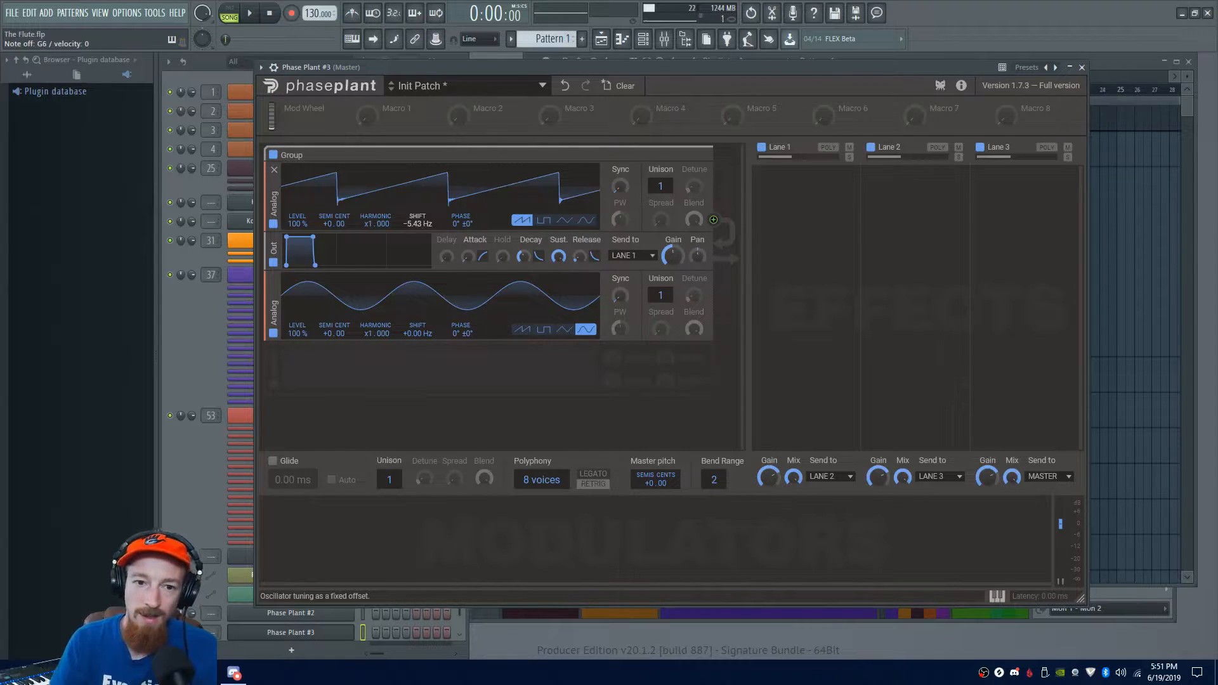
# Reset the first Analog generator's frequency shift, then cycle its waveform through pulse, triangle and sine
pyautogui.doubleClick(417, 223)
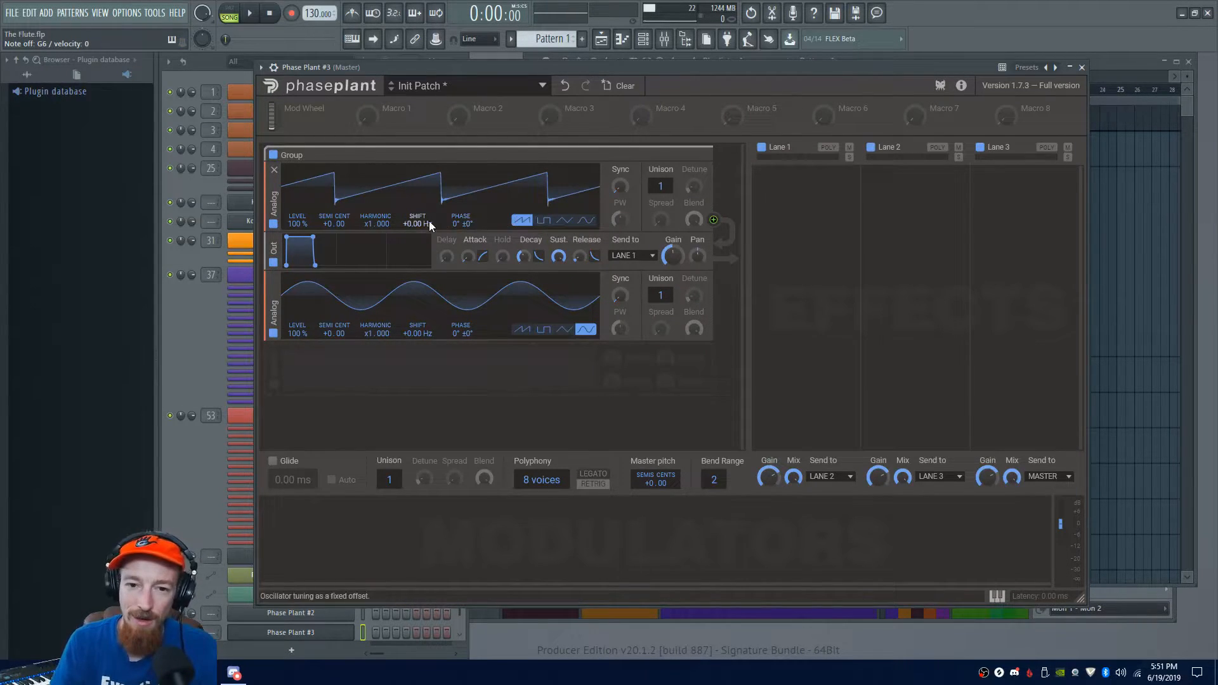
pyautogui.moveTo(461, 223)
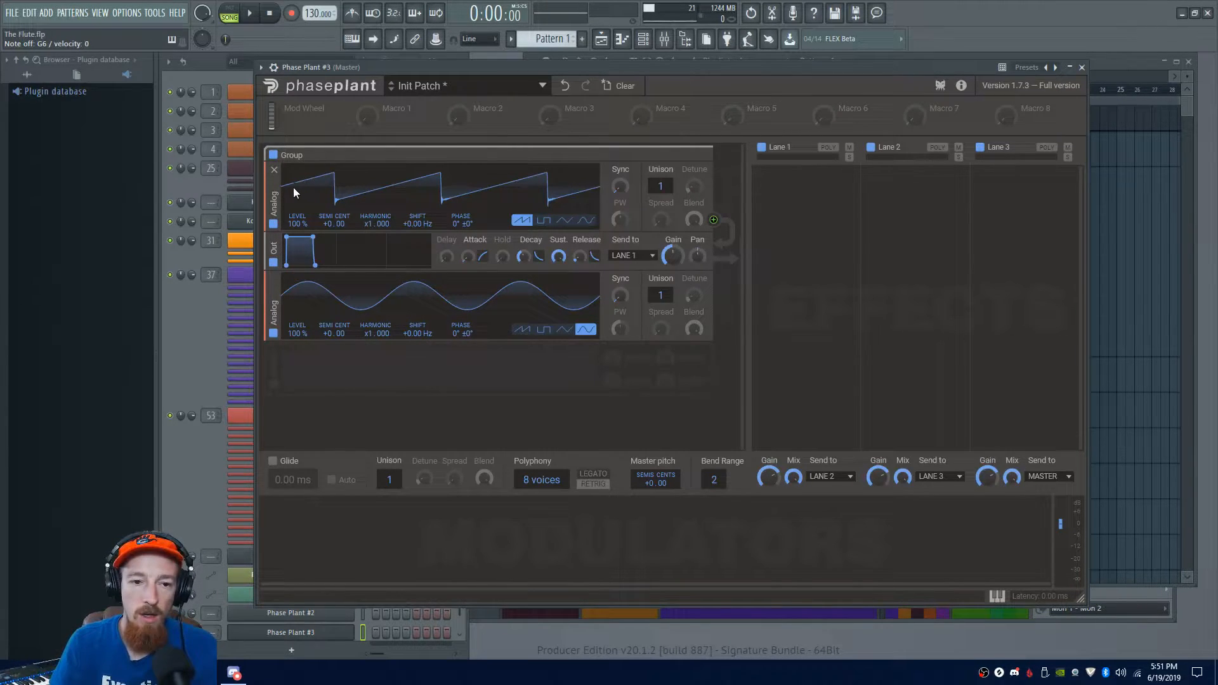
pyautogui.moveTo(383, 193)
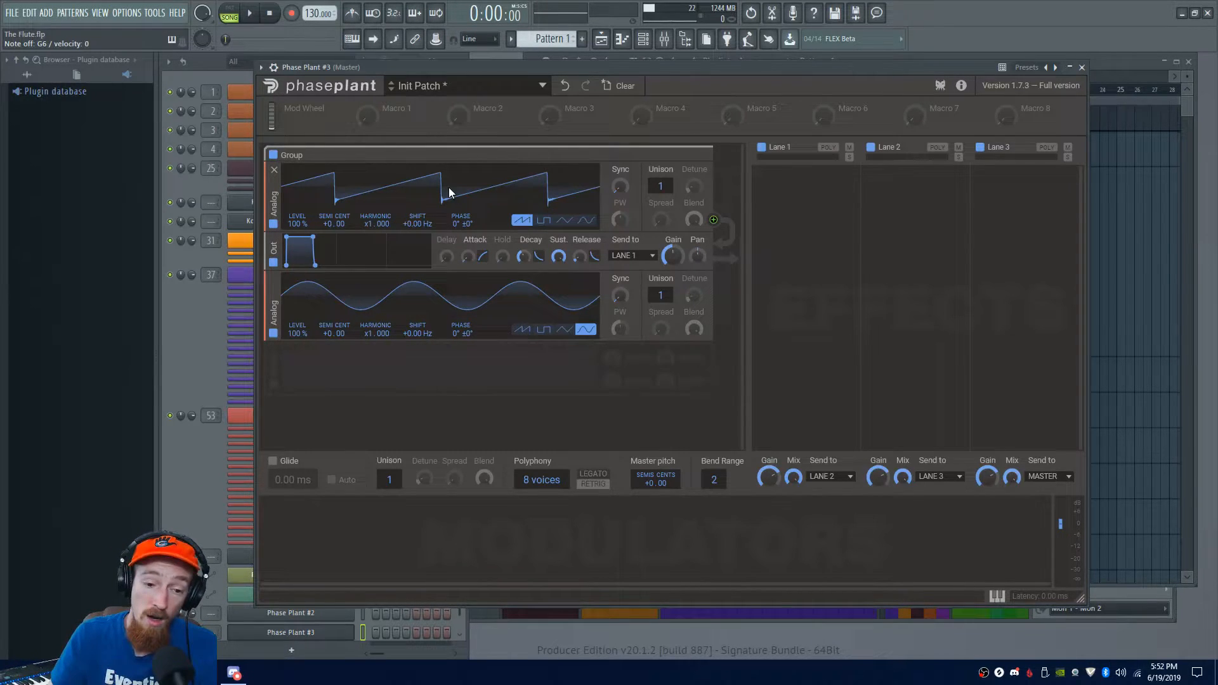
pyautogui.moveTo(612, 193)
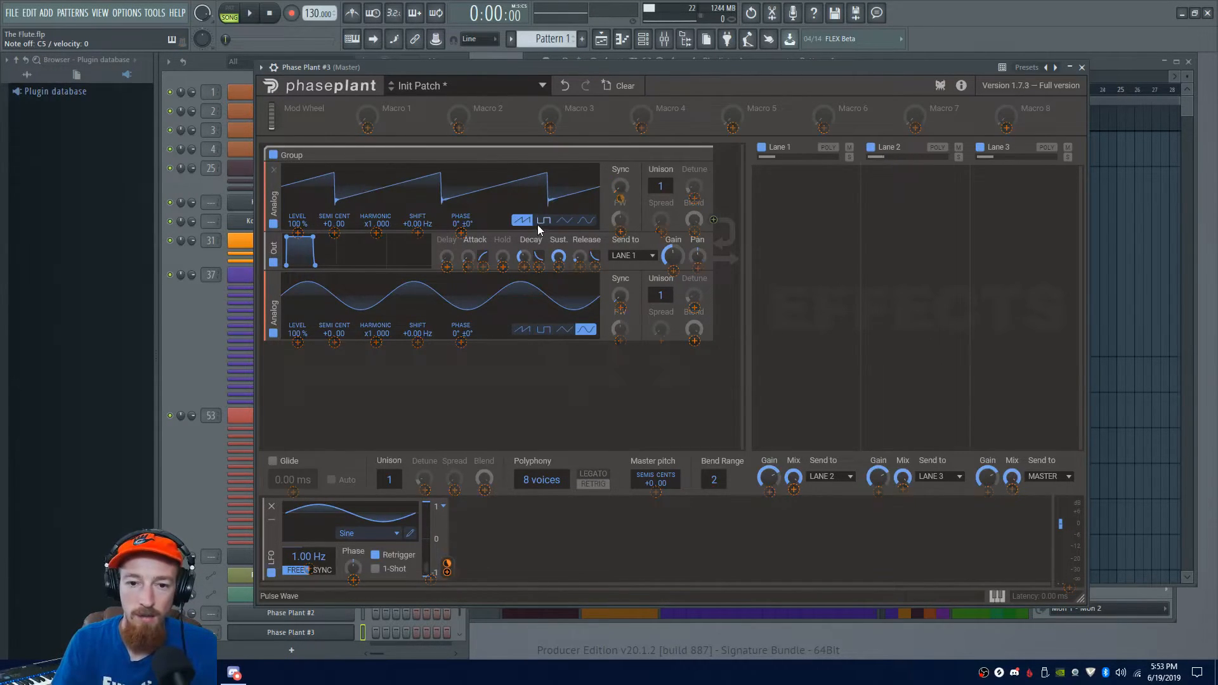
pyautogui.click(544, 220)
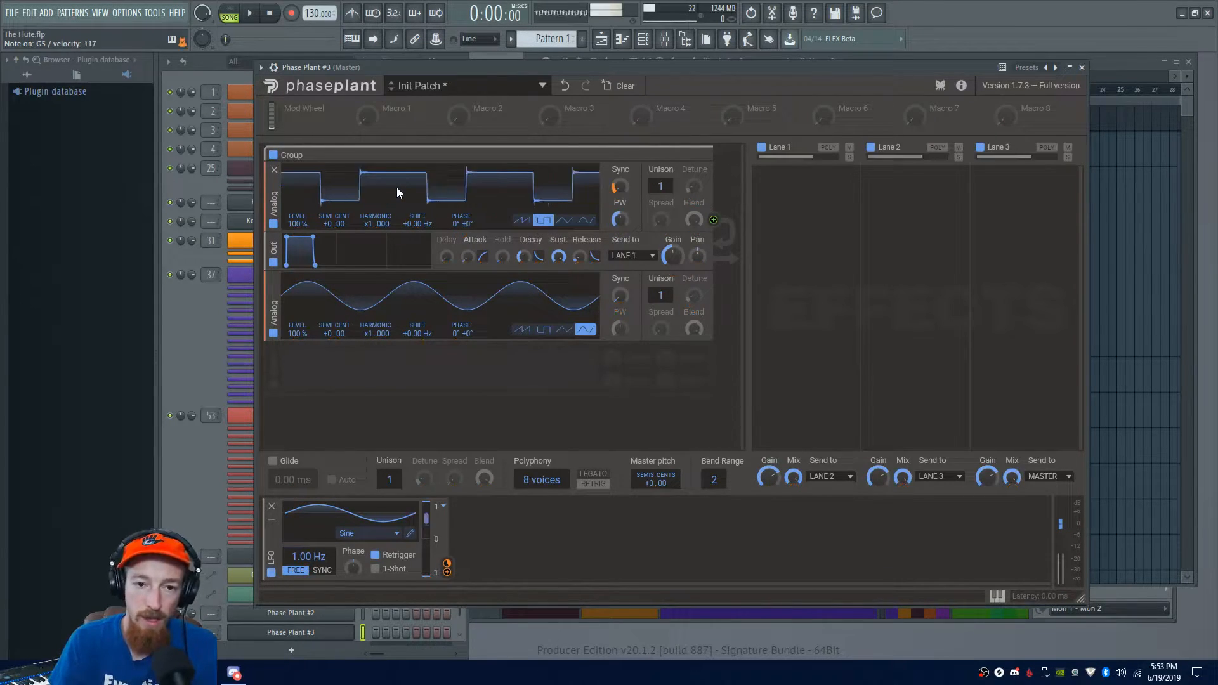
pyautogui.click(565, 221)
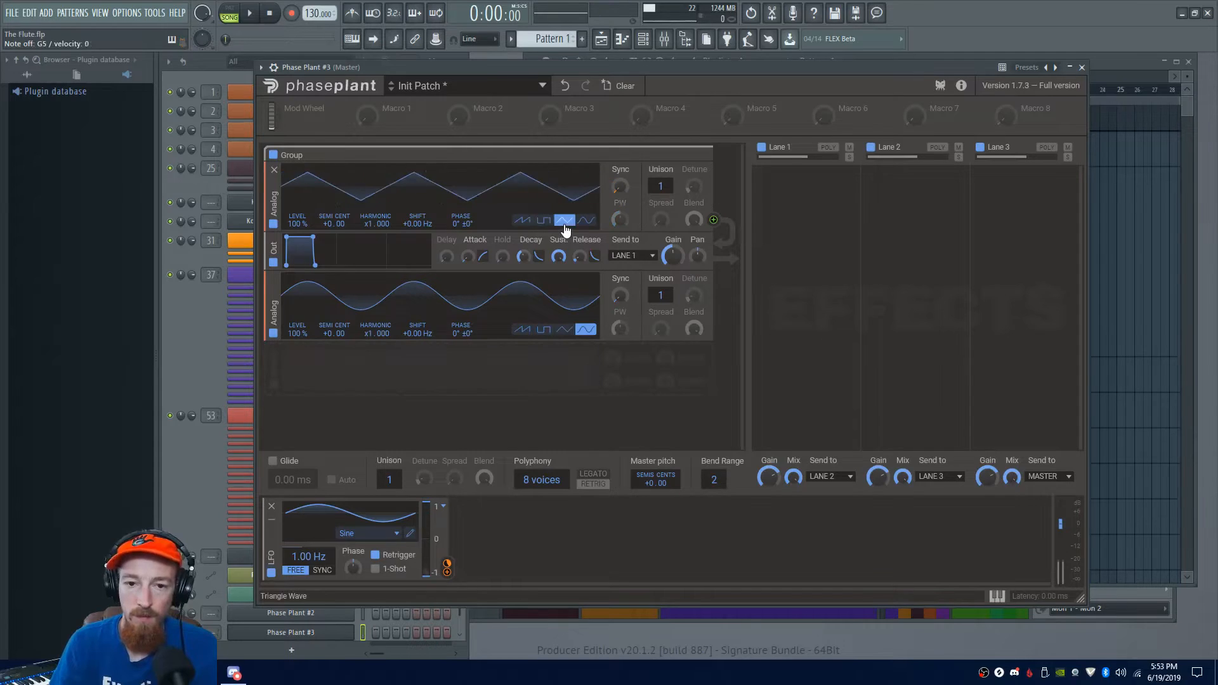
pyautogui.click(585, 221)
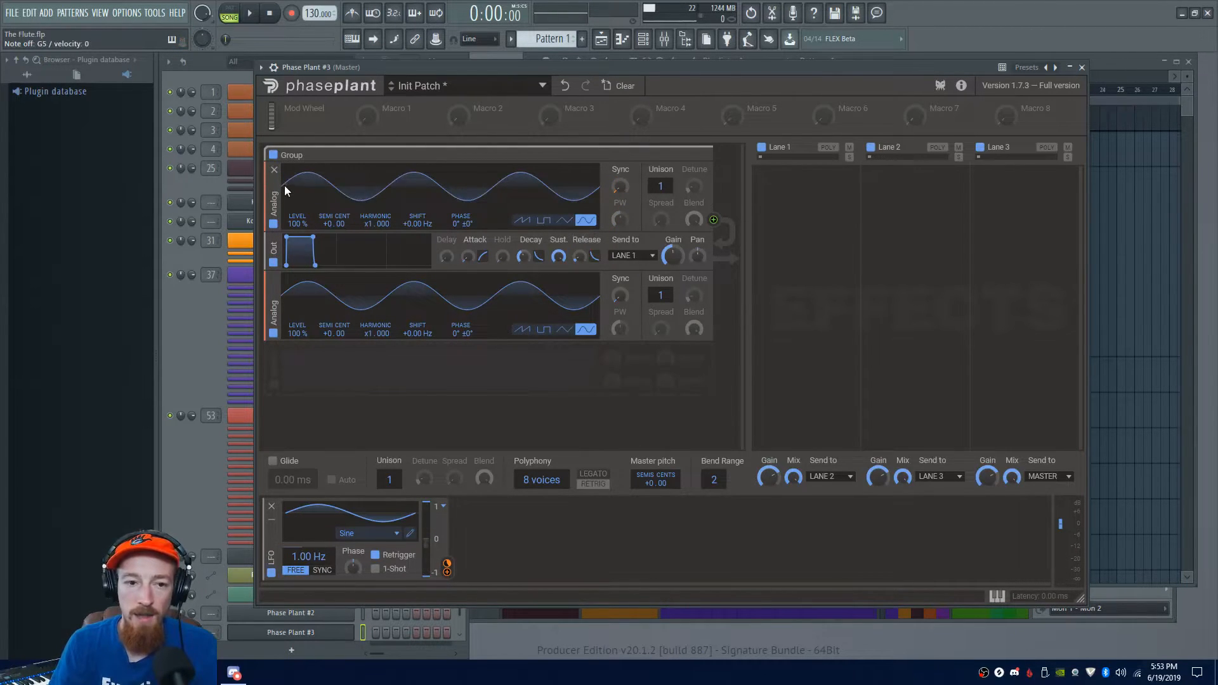
pyautogui.moveTo(501, 216)
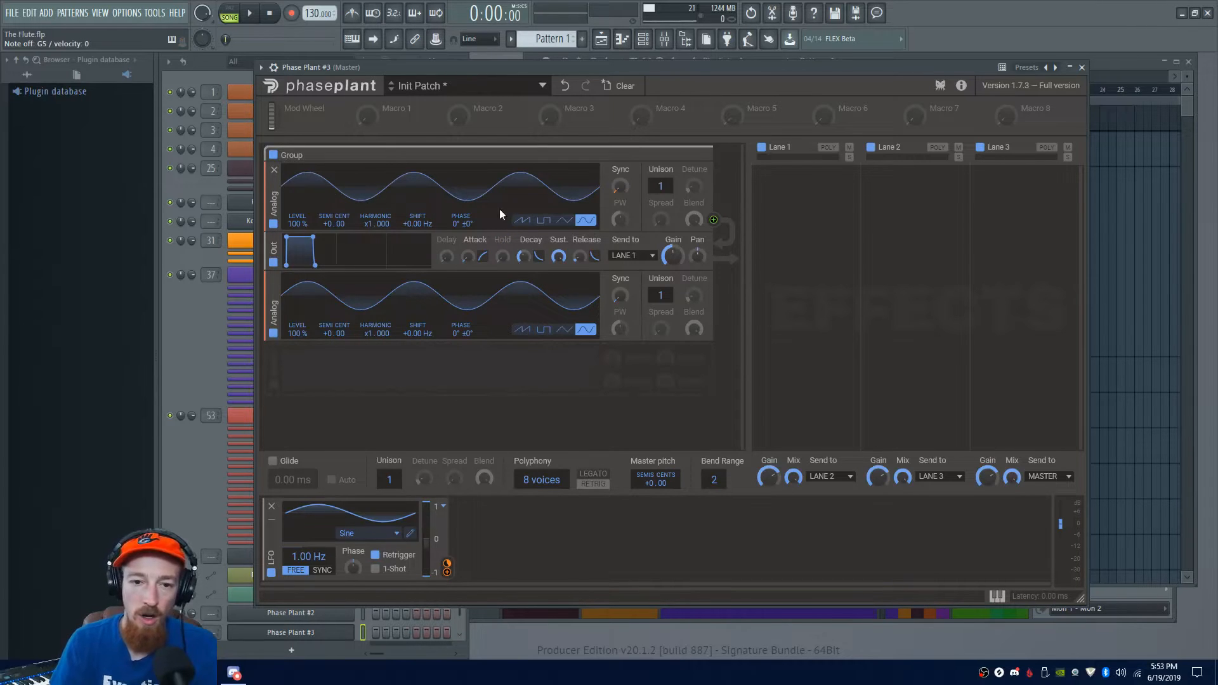
pyautogui.moveTo(491, 200)
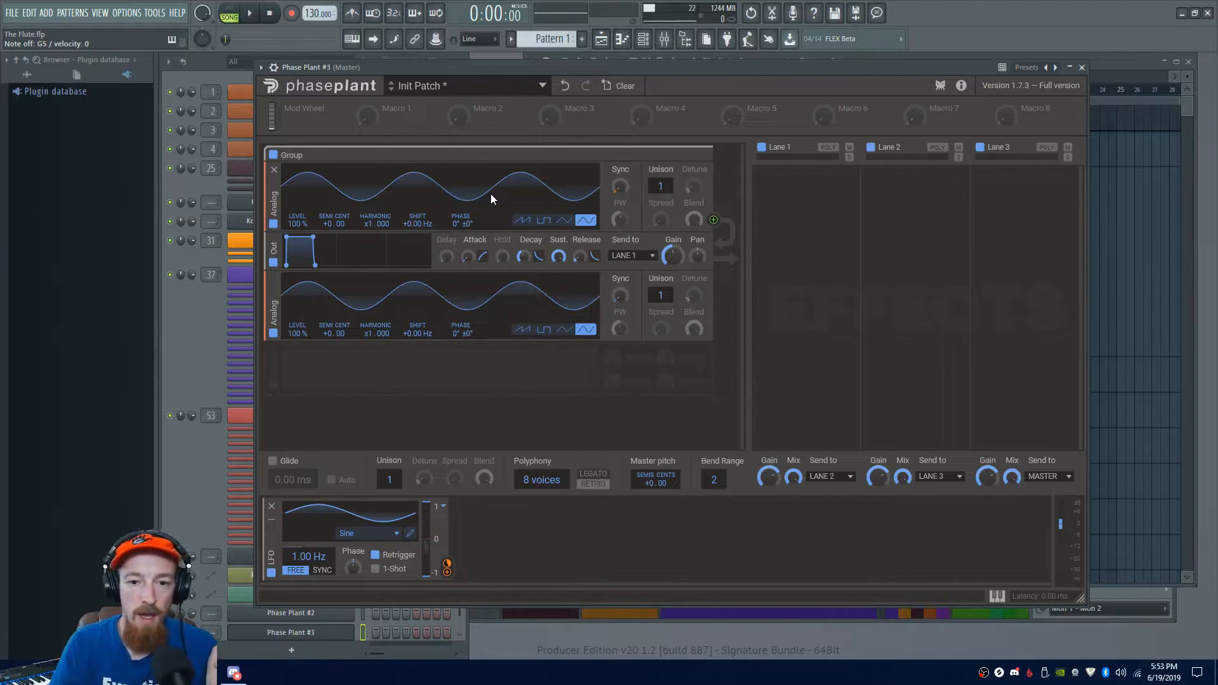
pyautogui.click(522, 219)
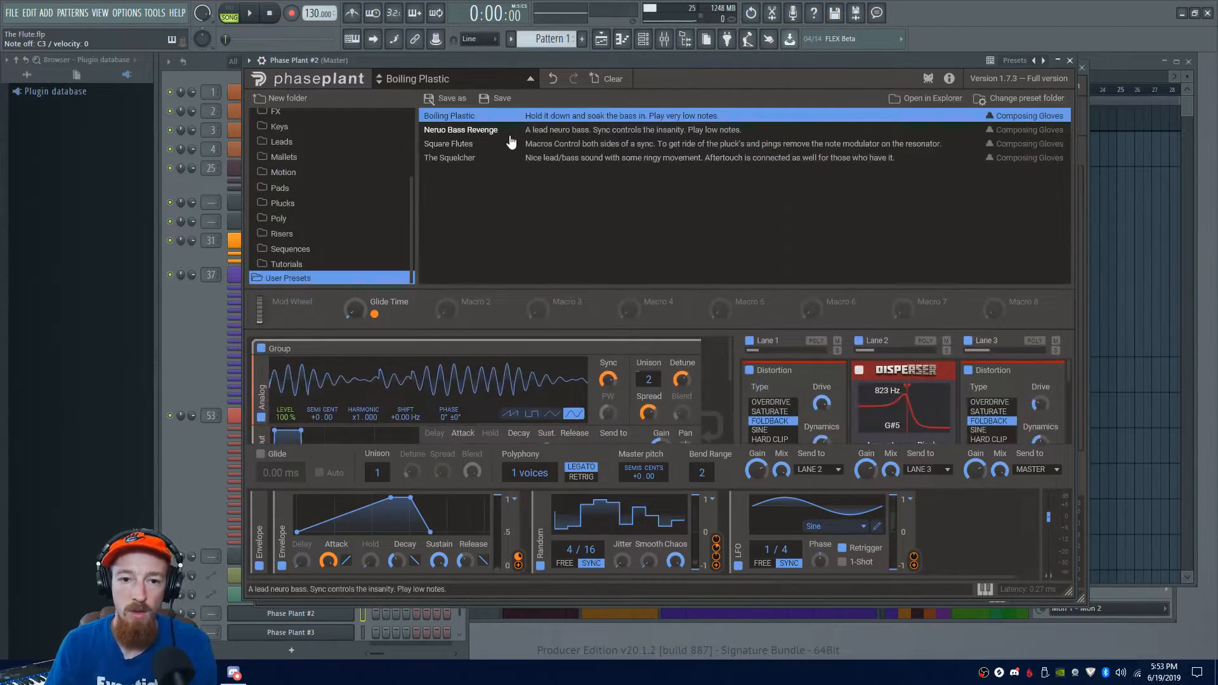
# Load the Neuro Bass Revenge user preset, then bring up another Phase Plant channel's window
pyautogui.doubleClick(461, 130)
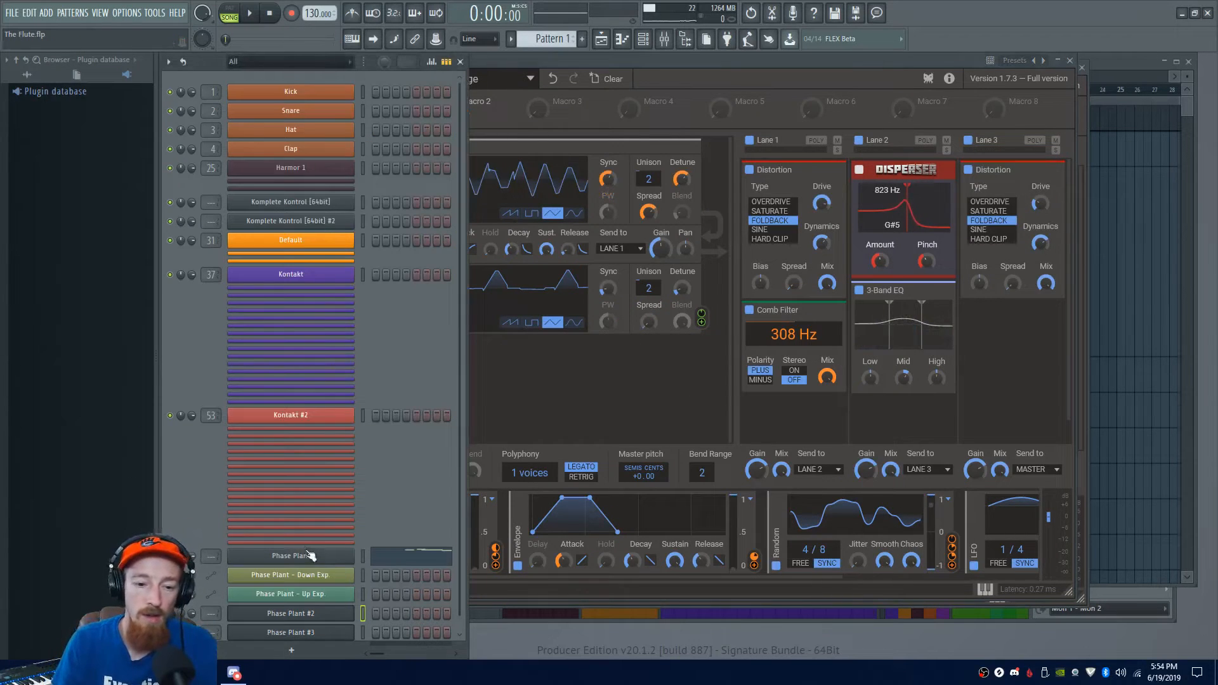
pyautogui.doubleClick(289, 556)
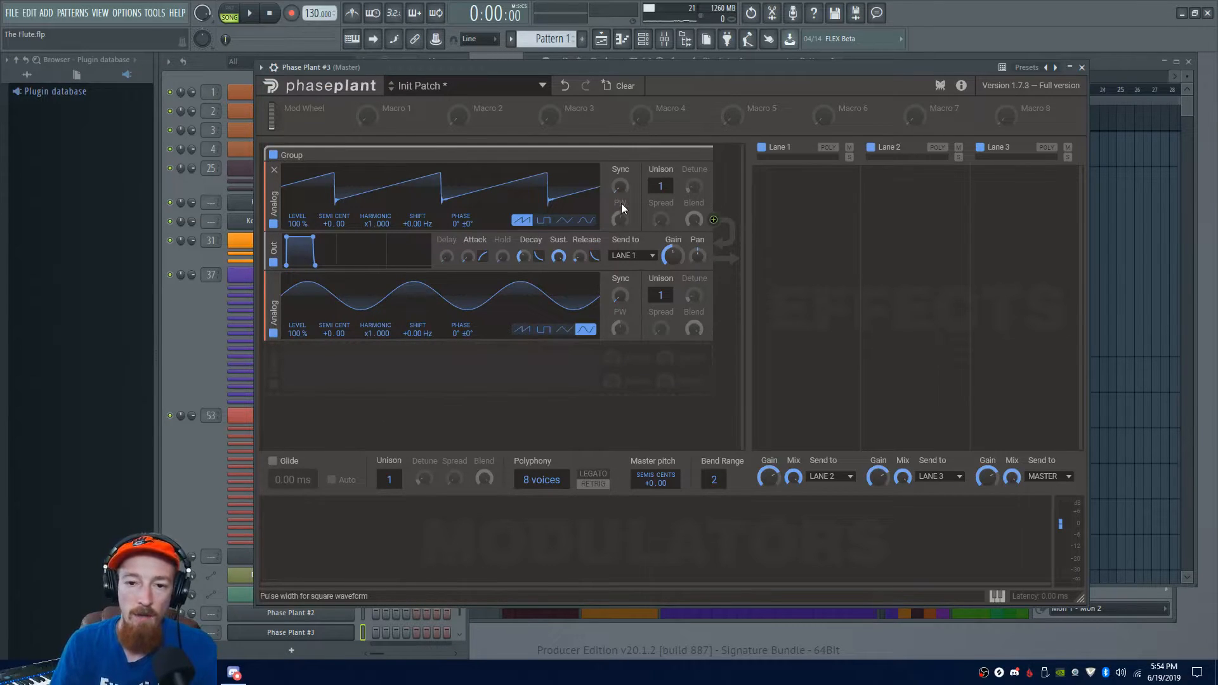
pyautogui.moveTo(621, 212)
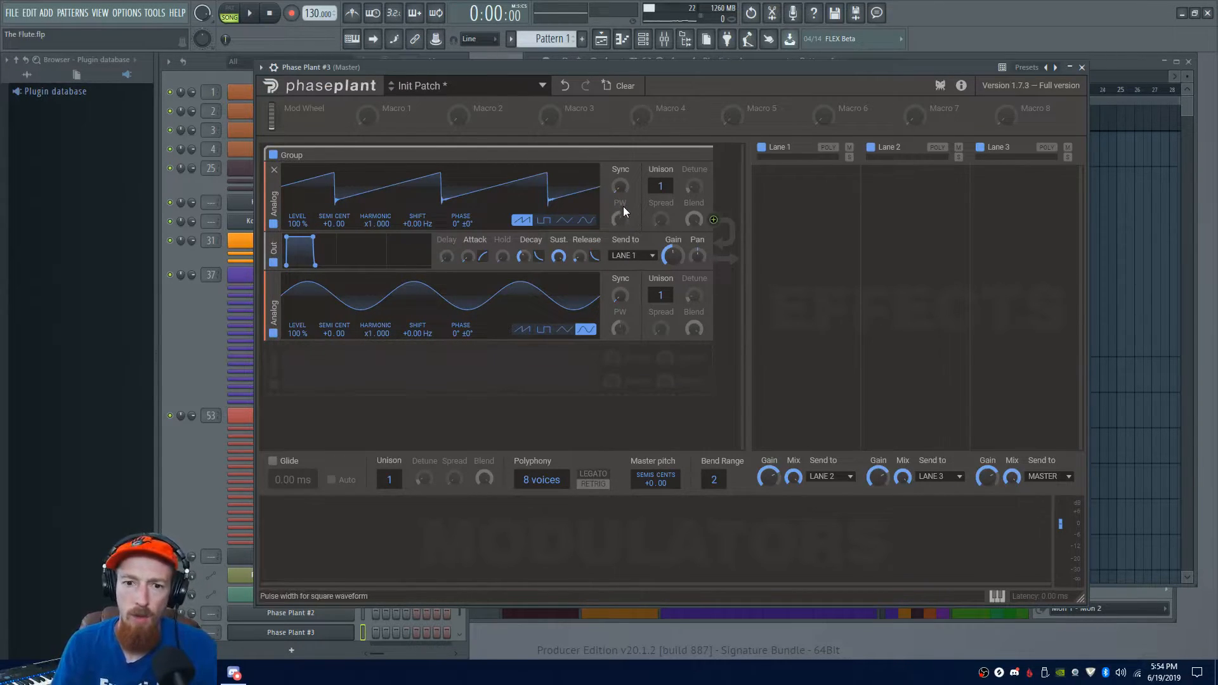
# Toggle the first Analog generator between saw and pulse, leaving it on a pulse wave
pyautogui.click(545, 220)
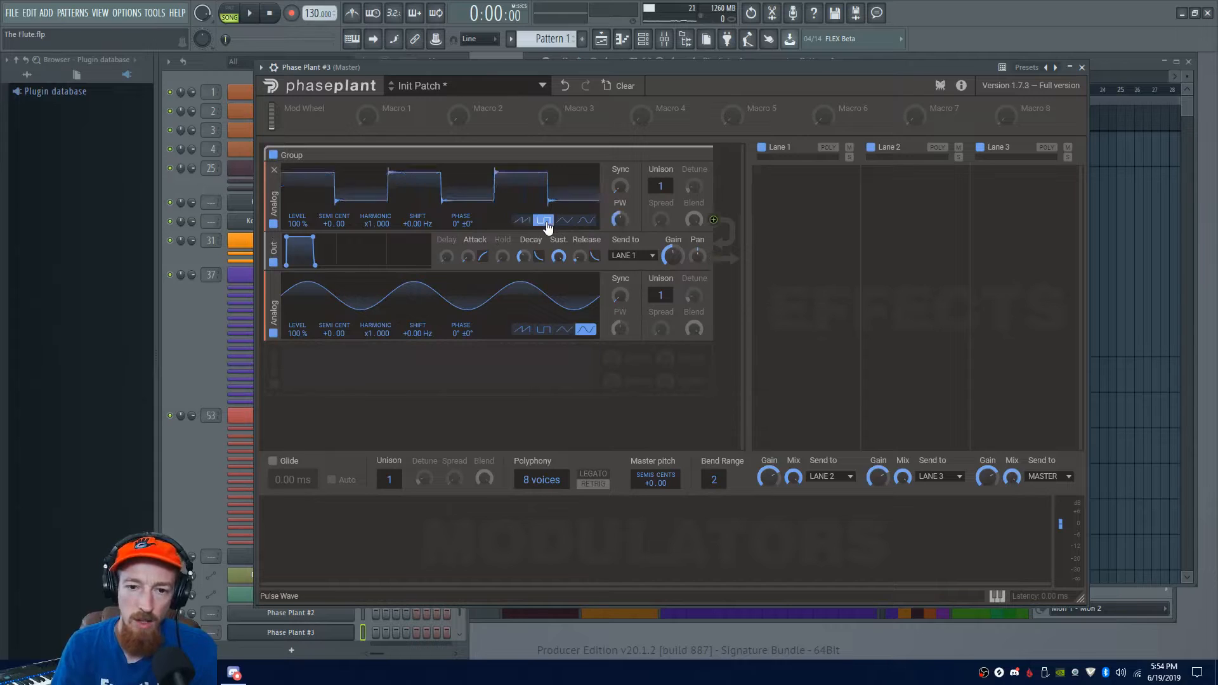
pyautogui.click(522, 220)
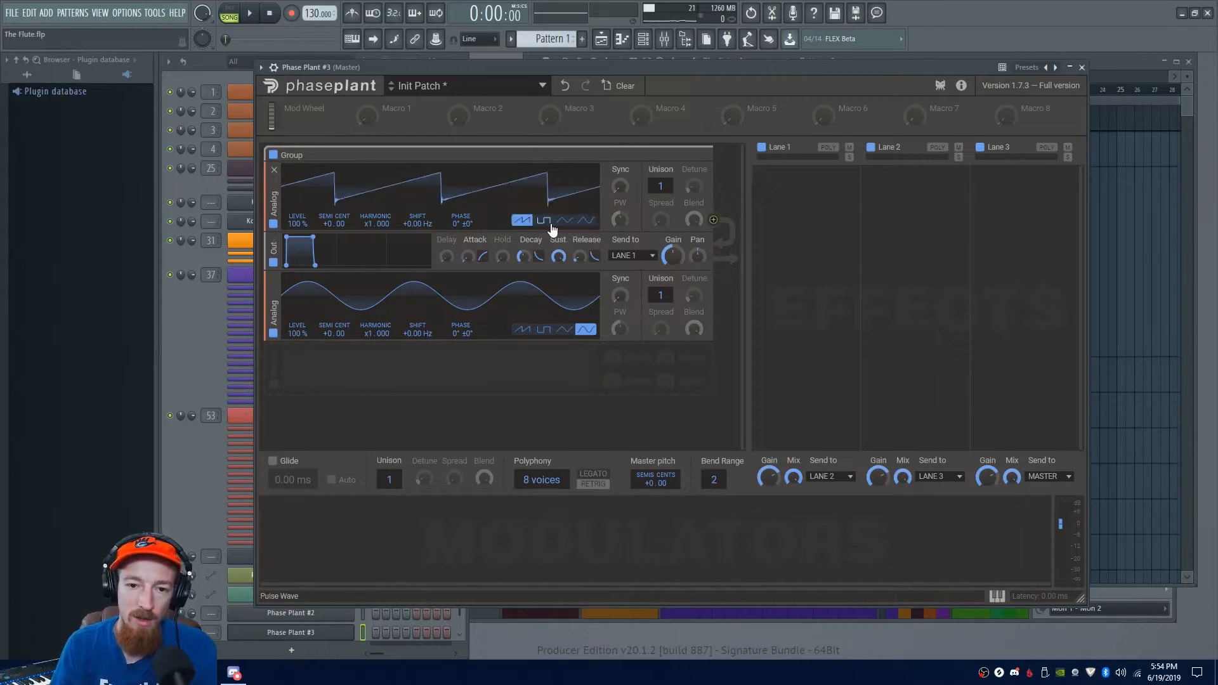
pyautogui.click(544, 220)
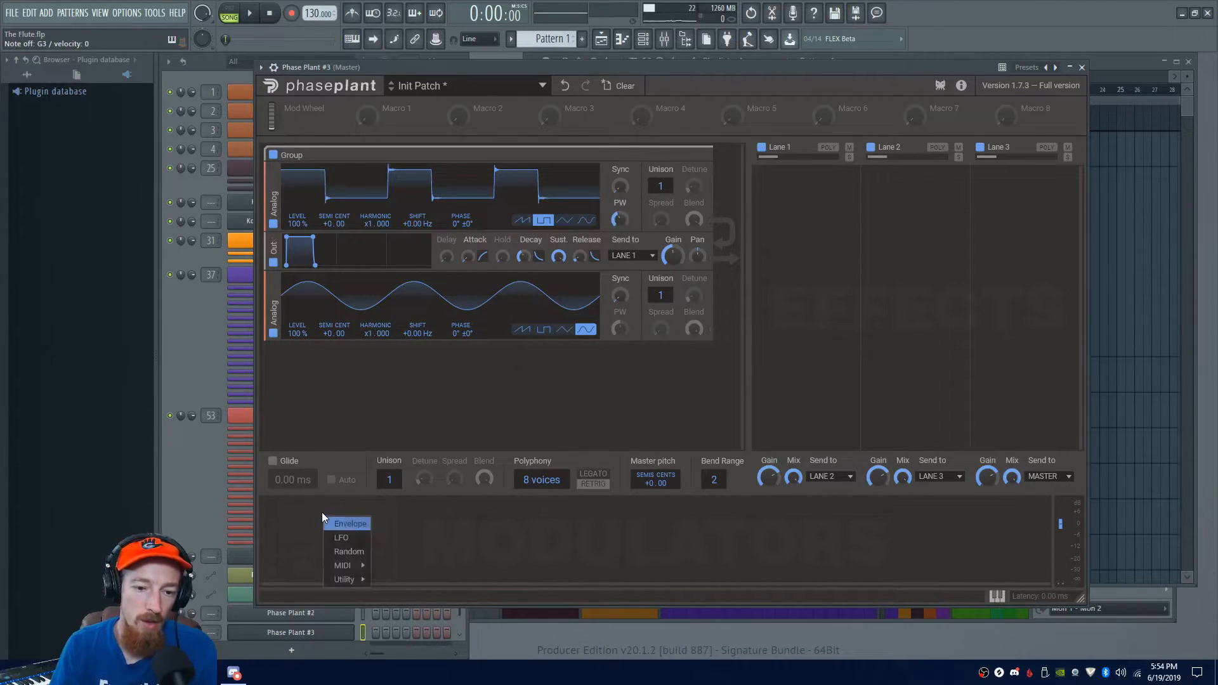
pyautogui.moveTo(343, 565)
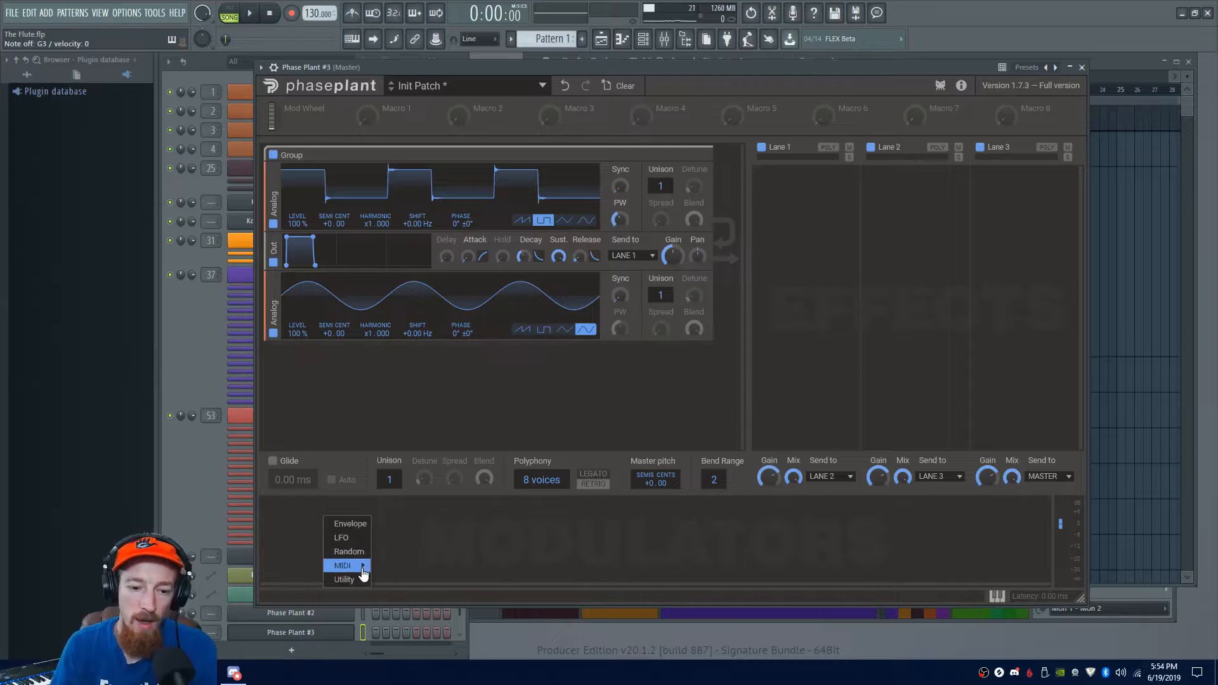
# Add an LFO modulator and set the first generator's Unison to 2 voices
pyautogui.click(342, 537)
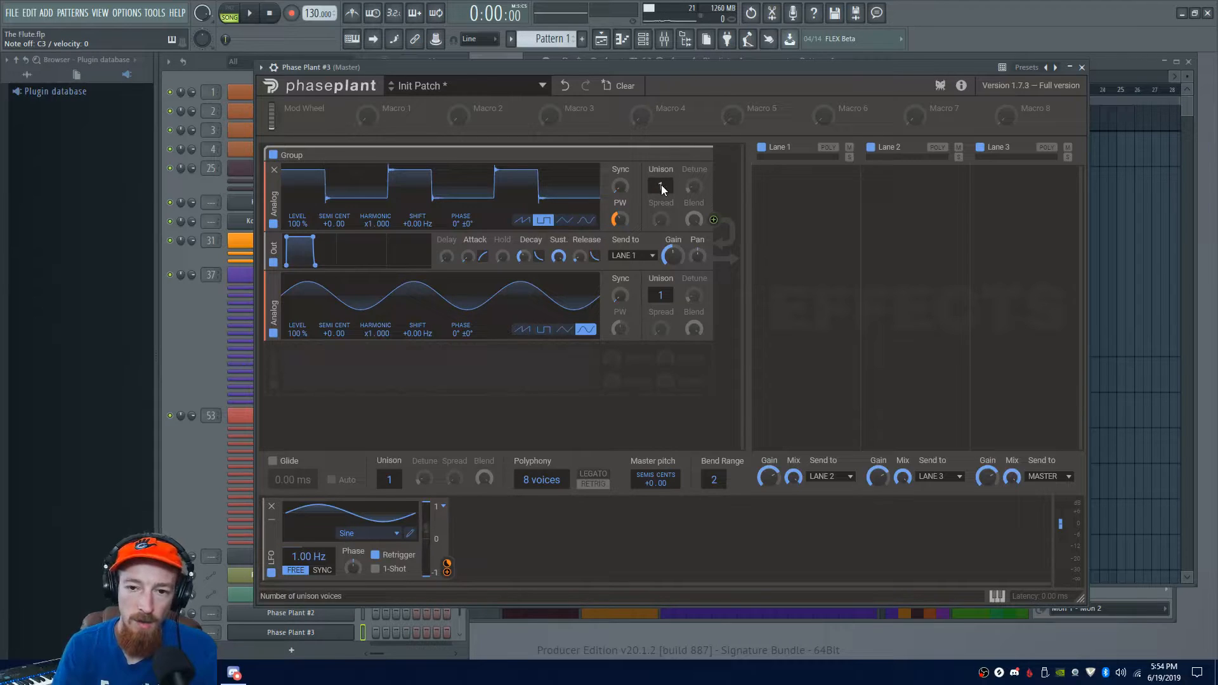
pyautogui.click(660, 186)
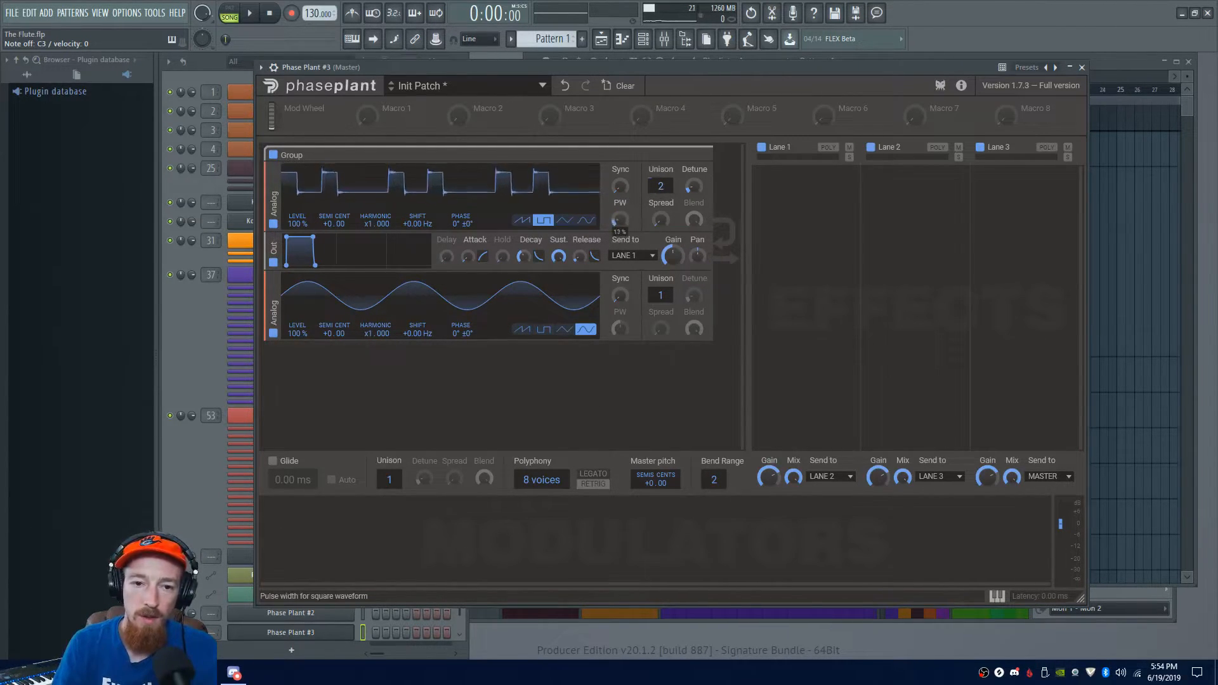
# Try a sine wave on the first generator, then return it to sawtooth with two unison voices
pyautogui.click(587, 220)
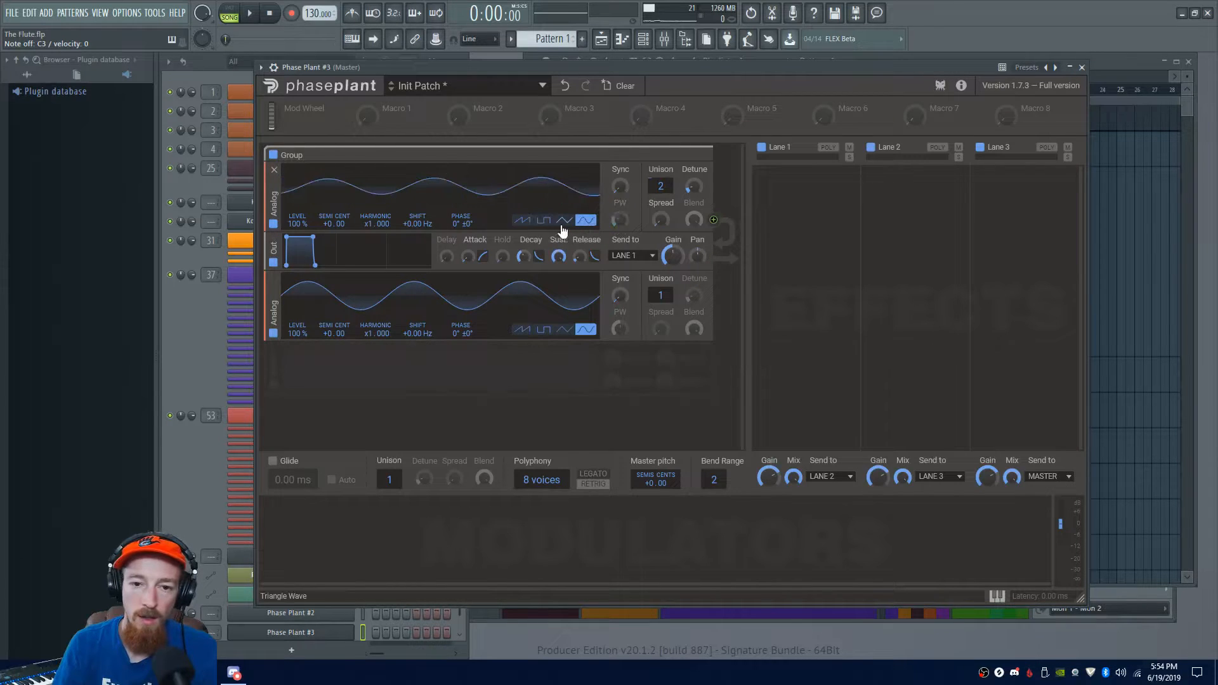
pyautogui.click(521, 220)
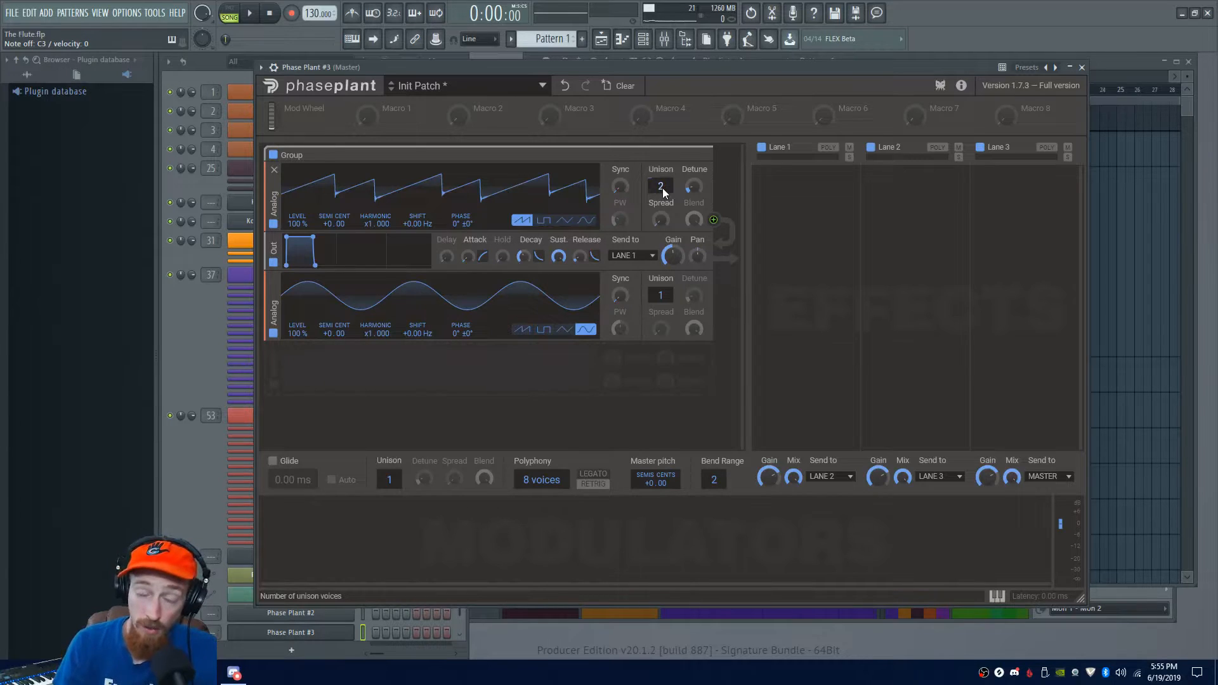
pyautogui.moveTo(432, 191)
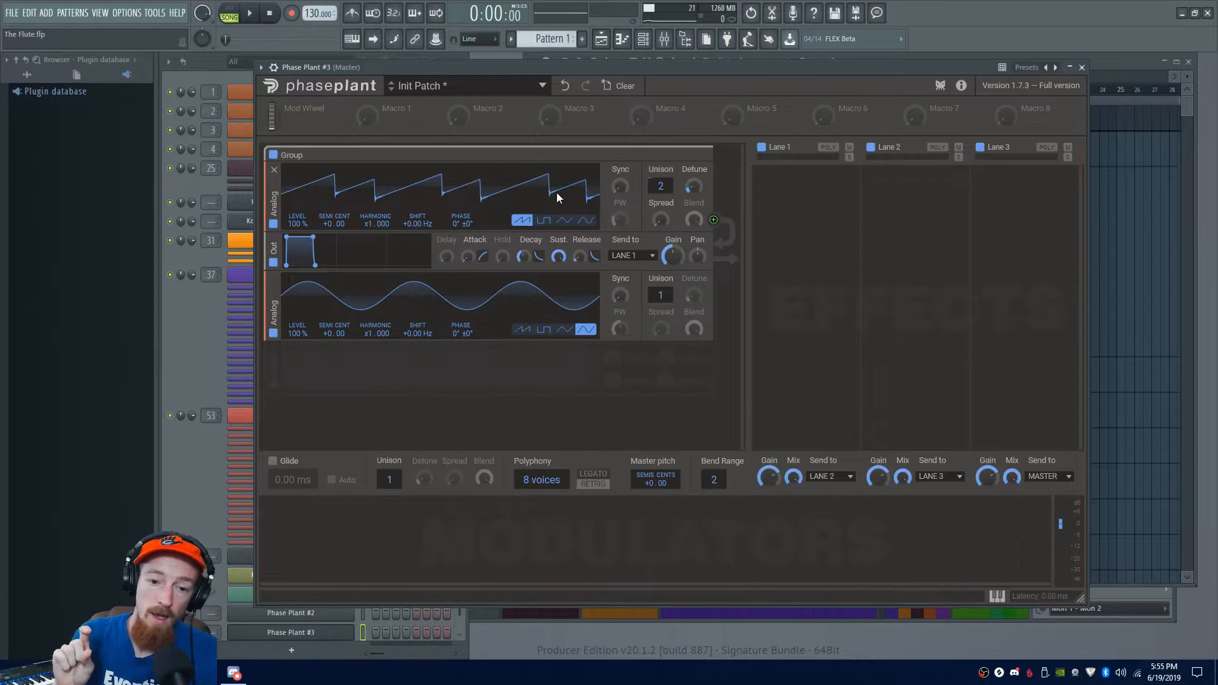
pyautogui.moveTo(388, 479)
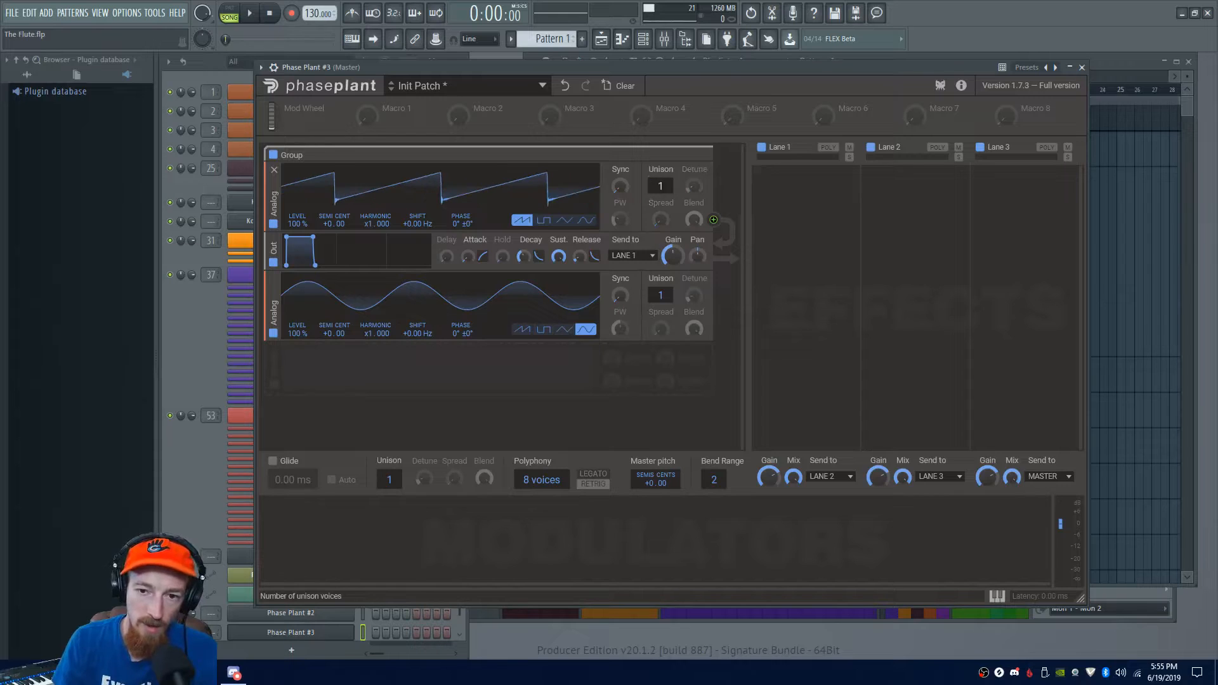
pyautogui.moveTo(660, 220)
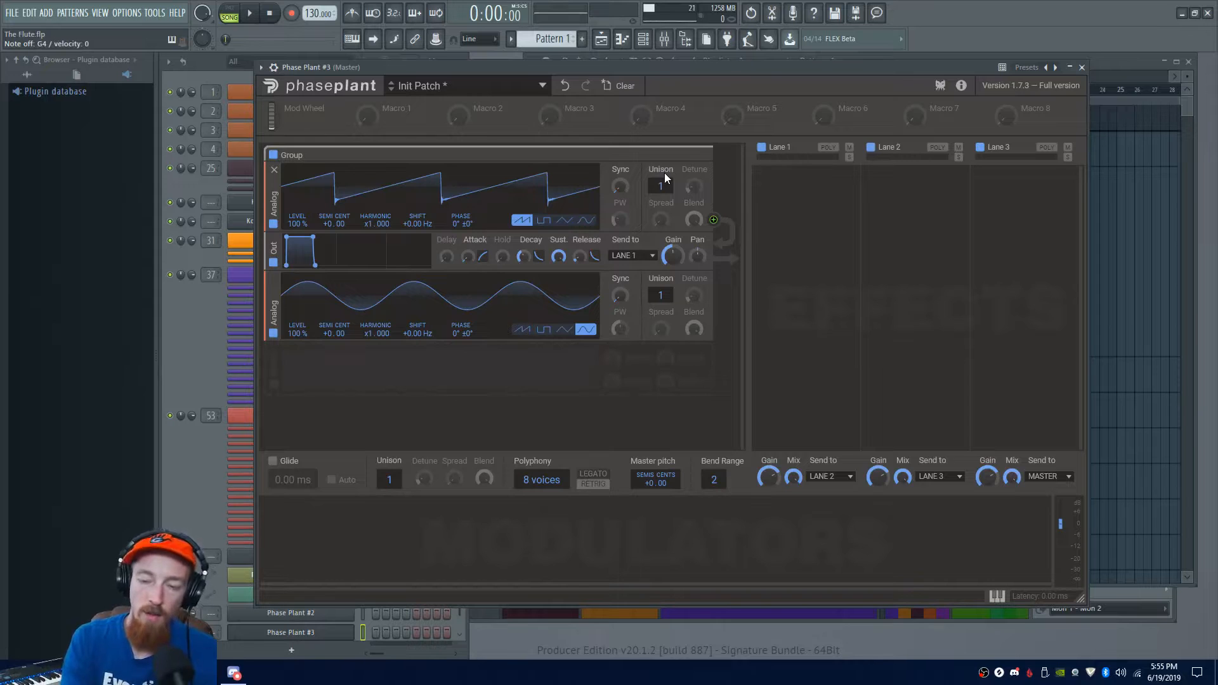
pyautogui.moveTo(661, 185)
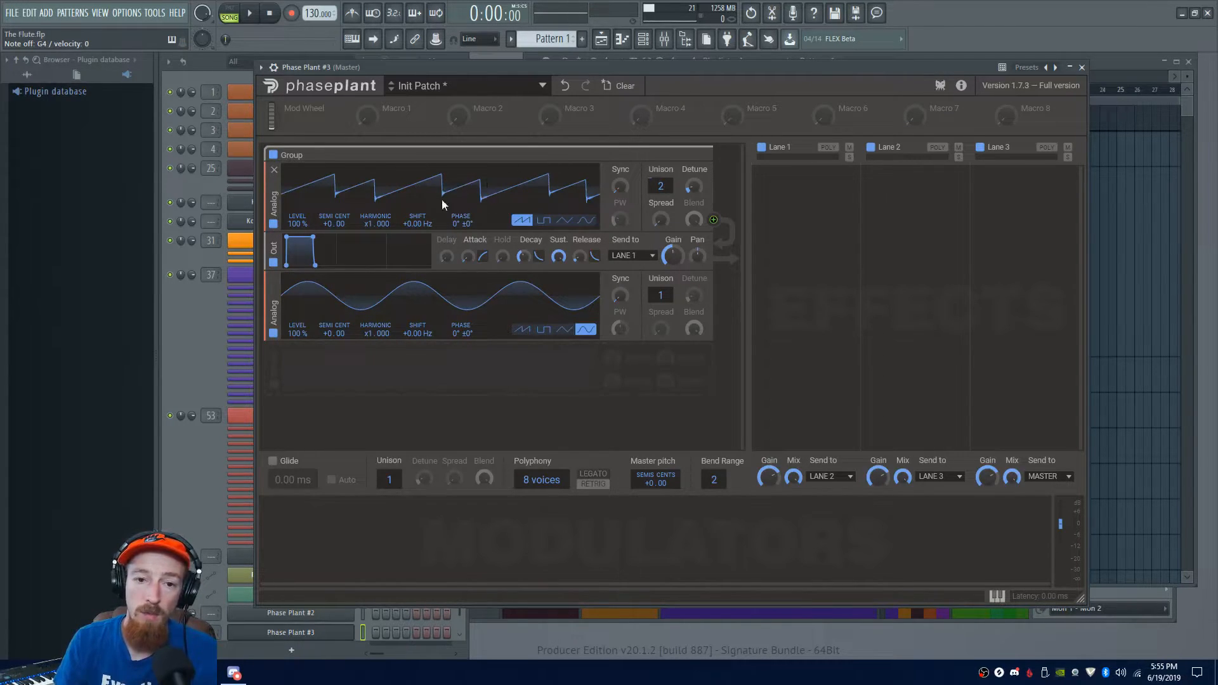
pyautogui.moveTo(438, 194)
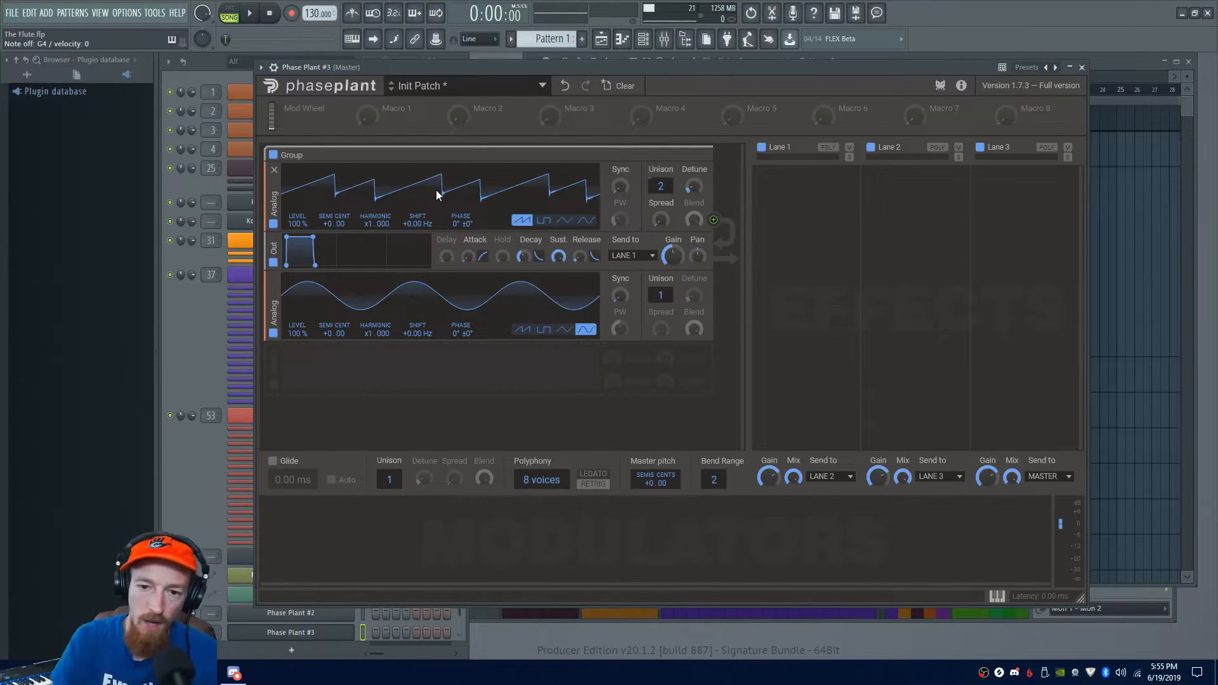
pyautogui.moveTo(693, 189)
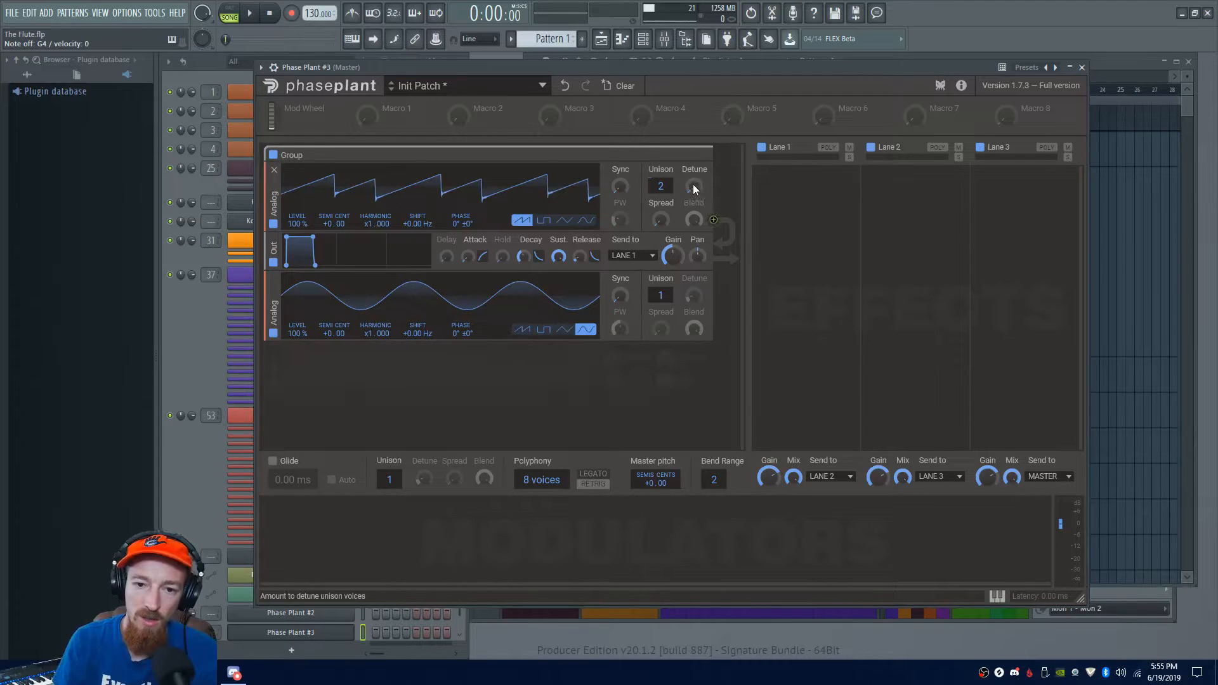
pyautogui.moveTo(458, 178)
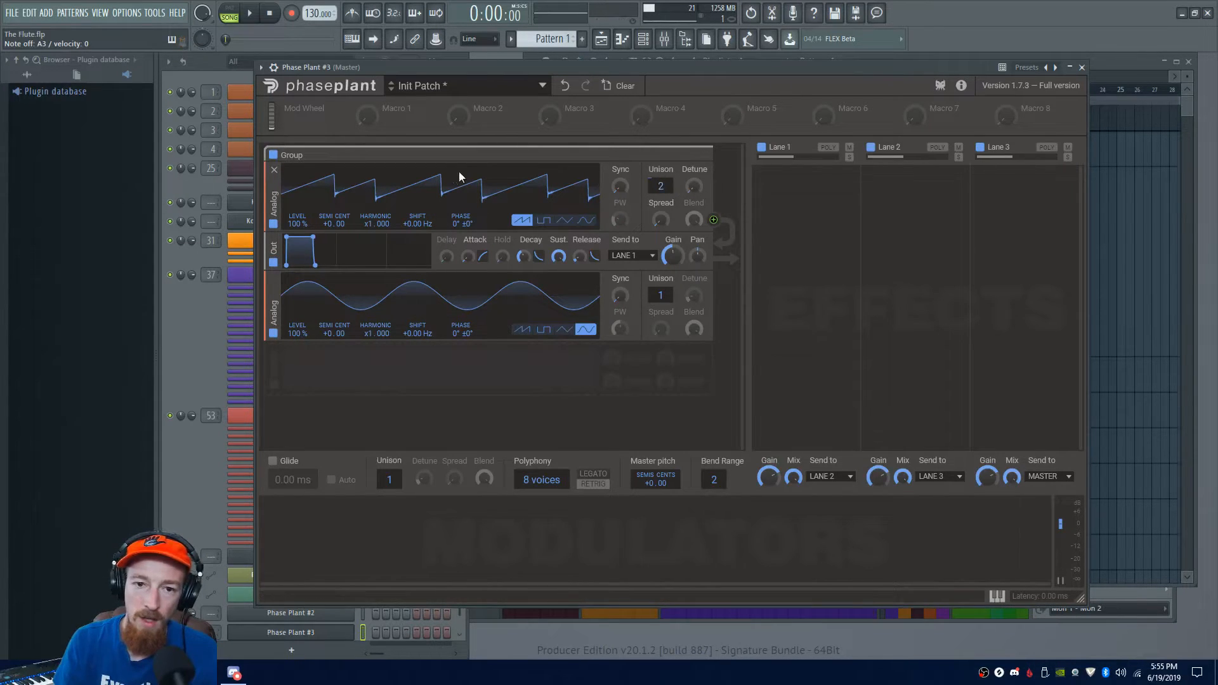
pyautogui.moveTo(498, 192)
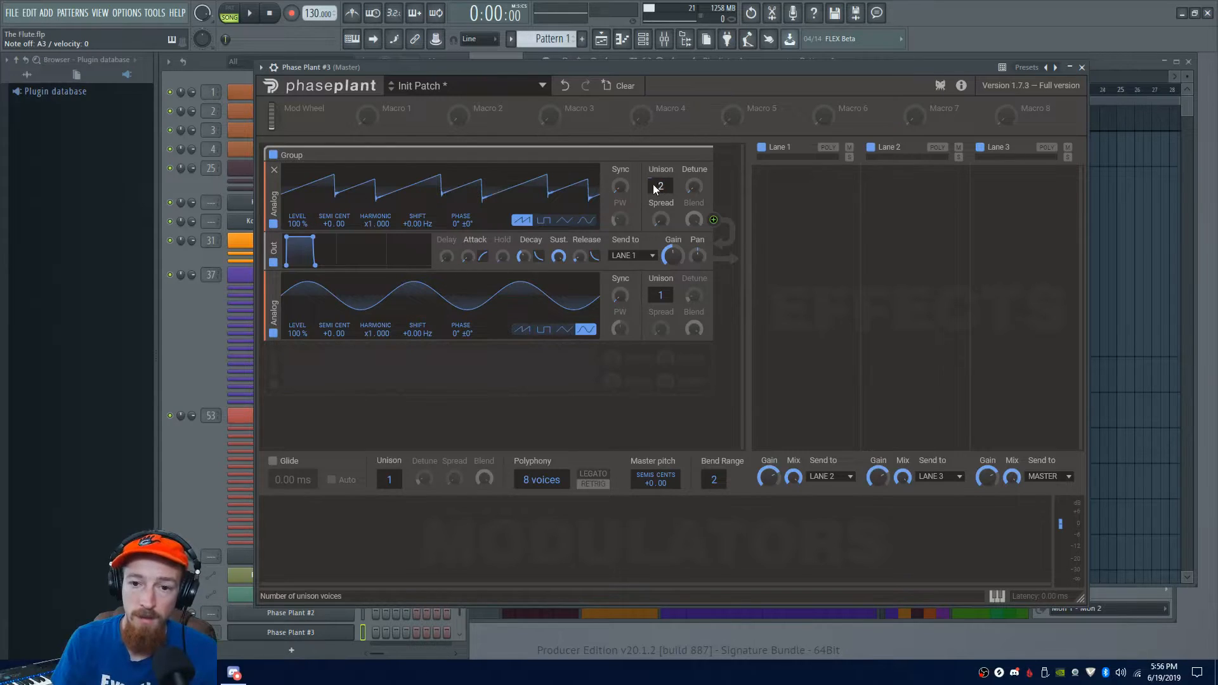
pyautogui.click(660, 185)
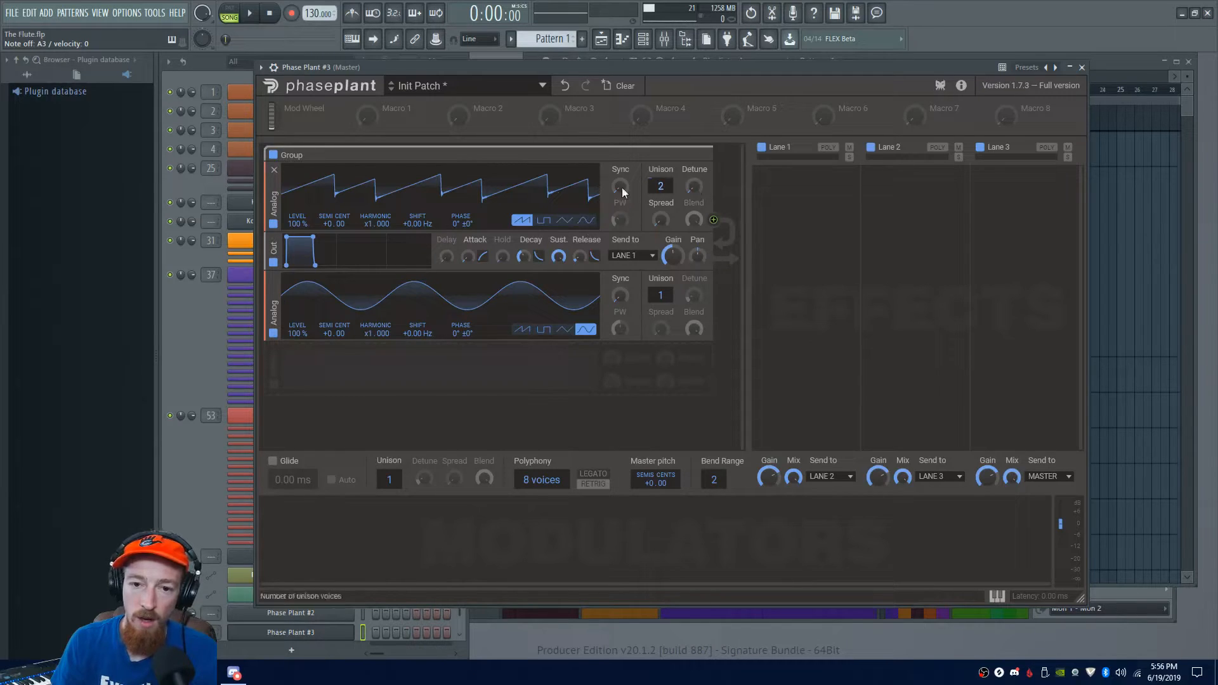
pyautogui.moveTo(480, 208)
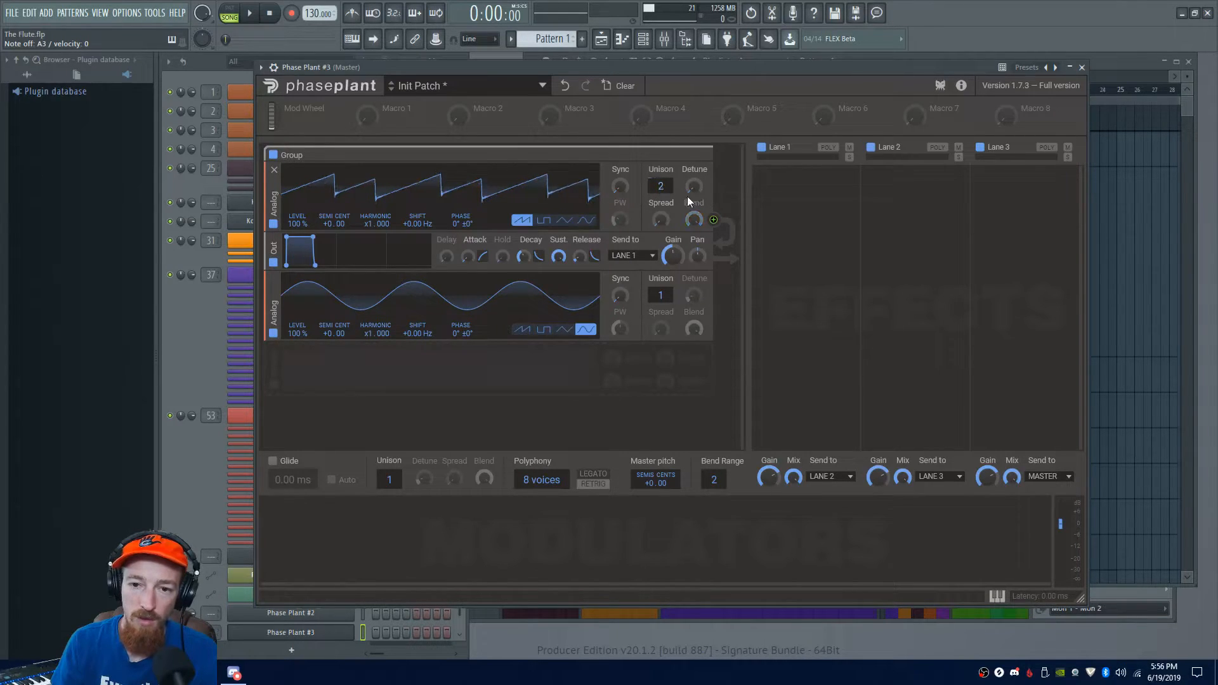
pyautogui.moveTo(377, 191)
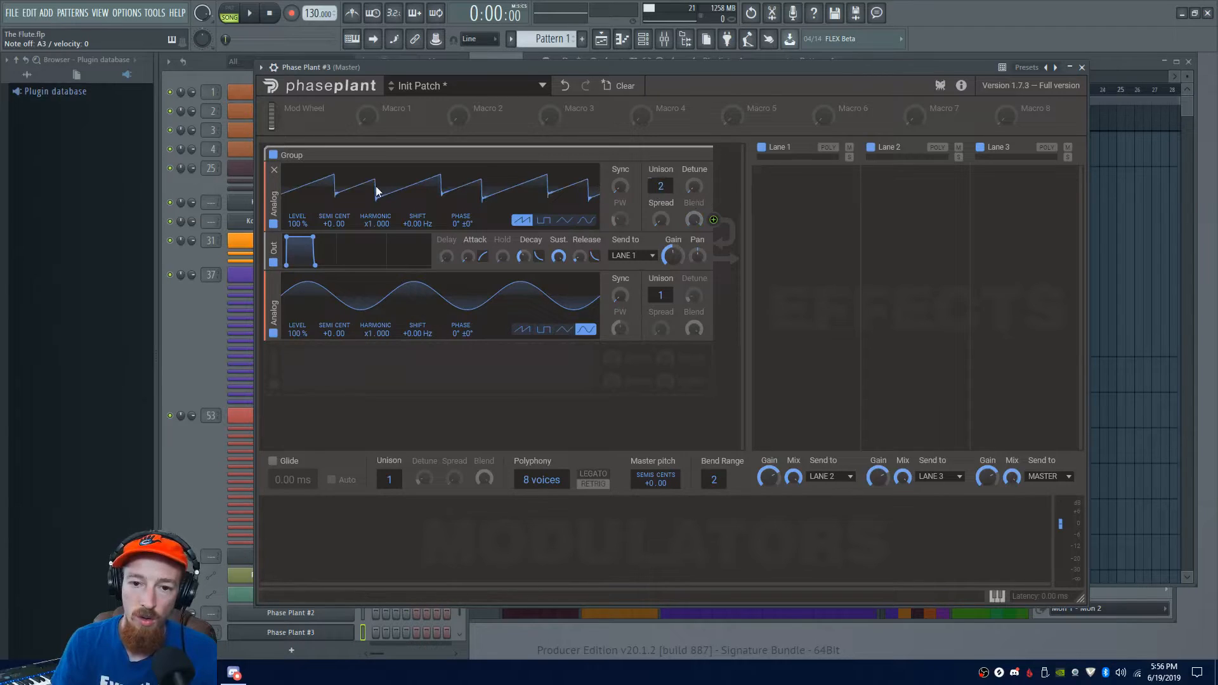
pyautogui.moveTo(694, 186)
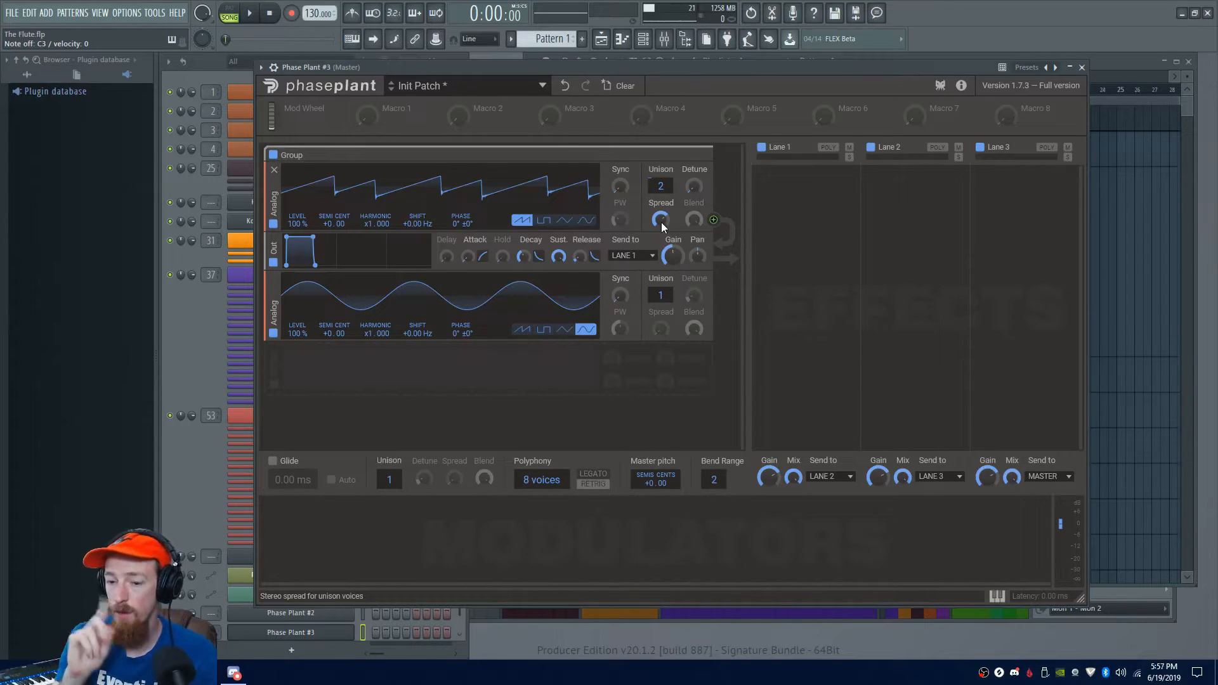
pyautogui.moveTo(700, 193)
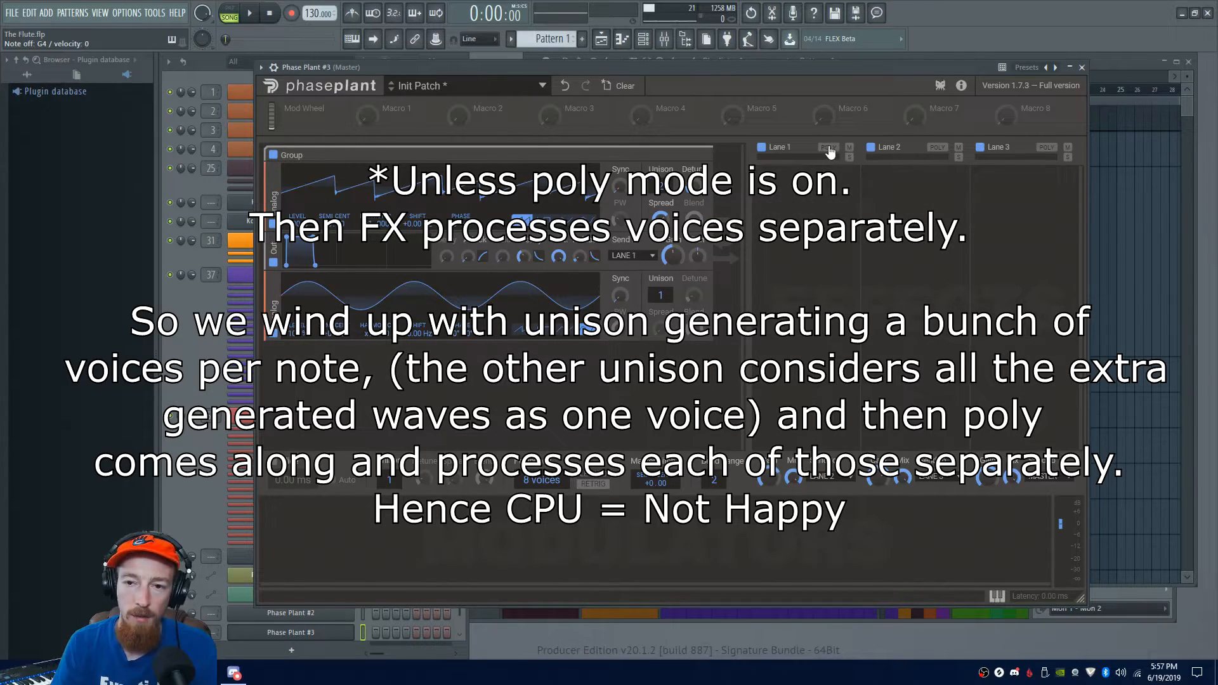
# Add a Chorus effect to effects lane 1
pyautogui.click(829, 154)
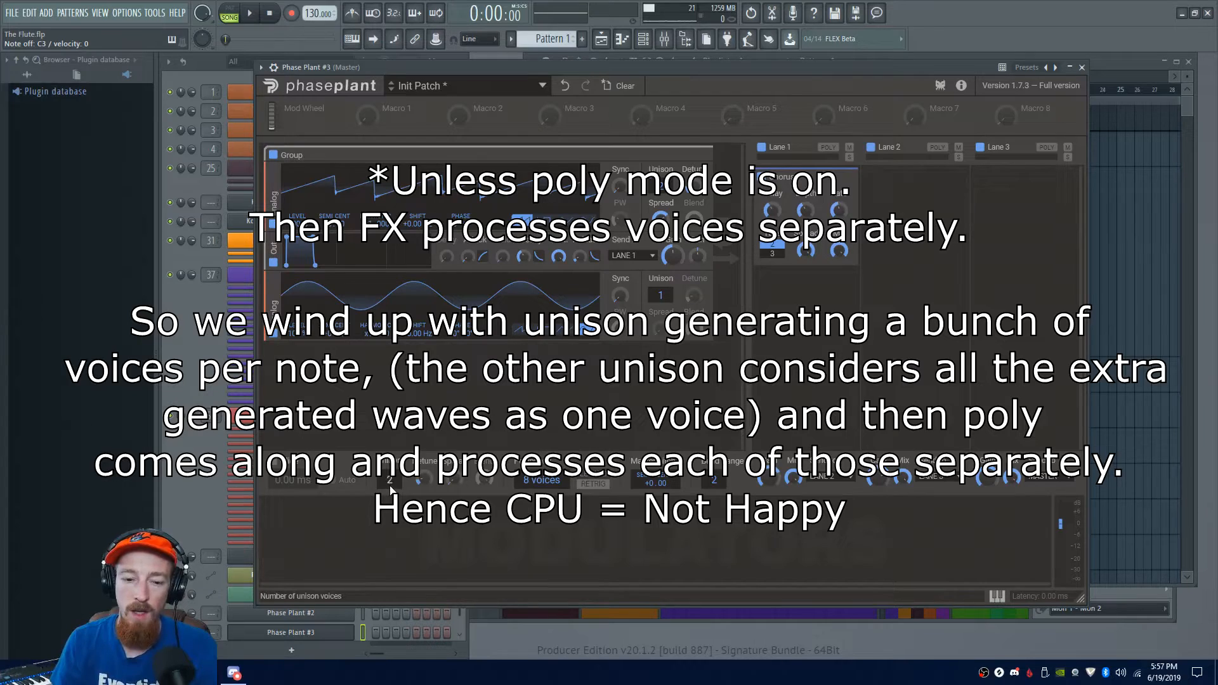
pyautogui.moveTo(448, 213)
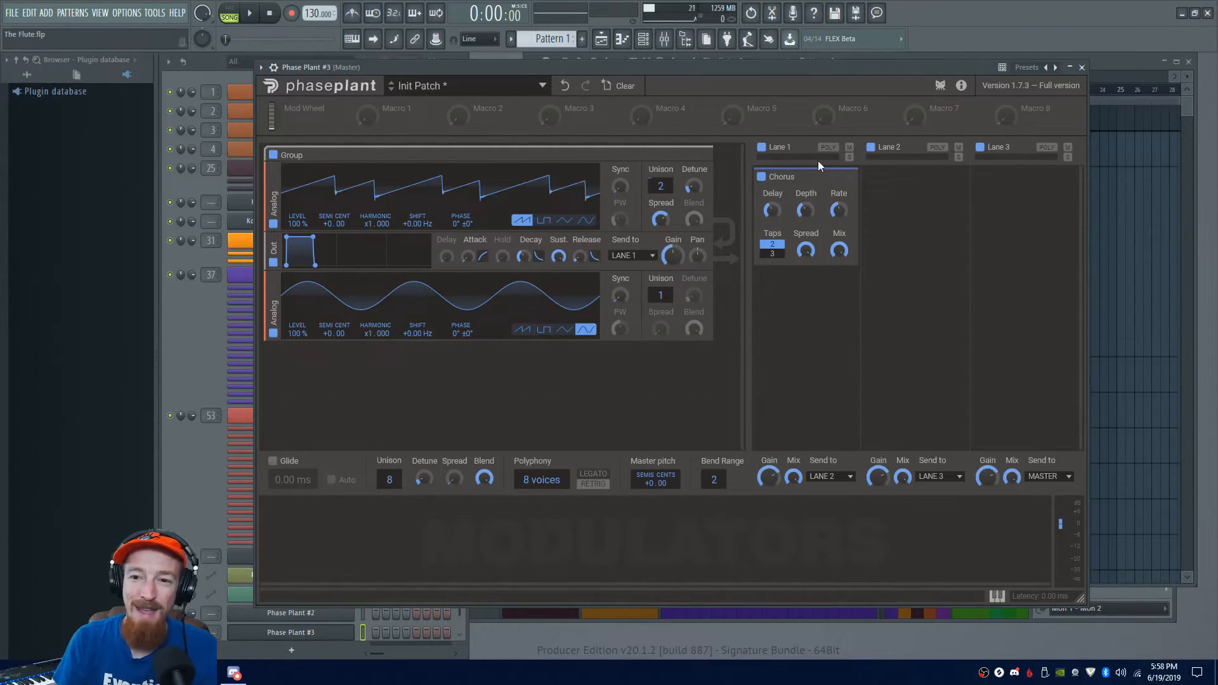
pyautogui.moveTo(923, 237)
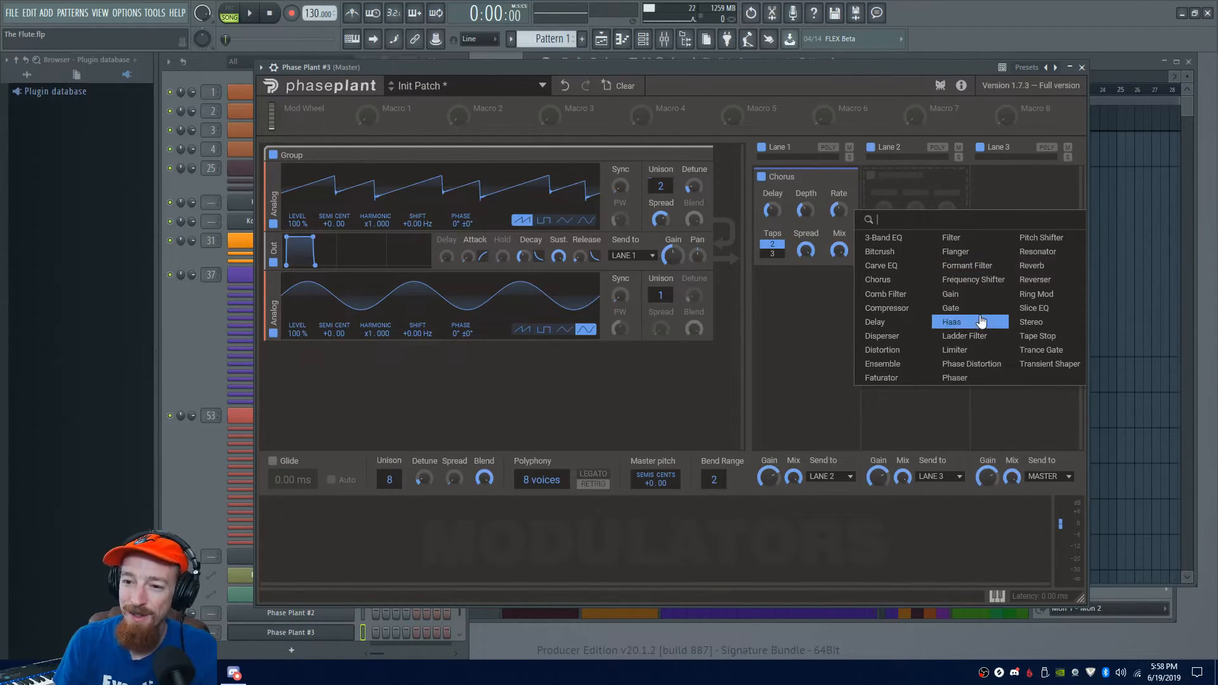
# Try a Gate, add a Disperser beneath the Chorus in lane 1, and start an effect in lane 2
pyautogui.click(949, 307)
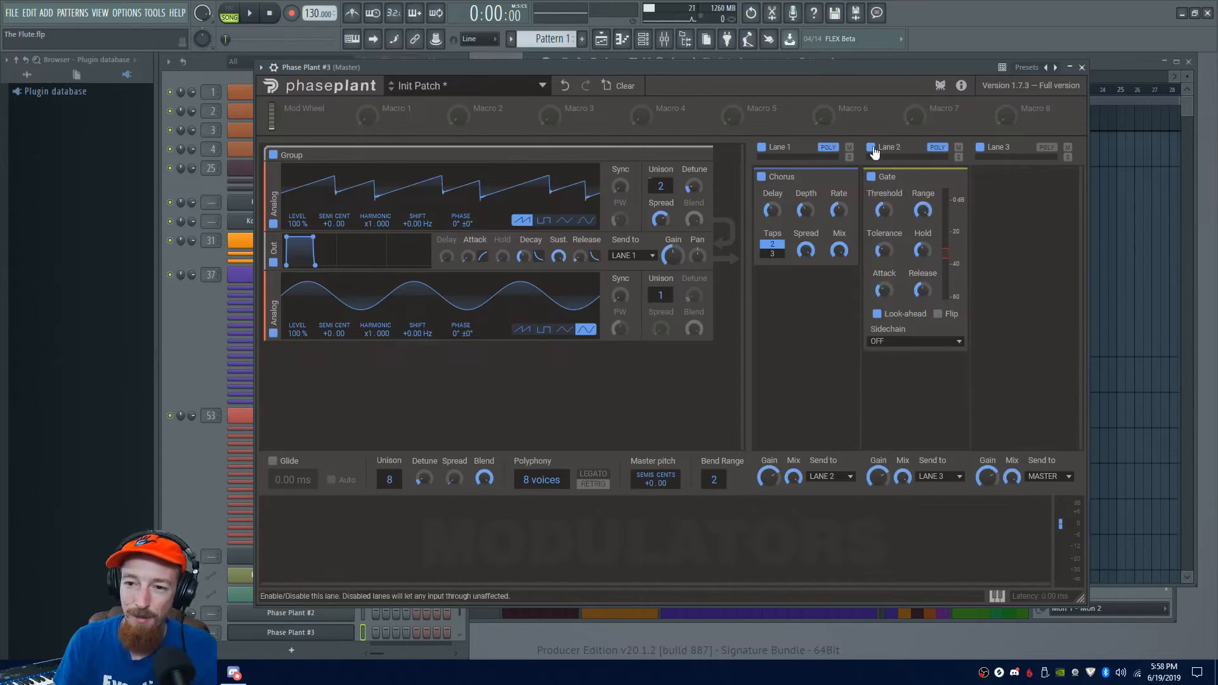
pyautogui.click(872, 147)
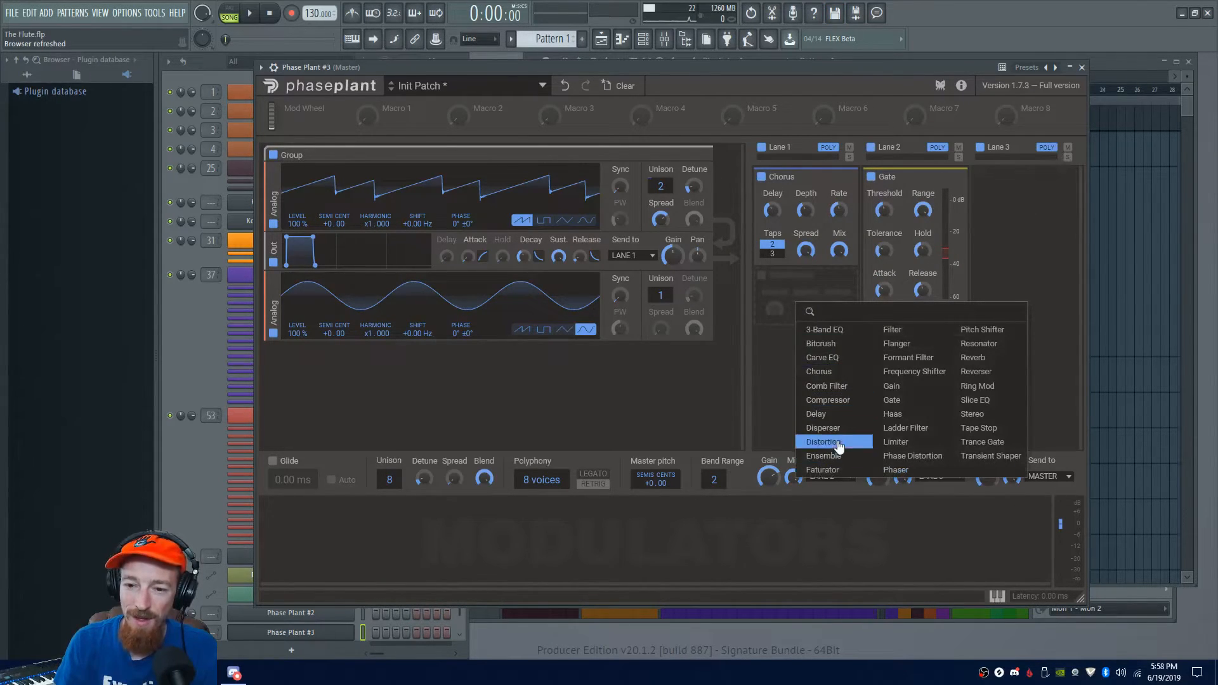
pyautogui.click(823, 428)
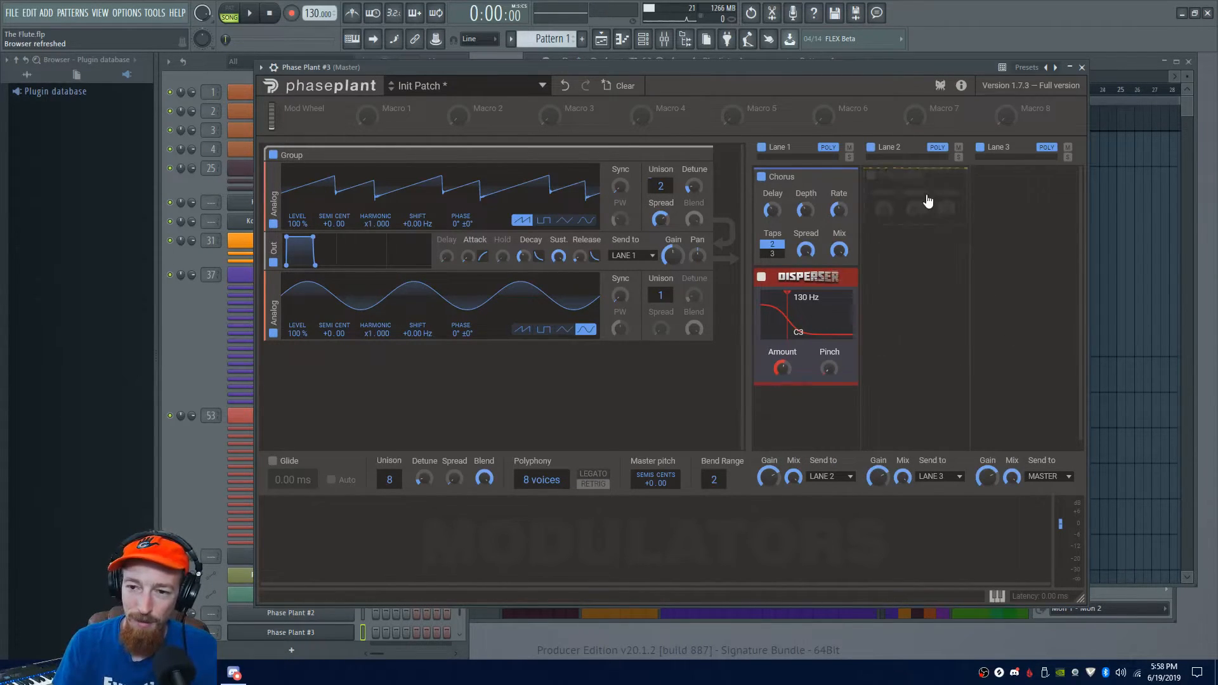
pyautogui.click(915, 187)
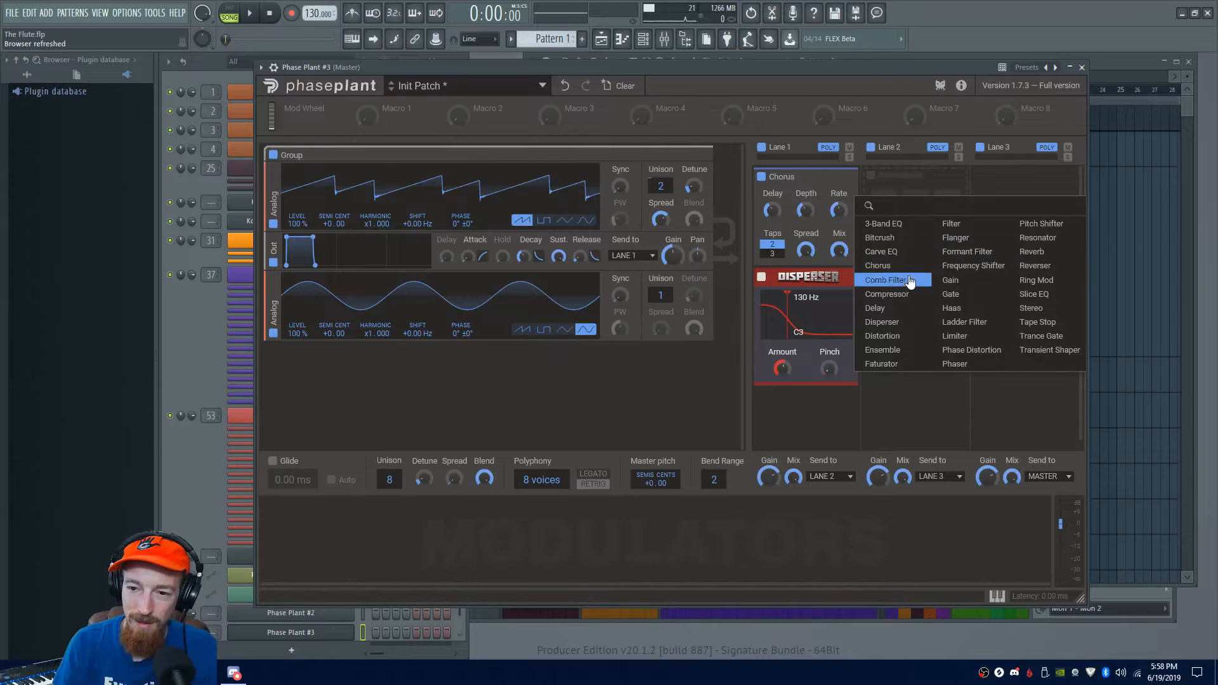
pyautogui.moveTo(882, 364)
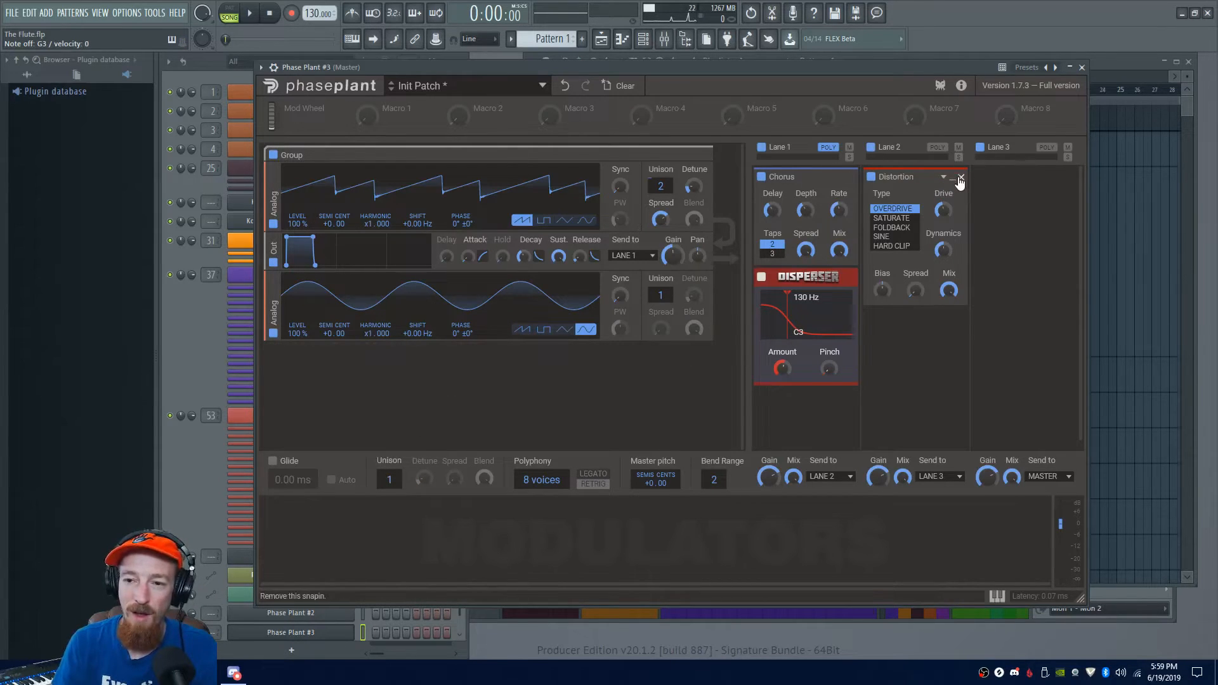
# Remove the Chorus, Disperser and Distortion so all effects lanes are empty
pyautogui.click(957, 176)
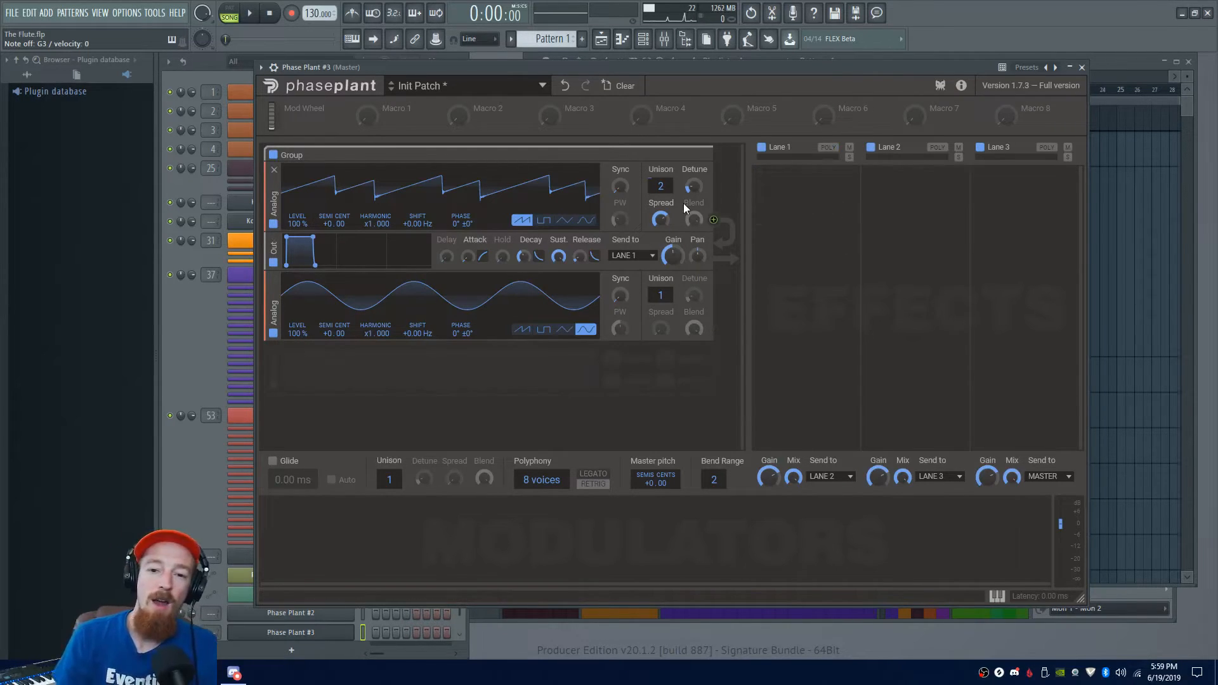
pyautogui.moveTo(693, 220)
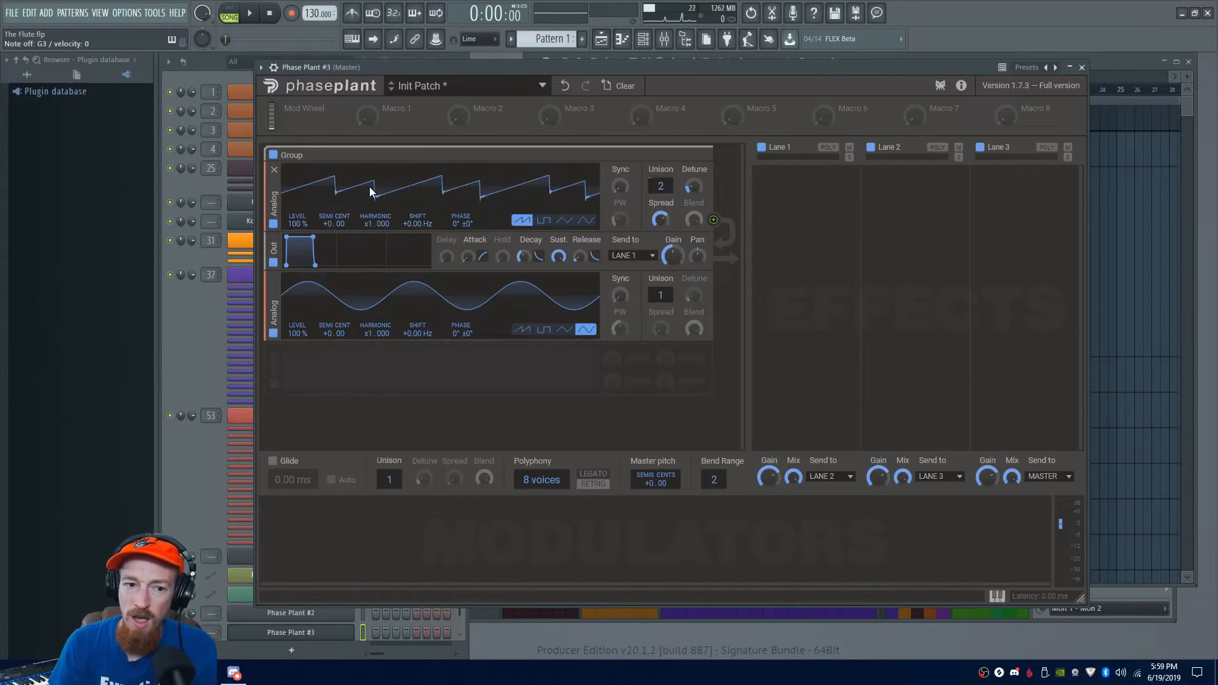
pyautogui.moveTo(410, 192)
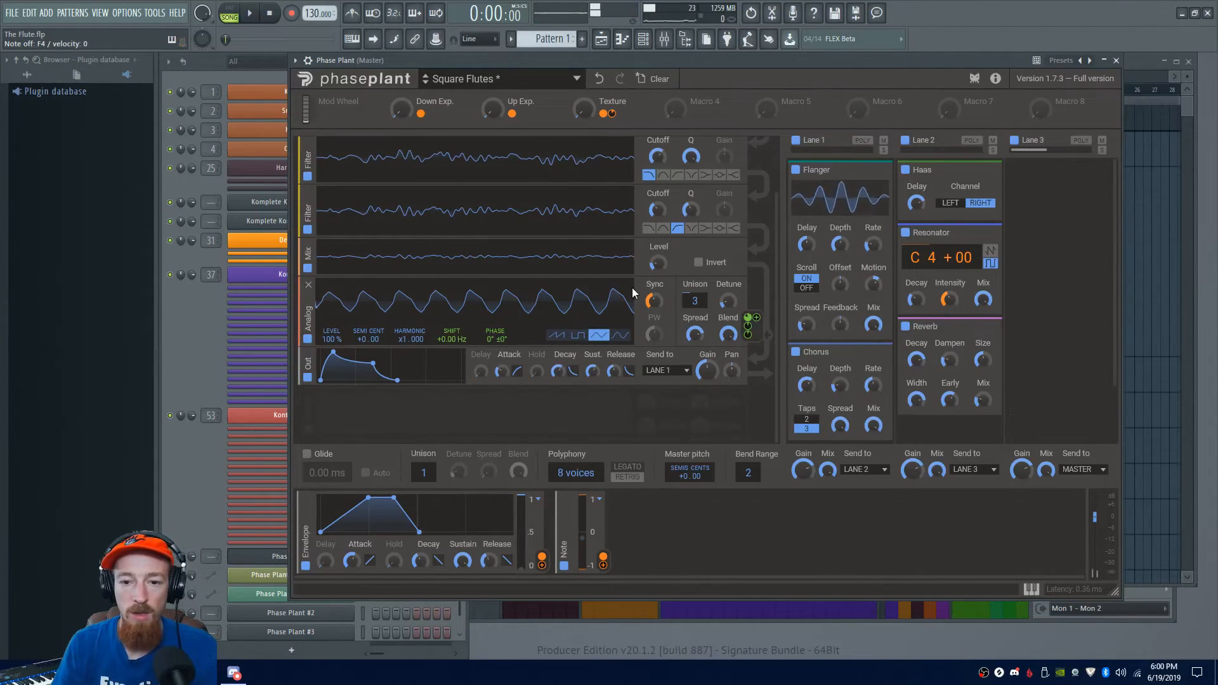
pyautogui.moveTo(483, 296)
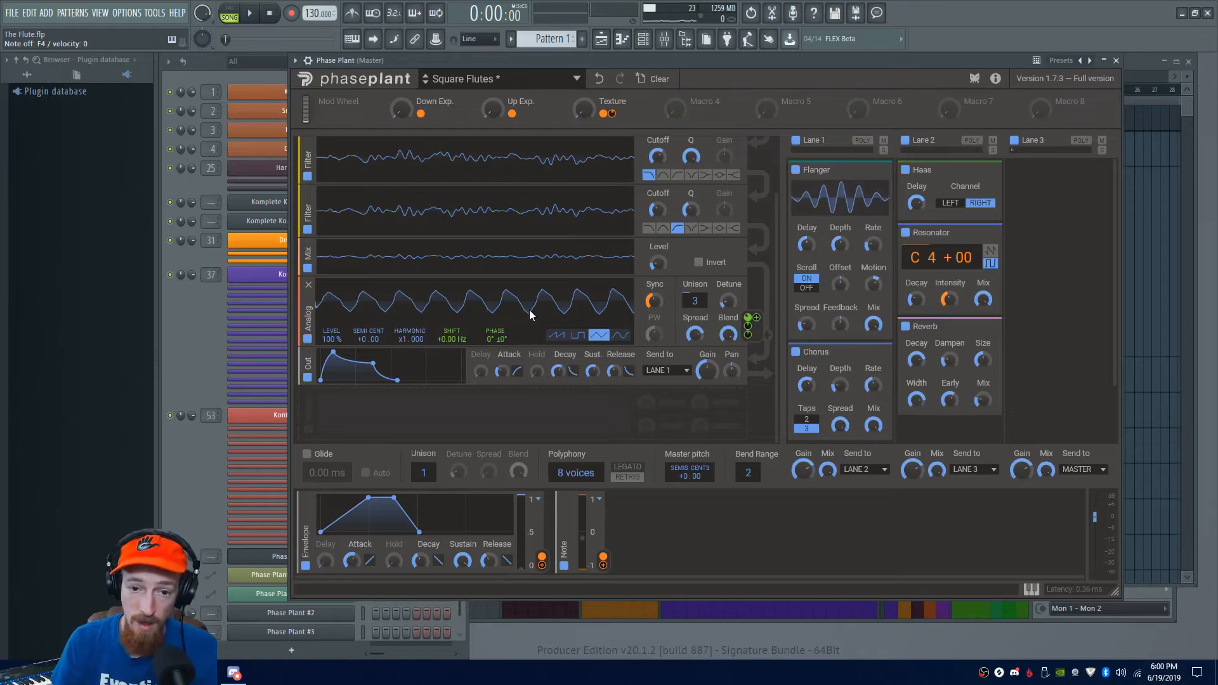
pyautogui.moveTo(443, 292)
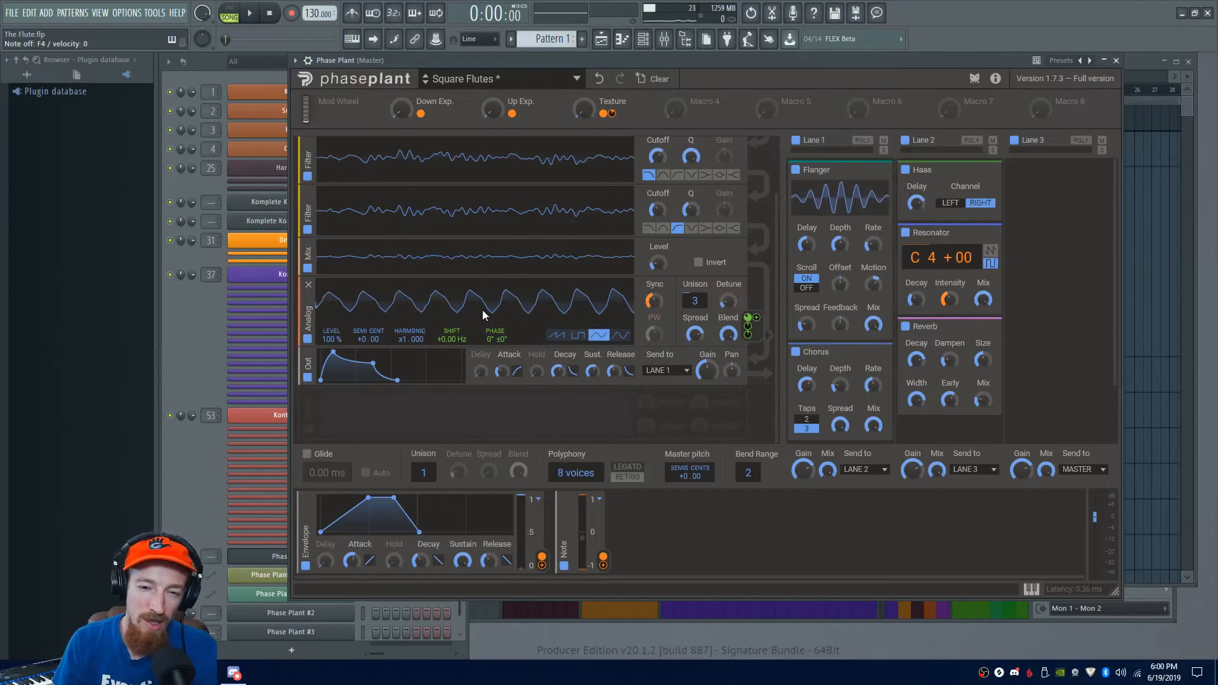
pyautogui.moveTo(420, 302)
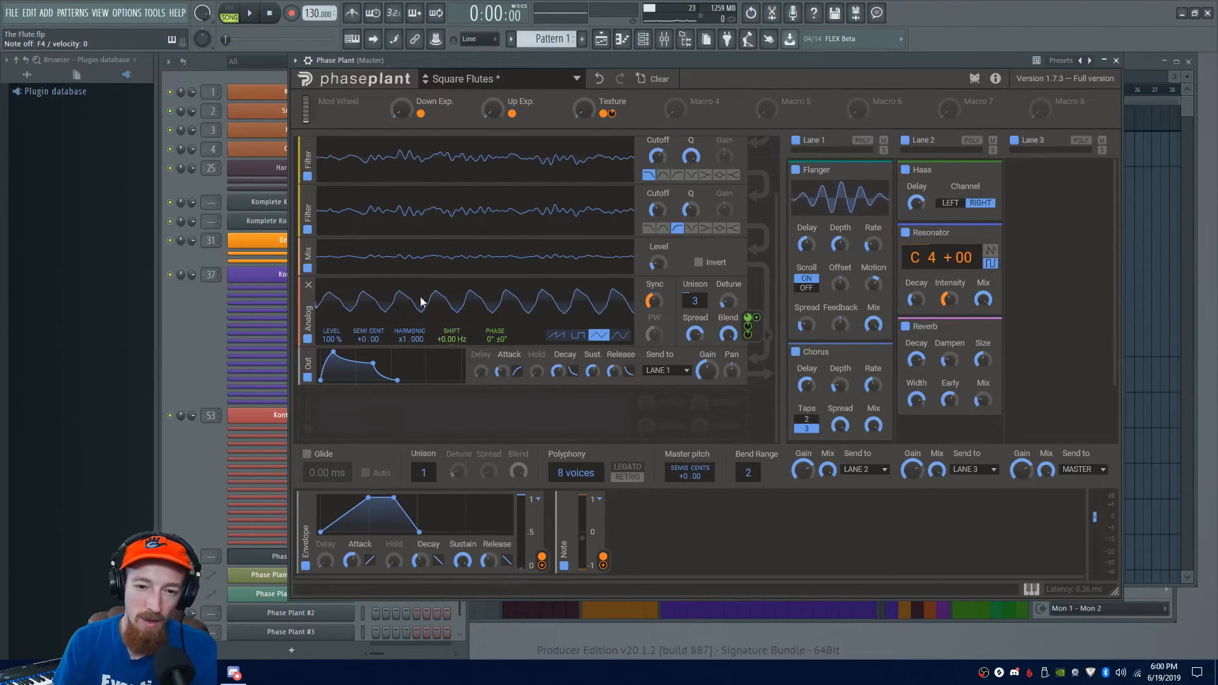
pyautogui.moveTo(402, 115)
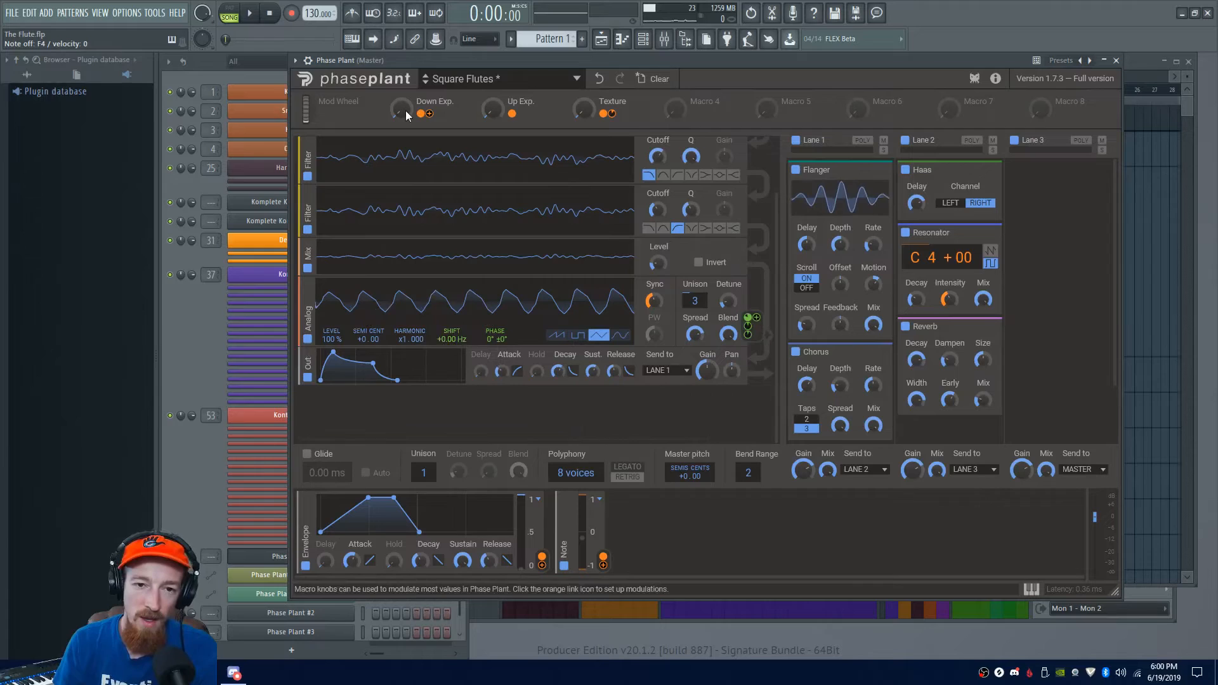
pyautogui.moveTo(403, 109); pyautogui.dragTo(402, 105)
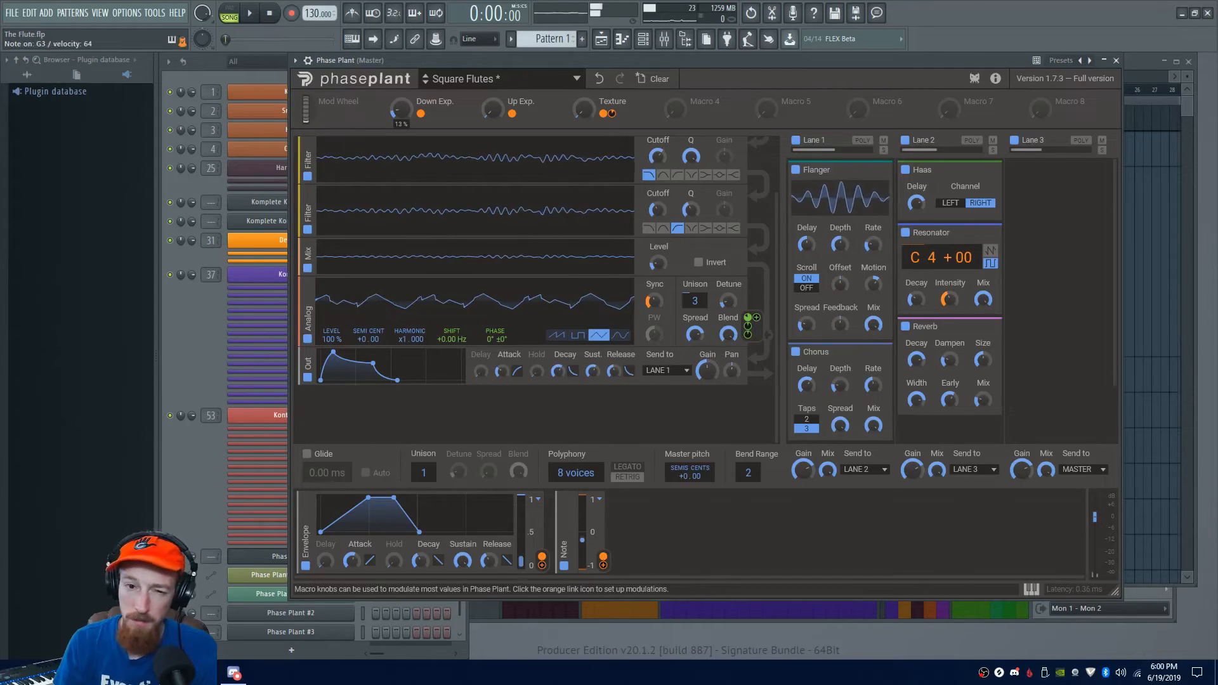
pyautogui.moveTo(400, 109); pyautogui.dragTo(400, 102)
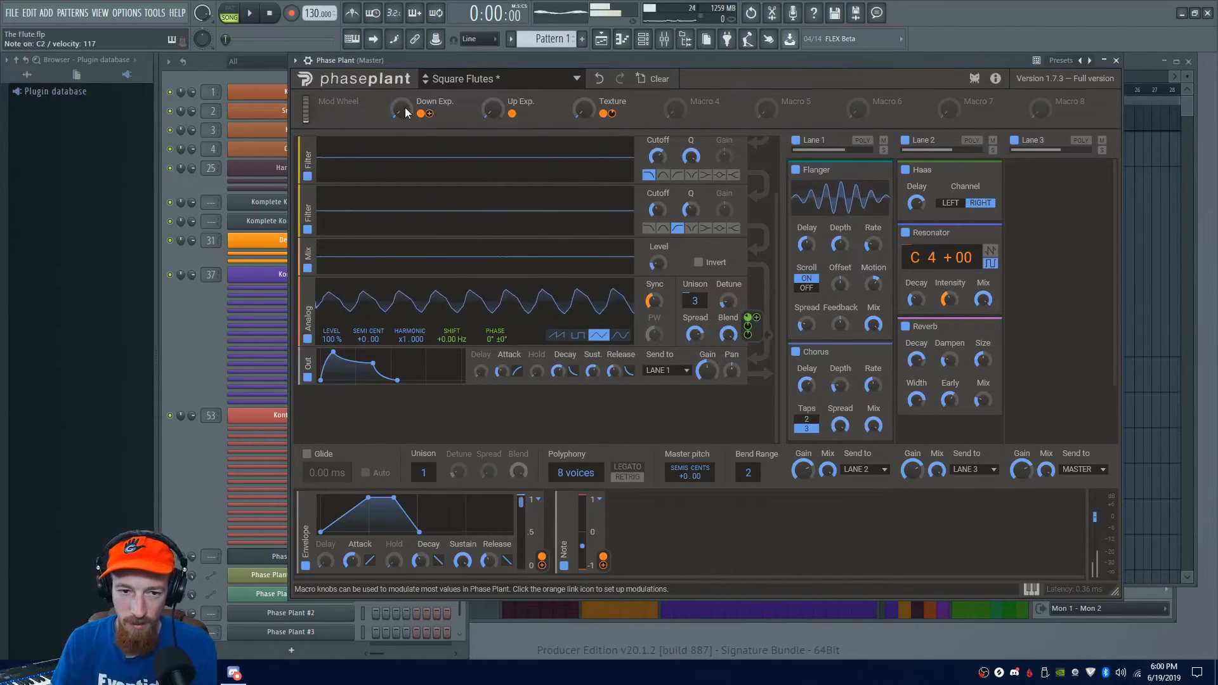
pyautogui.moveTo(400, 107); pyautogui.dragTo(400, 102)
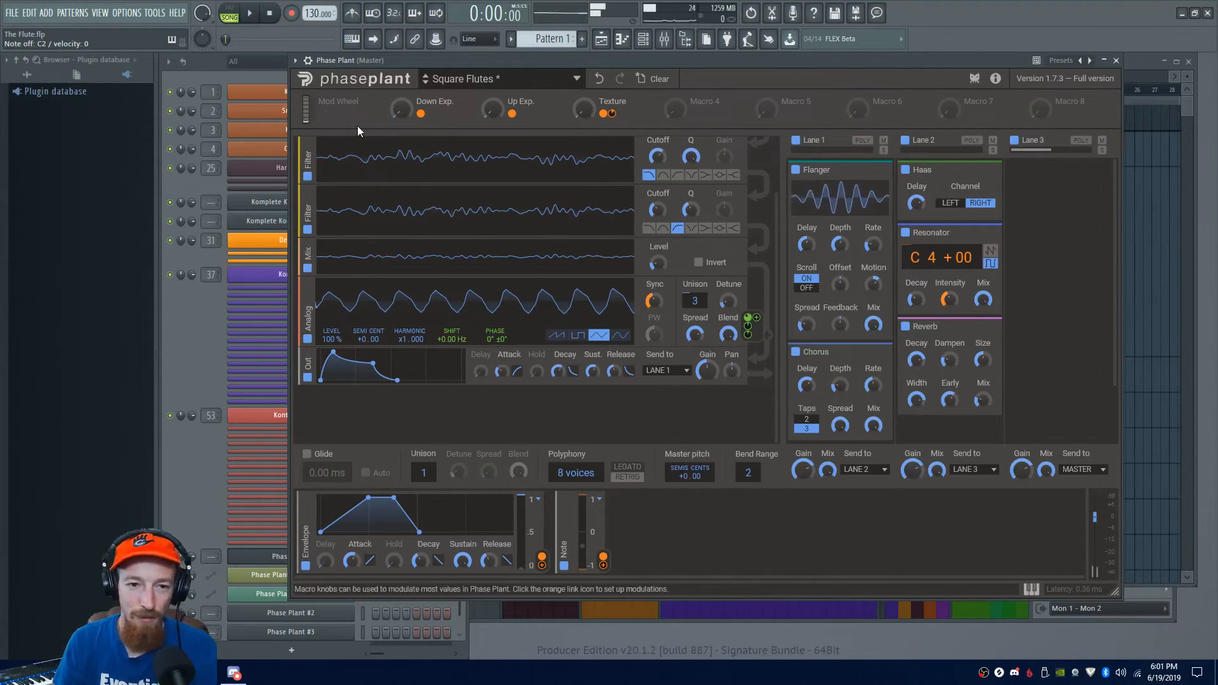
pyautogui.moveTo(402, 111); pyautogui.dragTo(402, 105)
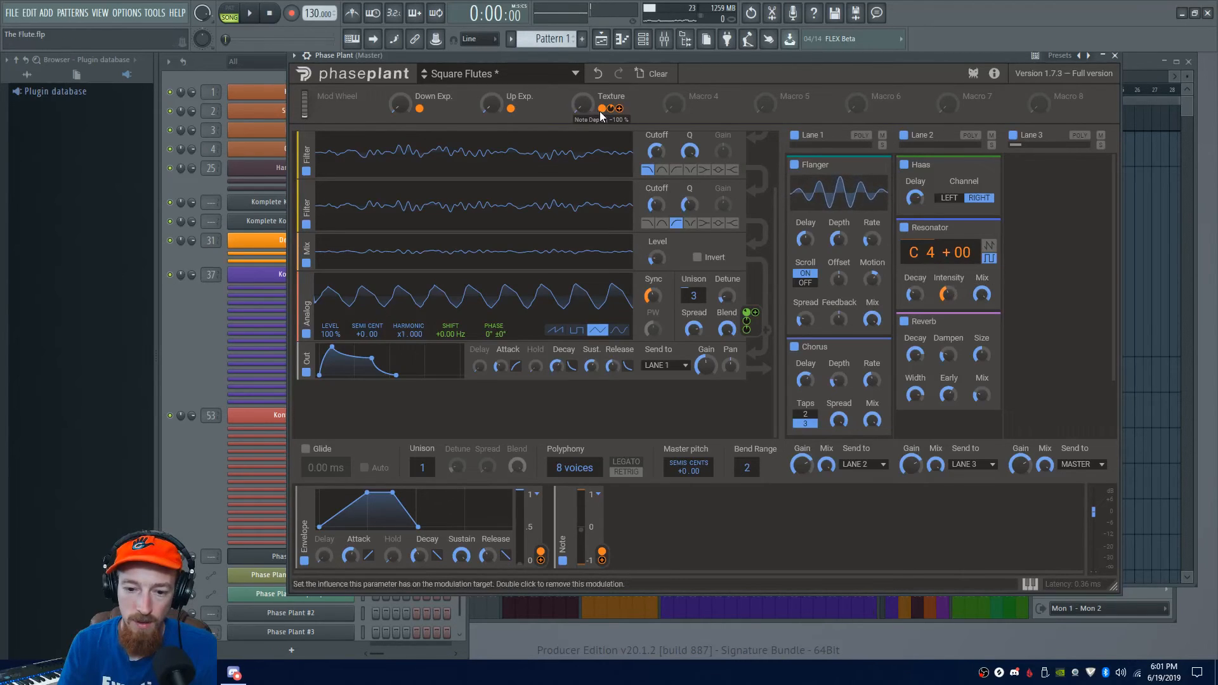
pyautogui.moveTo(597, 125)
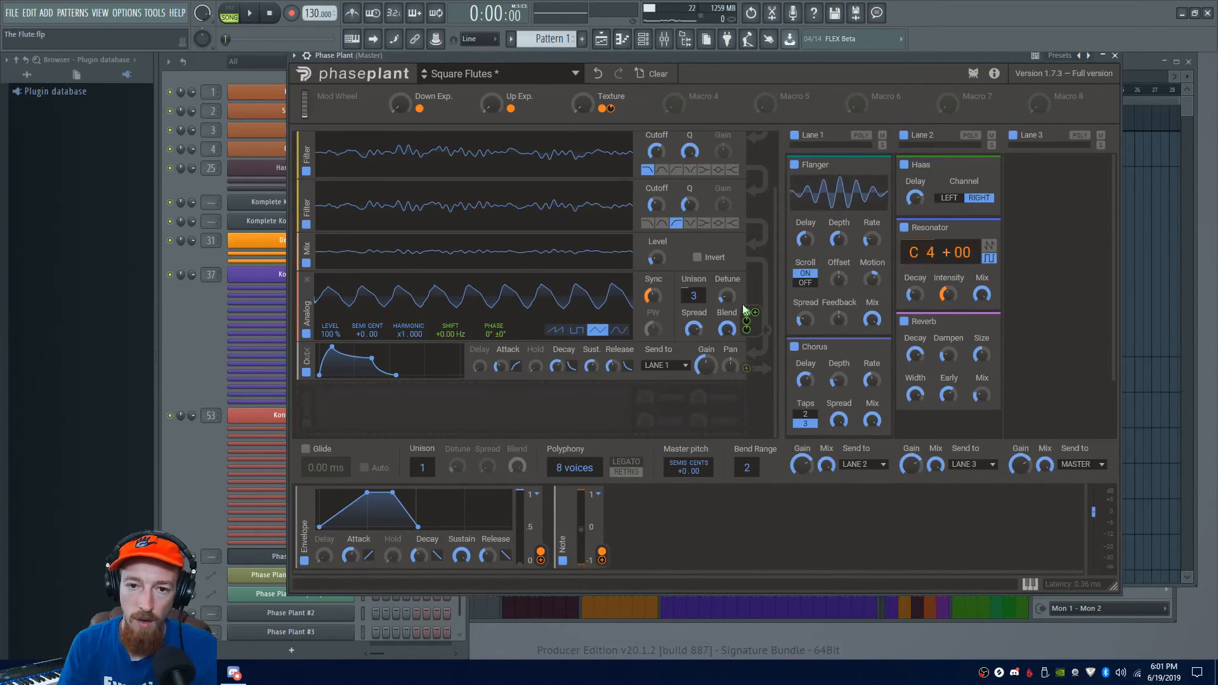
pyautogui.moveTo(562, 495)
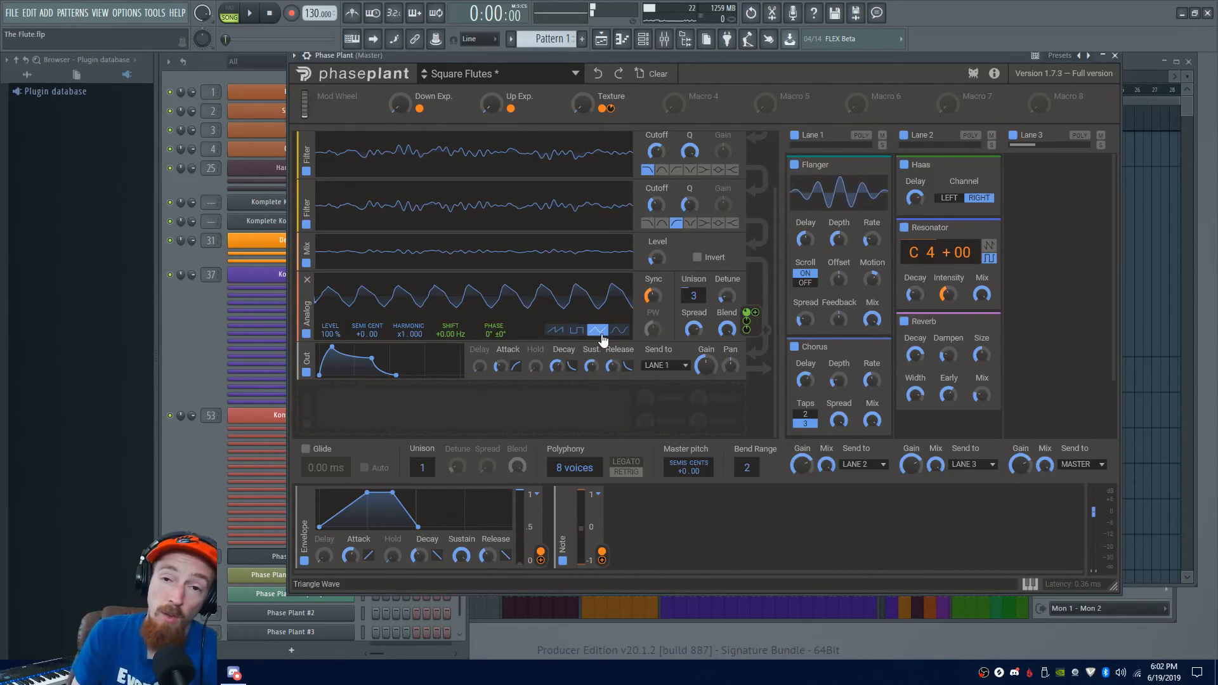
pyautogui.click(576, 330)
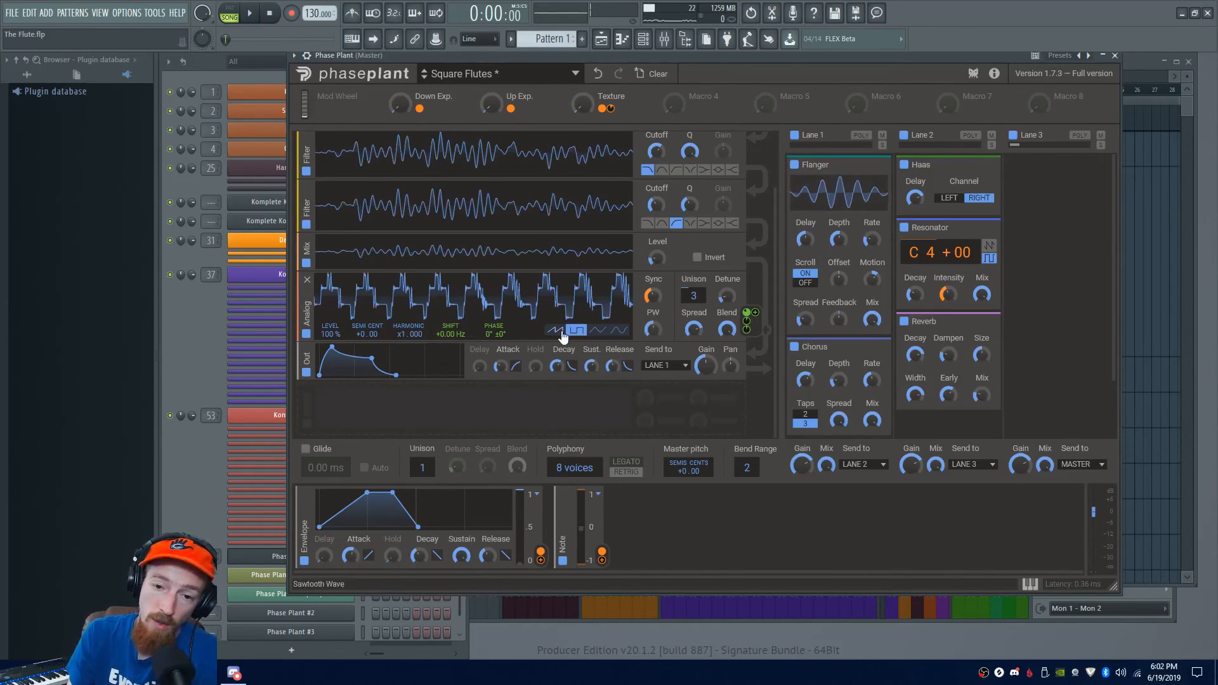
pyautogui.click(602, 330)
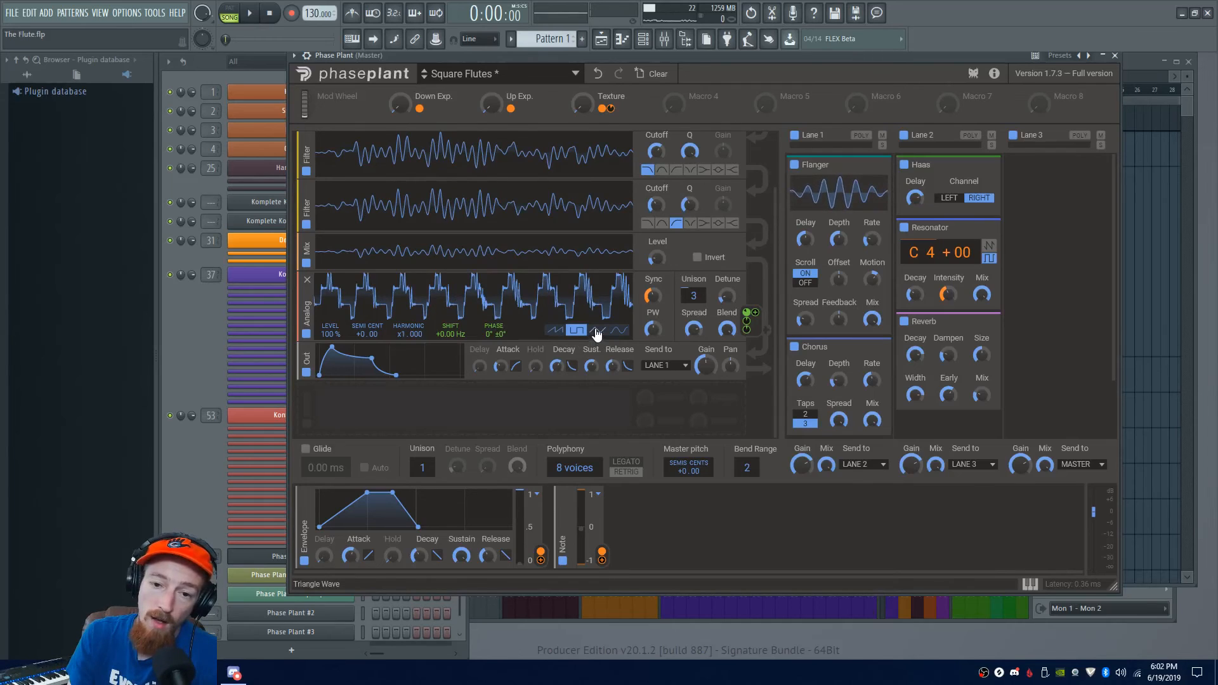
pyautogui.click(619, 330)
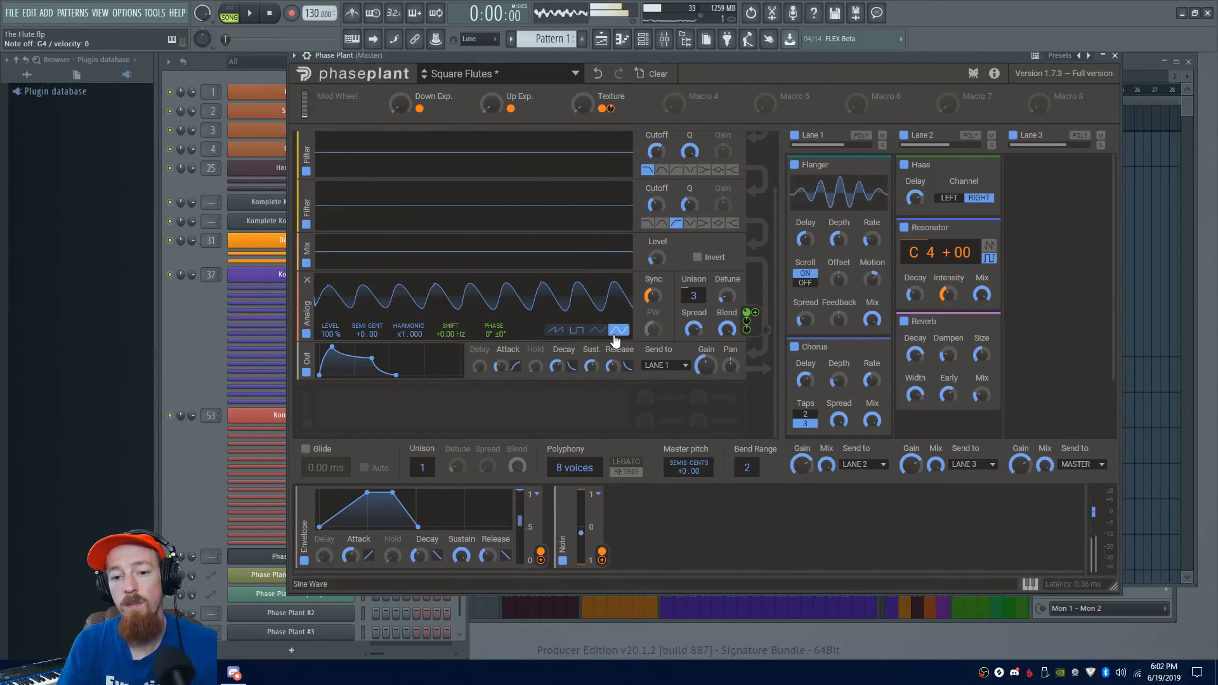
pyautogui.click(618, 330)
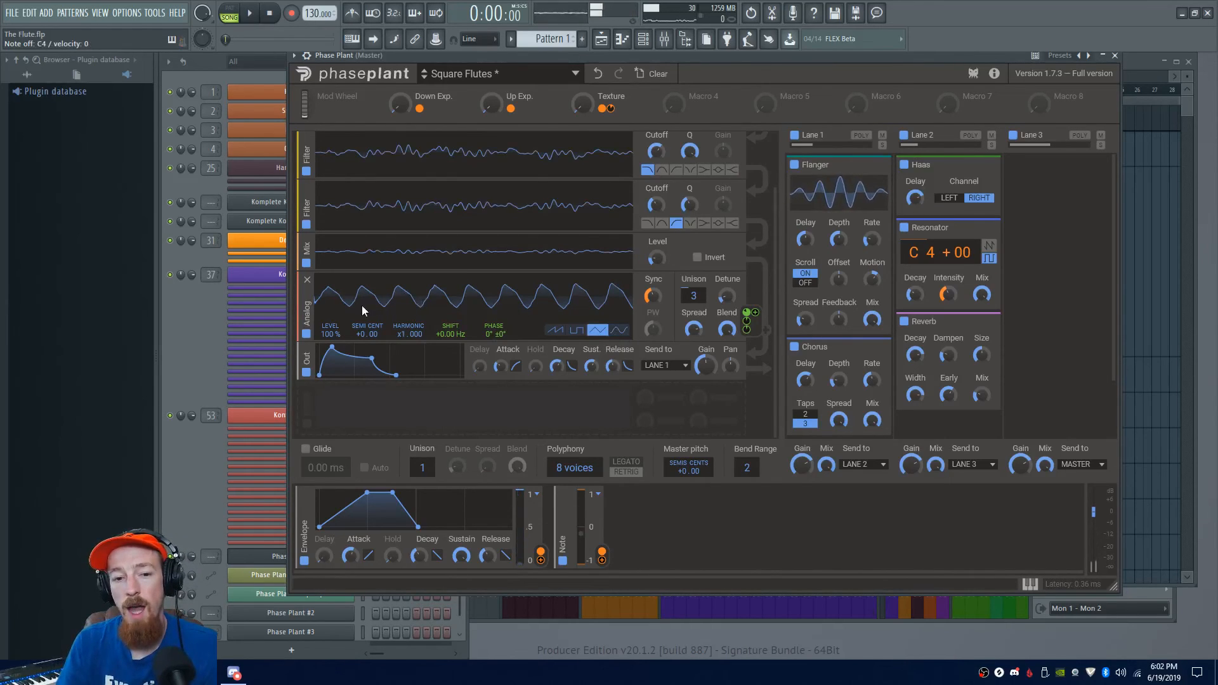